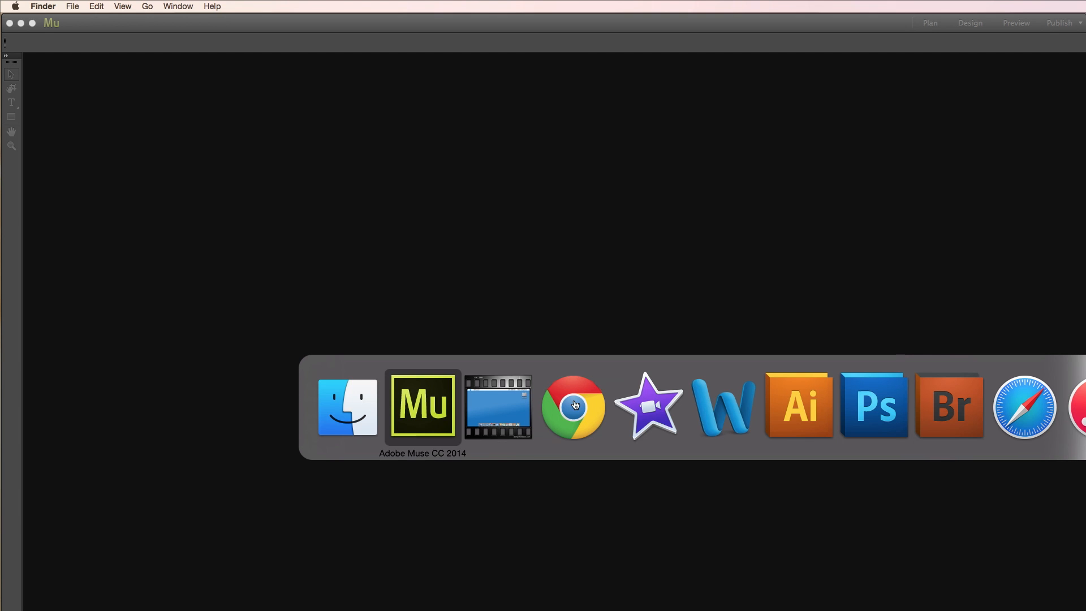
- Browse Dropbox > TEACHING > MODULE 3 > ORGANIZATION > 05-images and preview a popsicle photo
{"action": "left_click", "coordinate": [348, 407]}
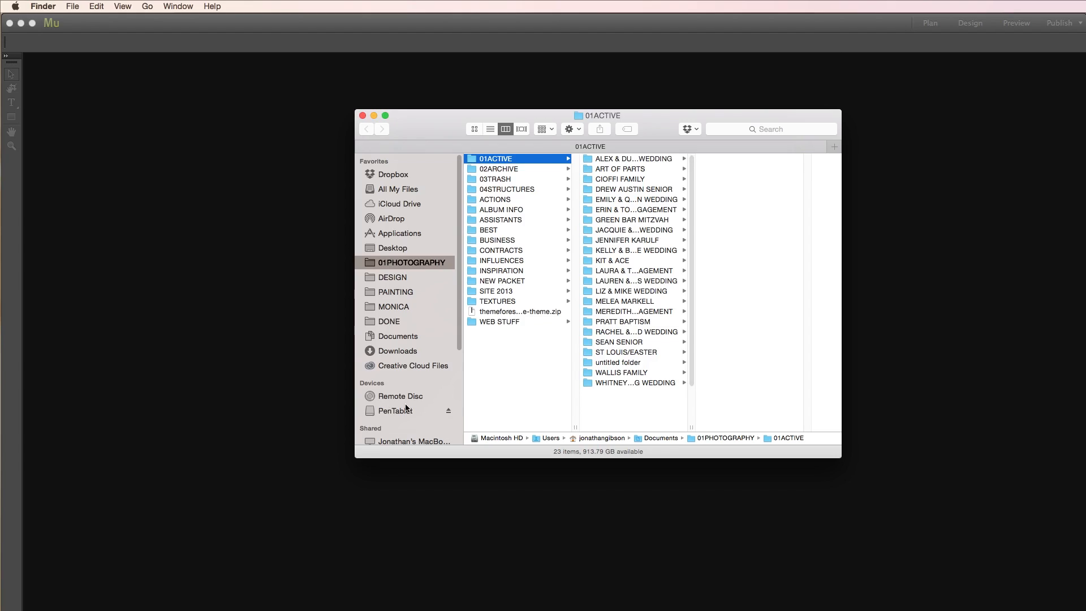
{"action": "left_click", "coordinate": [394, 173]}
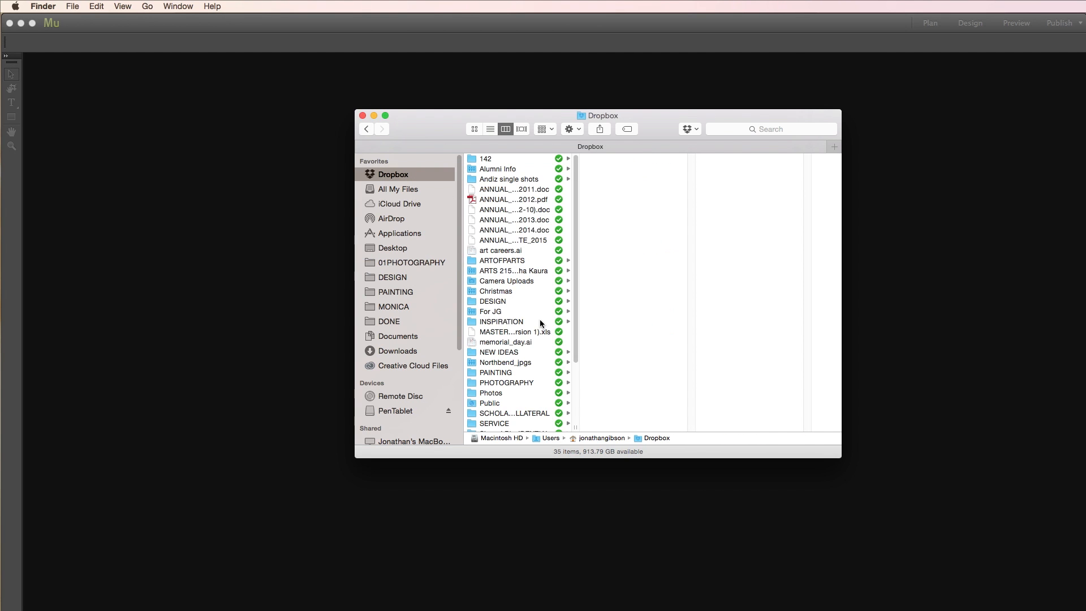
{"action": "left_click", "coordinate": [496, 375]}
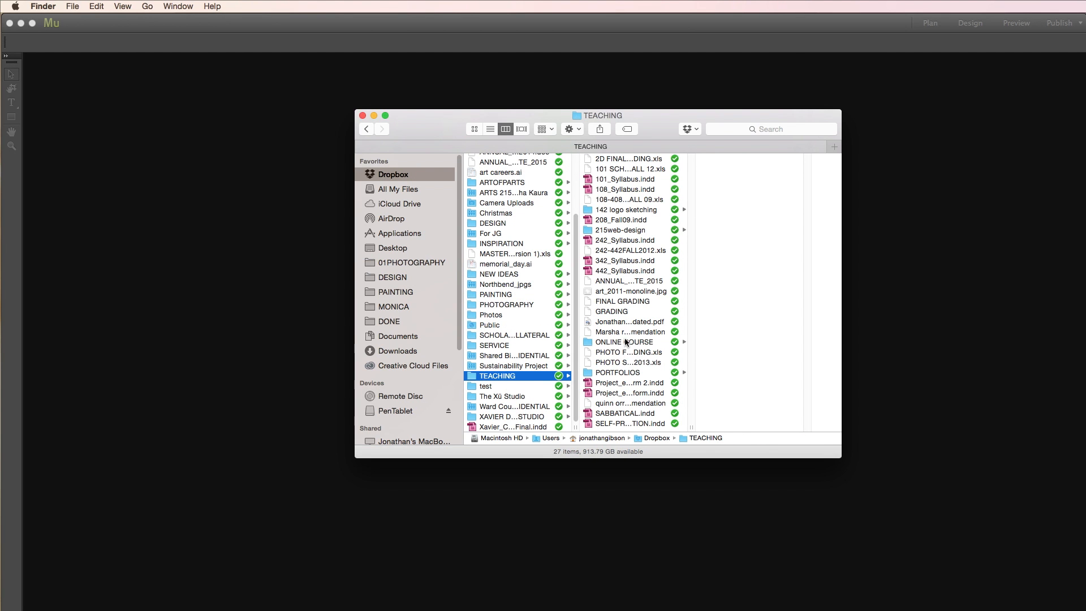
{"action": "left_click", "coordinate": [644, 219]}
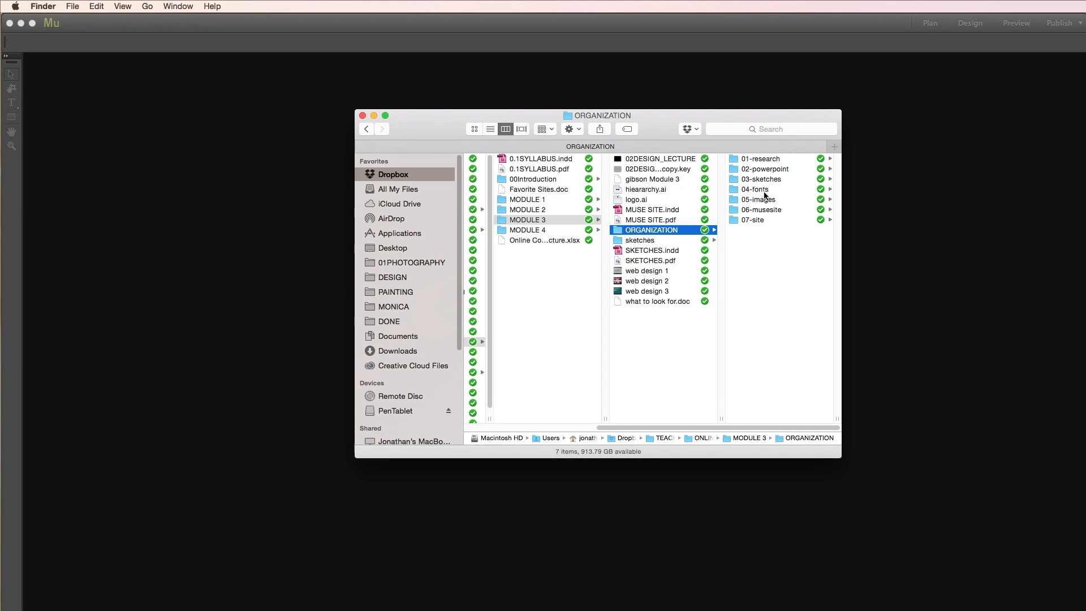
{"action": "left_click", "coordinate": [759, 200]}
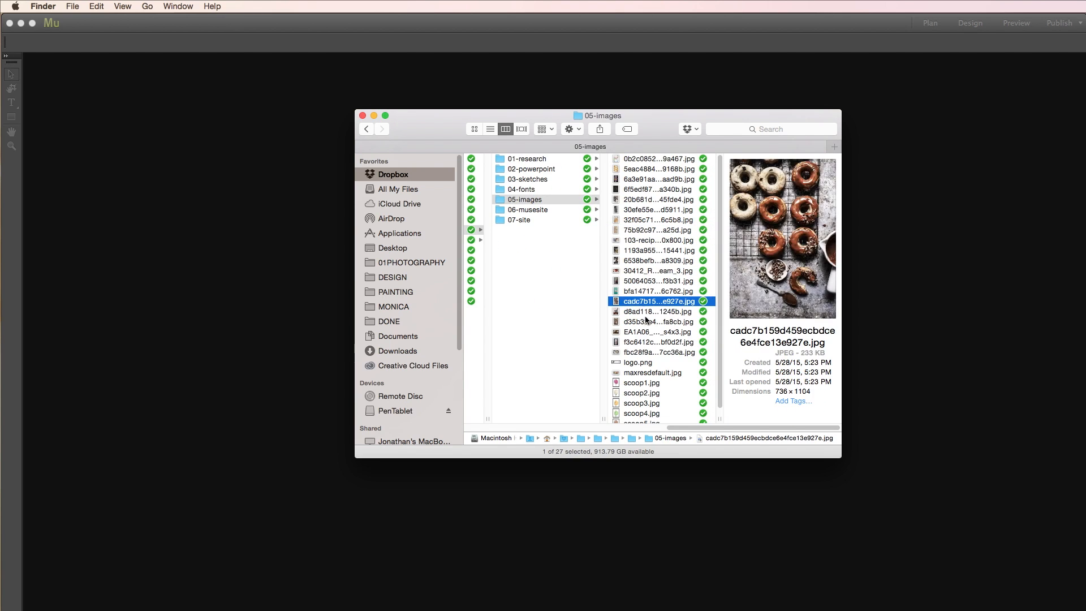
{"action": "left_click", "coordinate": [657, 342]}
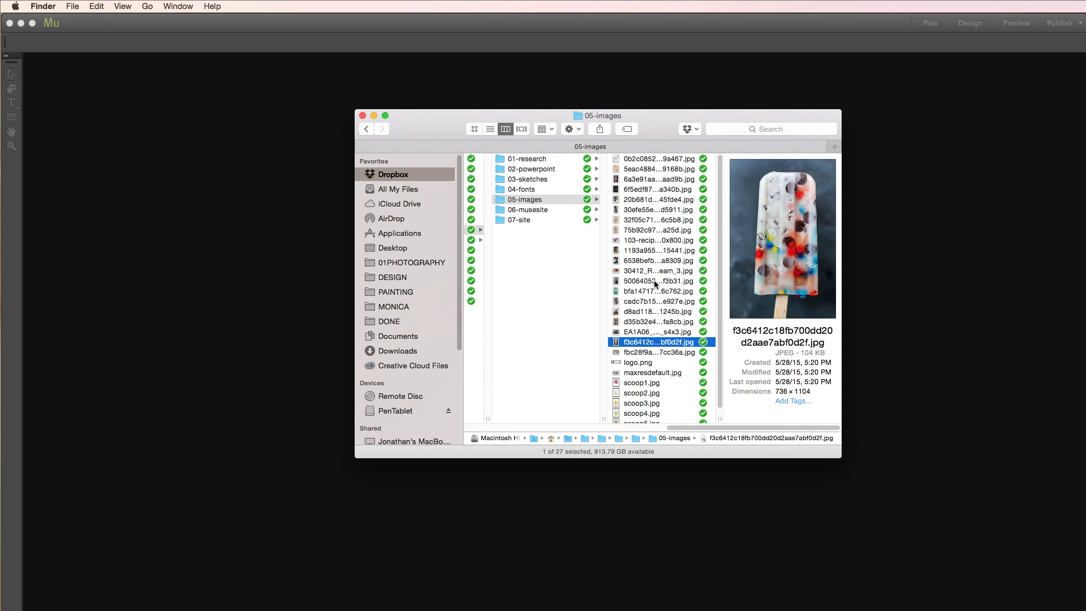
{"action": "mouse_move", "coordinate": [657, 281]}
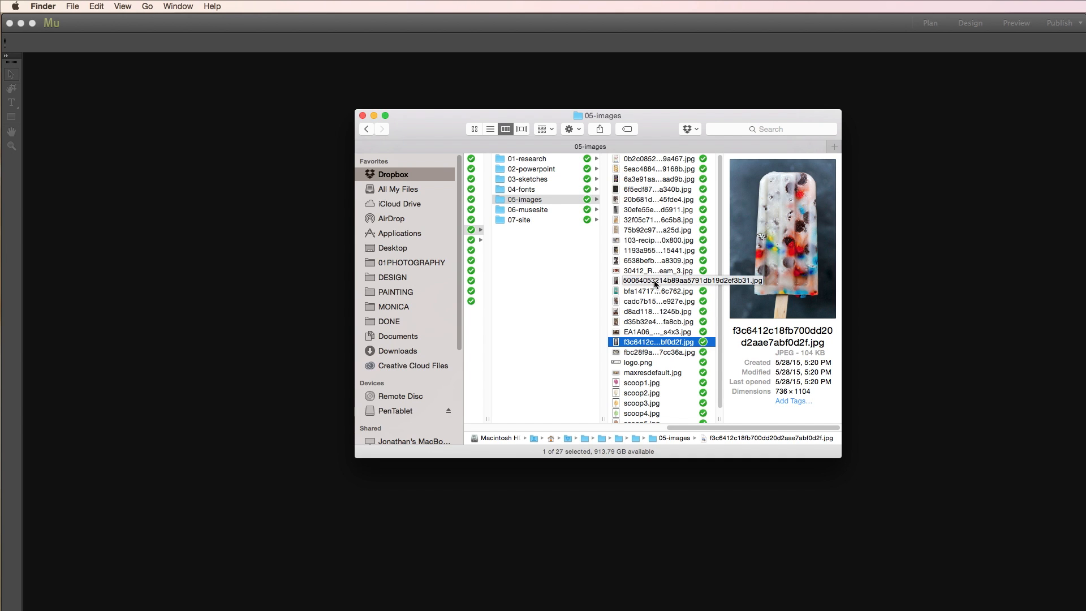
{"action": "mouse_move", "coordinate": [661, 235]}
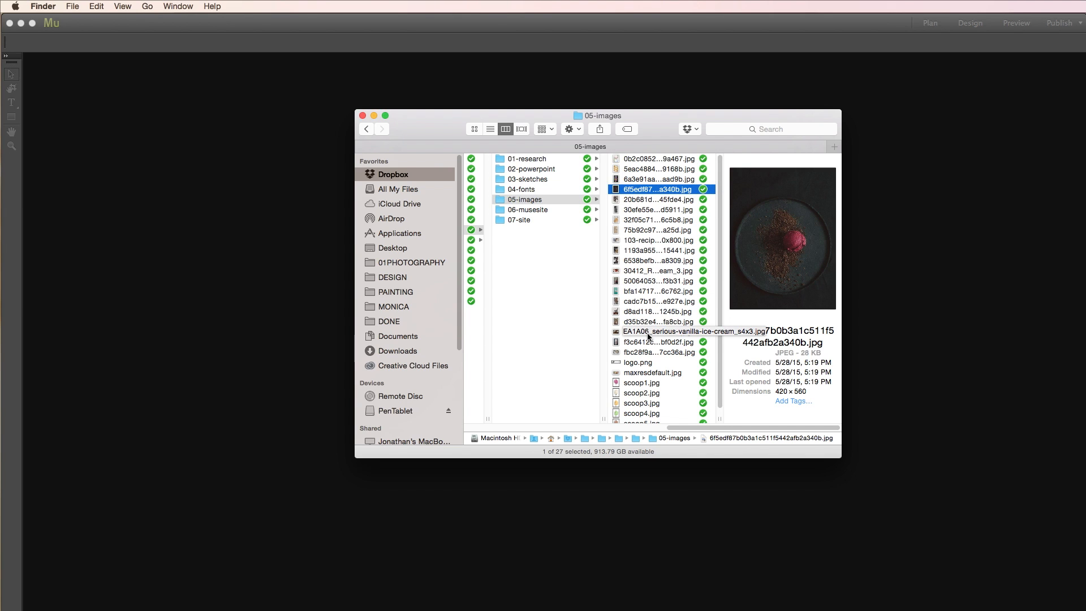
{"action": "mouse_move", "coordinate": [366, 317]}
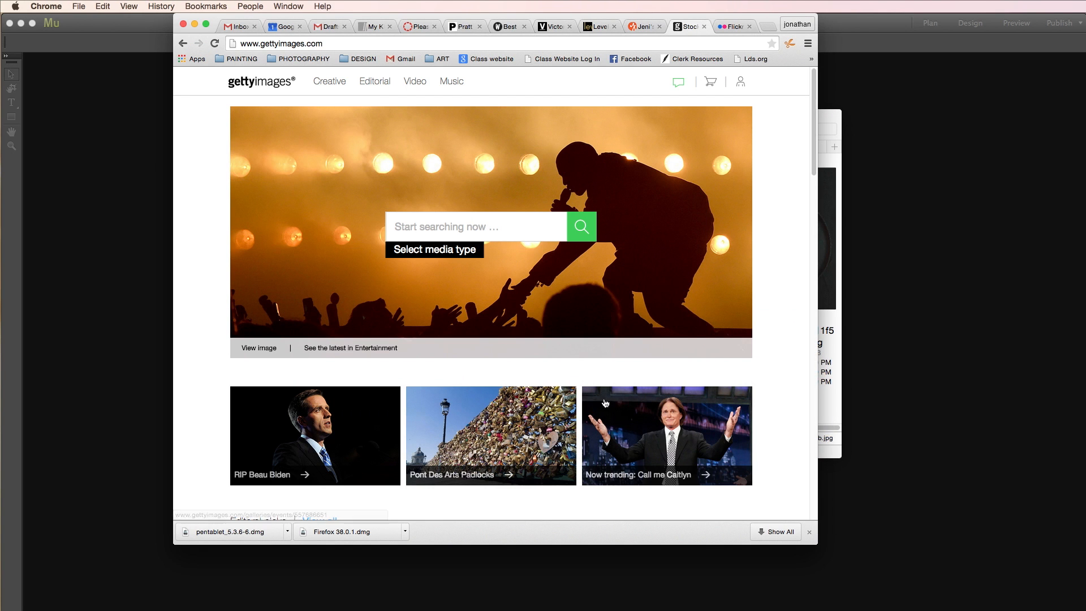
{"action": "mouse_move", "coordinate": [243, 234]}
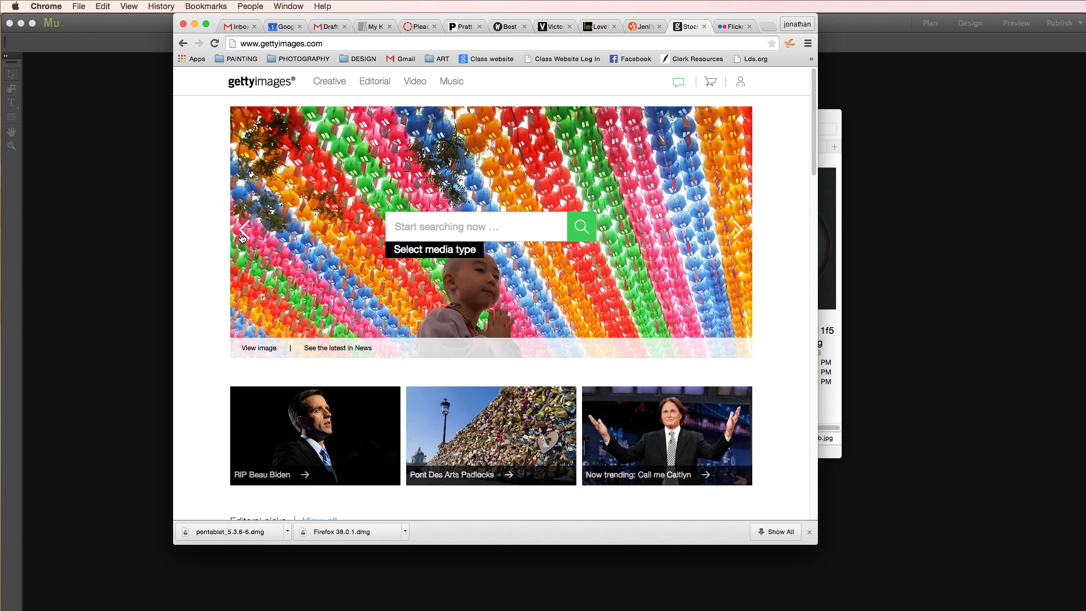
{"action": "mouse_move", "coordinate": [232, 216]}
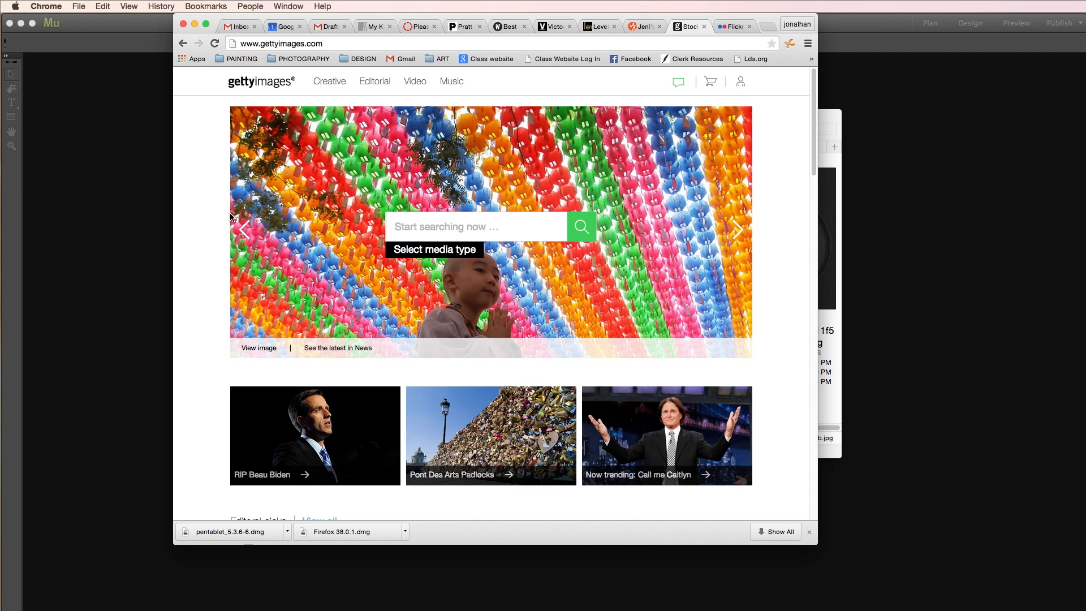
{"action": "mouse_move", "coordinate": [201, 212]}
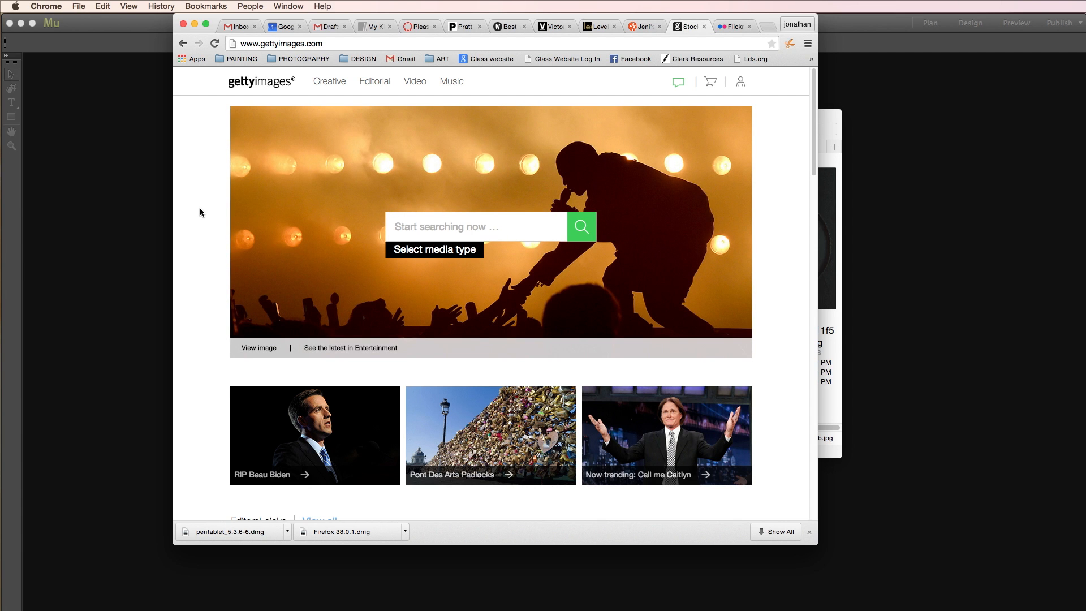
{"action": "mouse_move", "coordinate": [340, 121]}
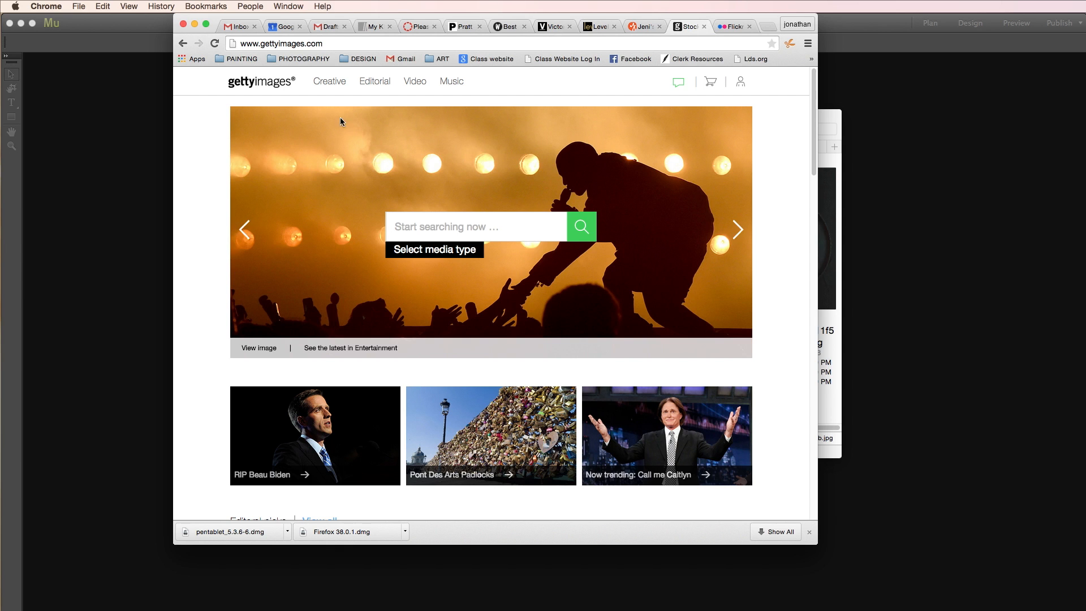
{"action": "mouse_move", "coordinate": [451, 80]}
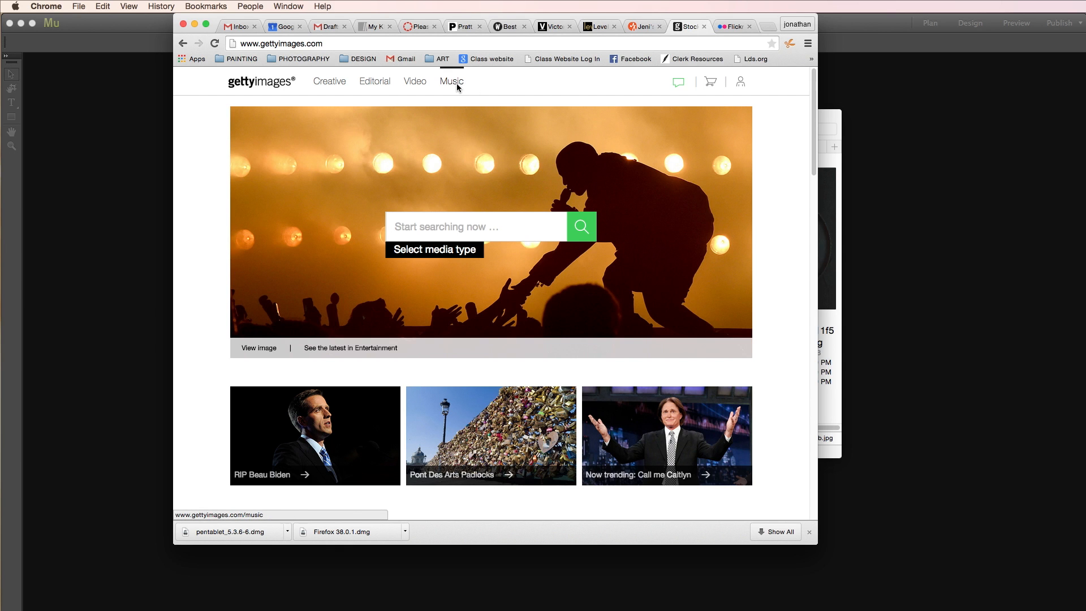
- Scroll Flickr's Creative Commons page past Attribution, NoDerivs and NonCommercial licenses, then back up
{"action": "left_click", "coordinate": [732, 27]}
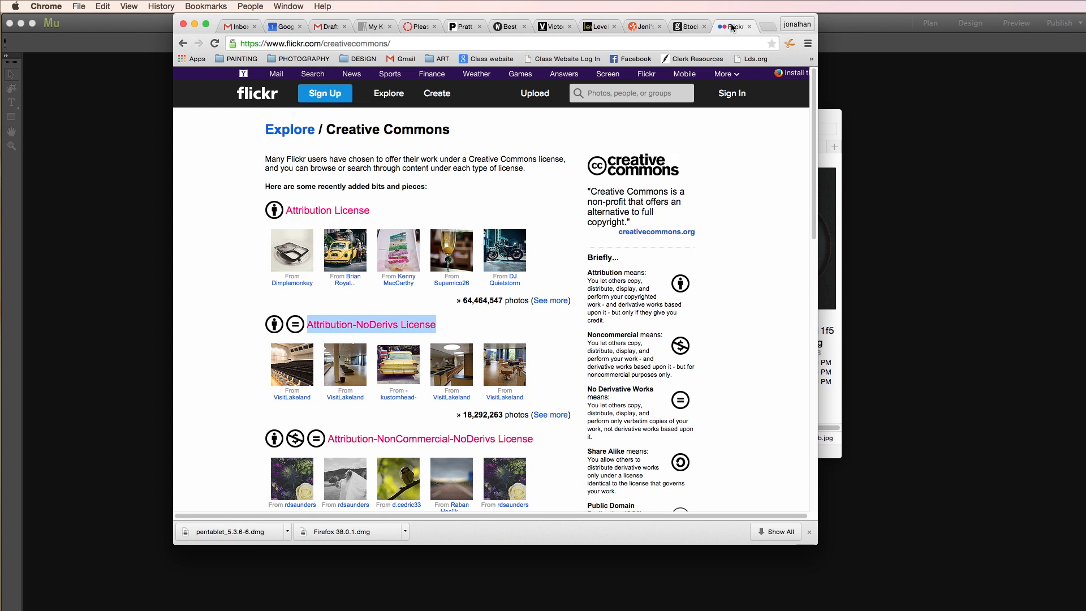
{"action": "mouse_move", "coordinate": [289, 130]}
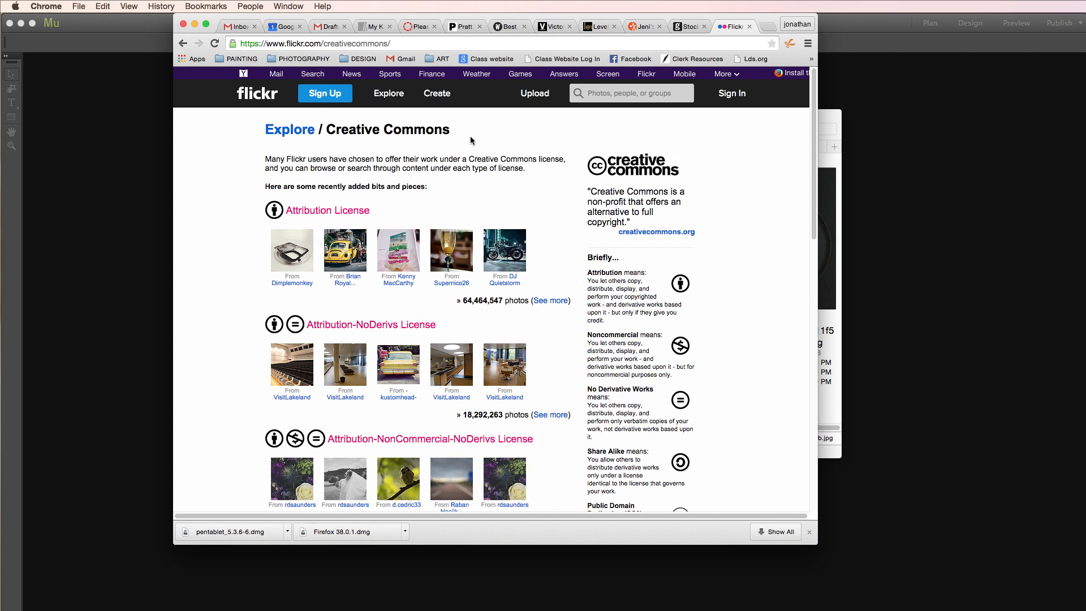
{"action": "mouse_move", "coordinate": [400, 250]}
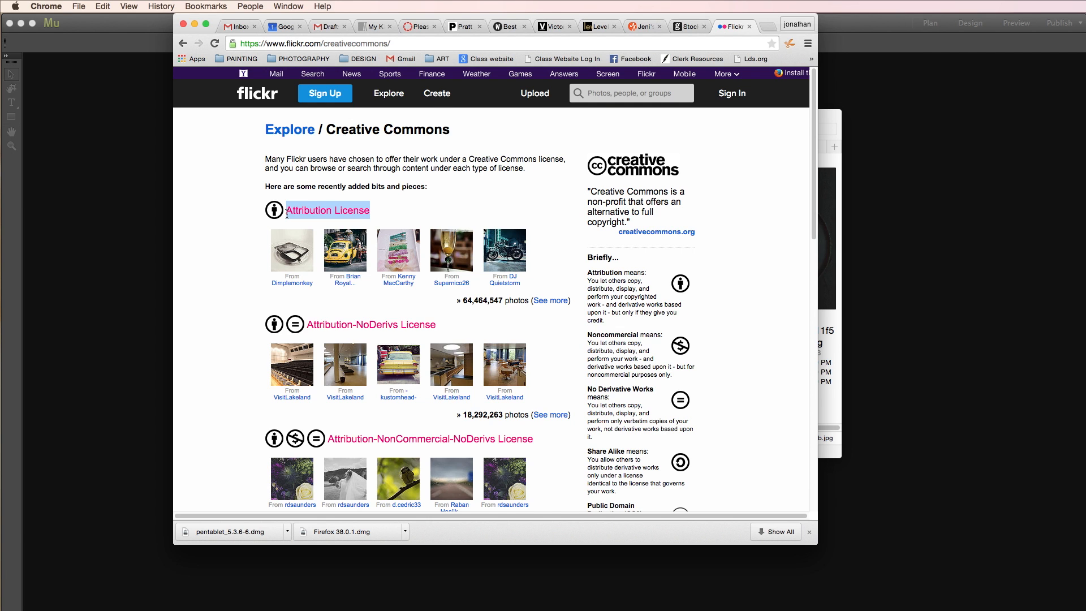
{"action": "scroll", "scroll_direction": "down", "scroll_amount": 3}
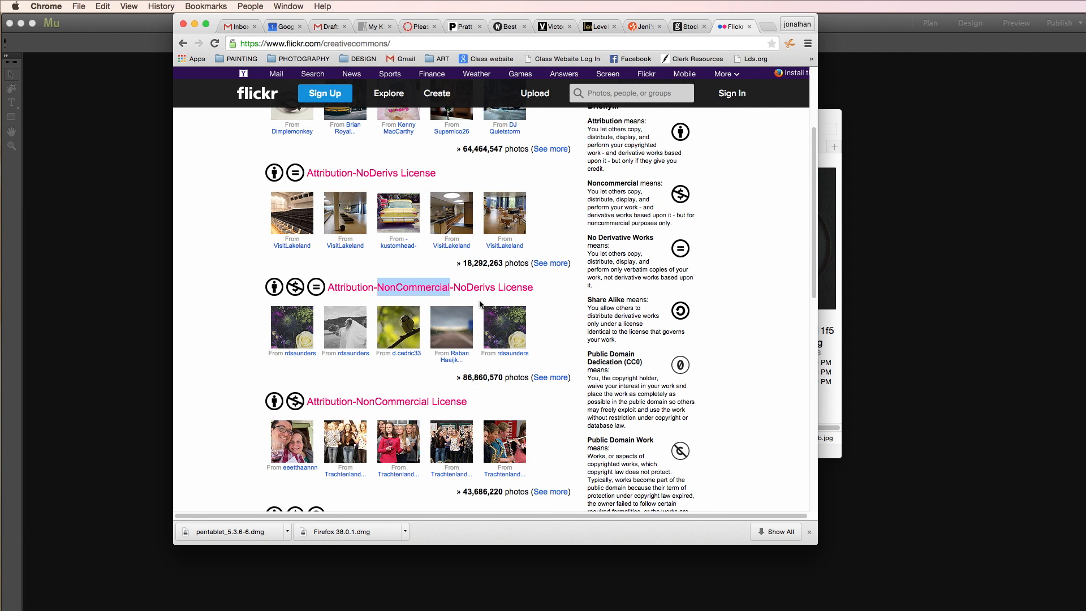
{"action": "scroll", "scroll_direction": "down", "scroll_amount": 3}
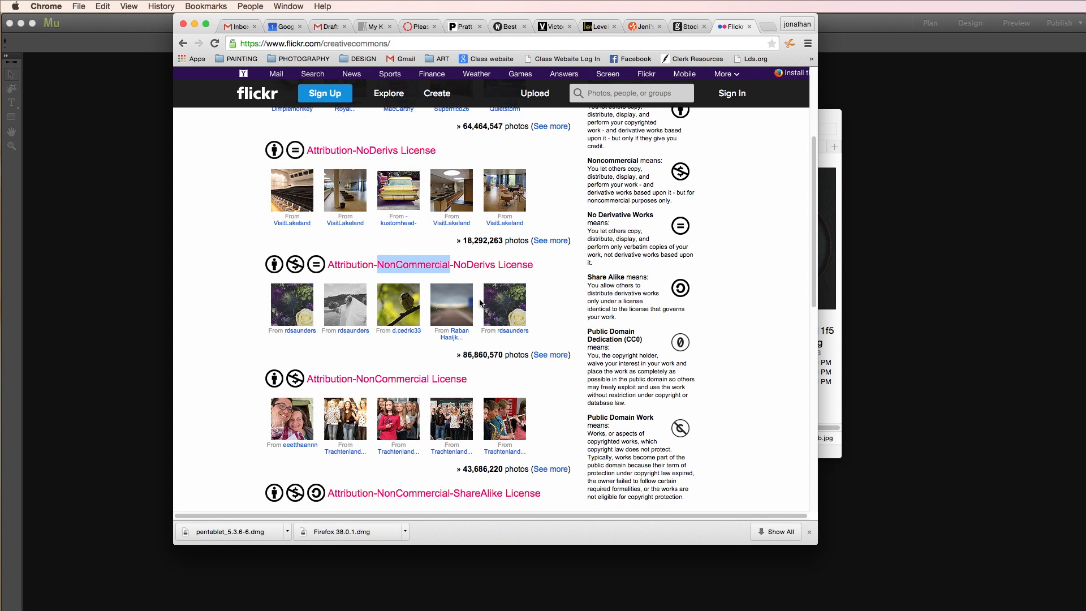
{"action": "scroll", "scroll_direction": "up", "scroll_amount": 3}
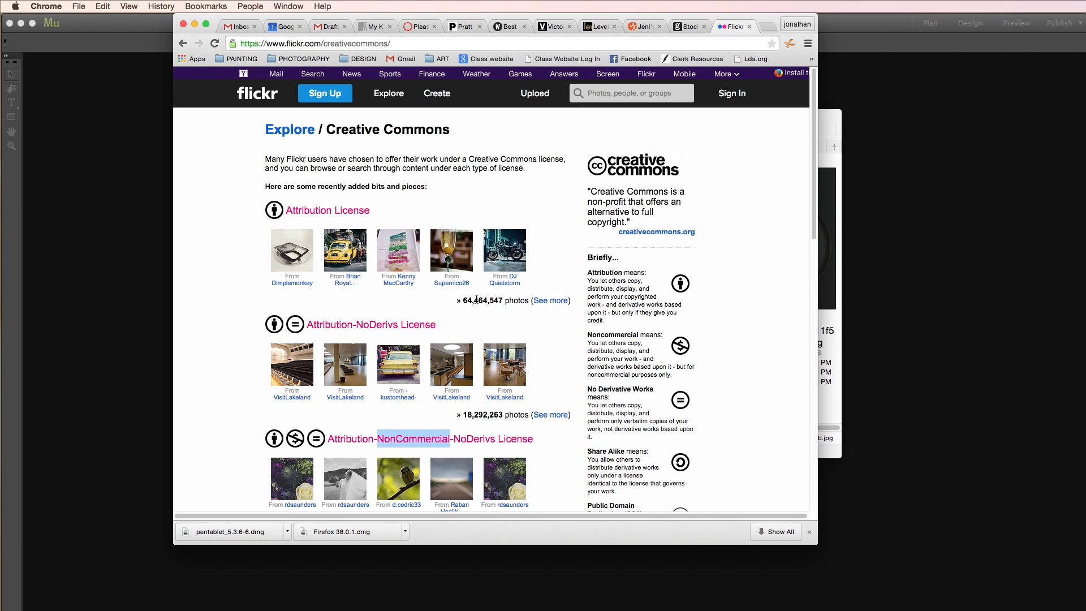
{"action": "mouse_move", "coordinate": [511, 265]}
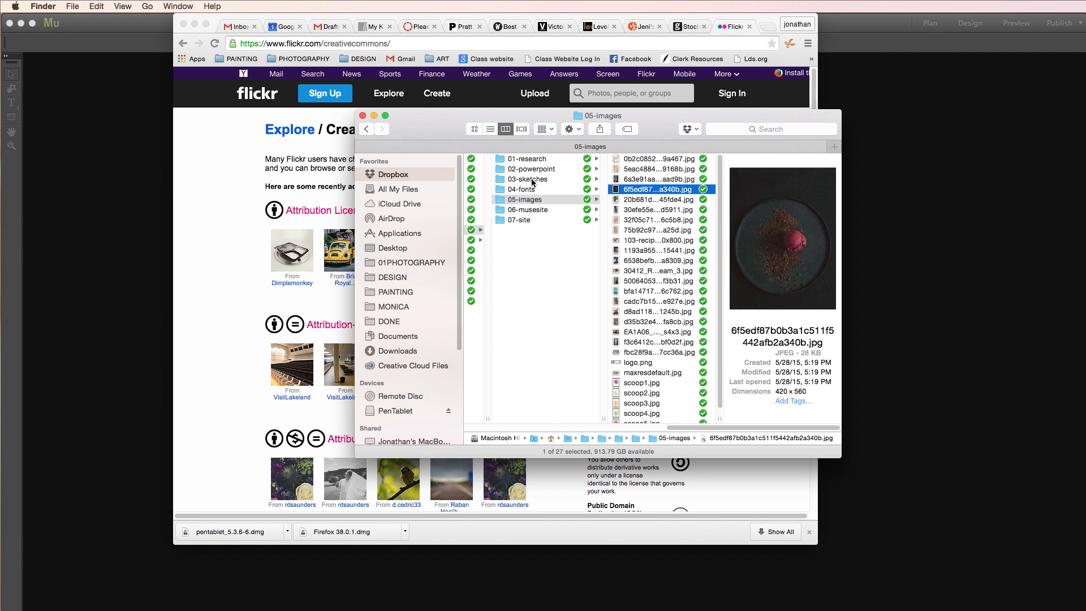
- Preview the sketch1.jpg wireframe drawing from the 03-sketches folder
{"action": "left_click", "coordinate": [528, 179]}
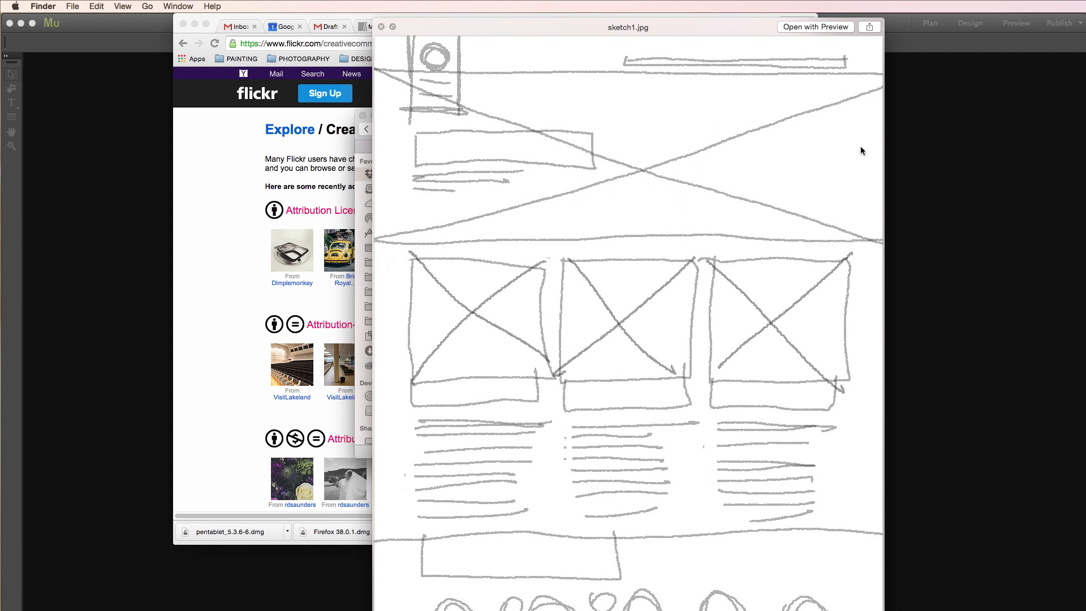
{"action": "mouse_move", "coordinate": [425, 74]}
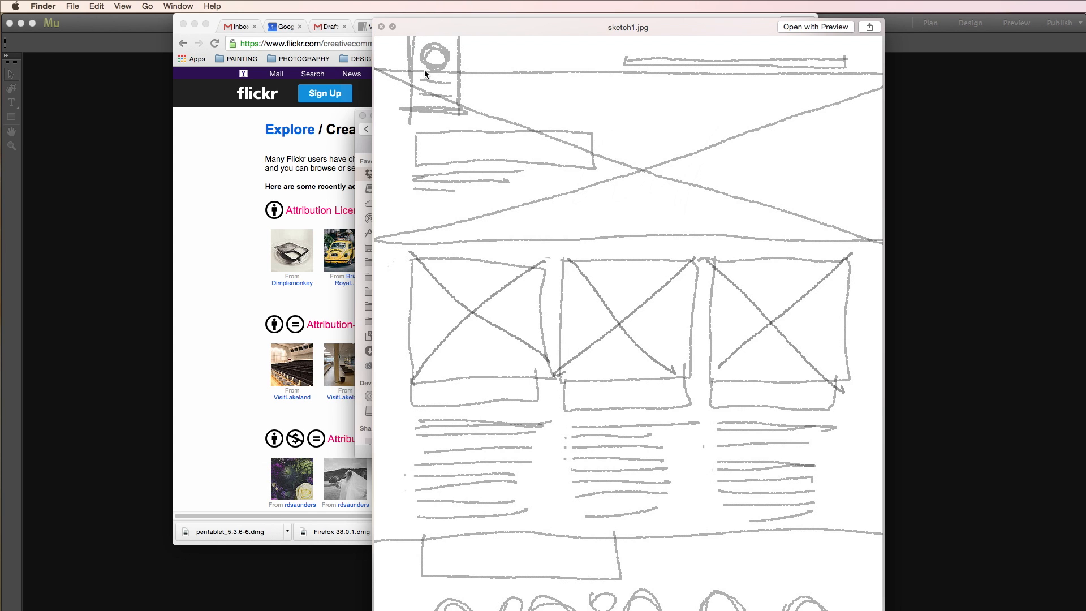
{"action": "mouse_move", "coordinate": [876, 132]}
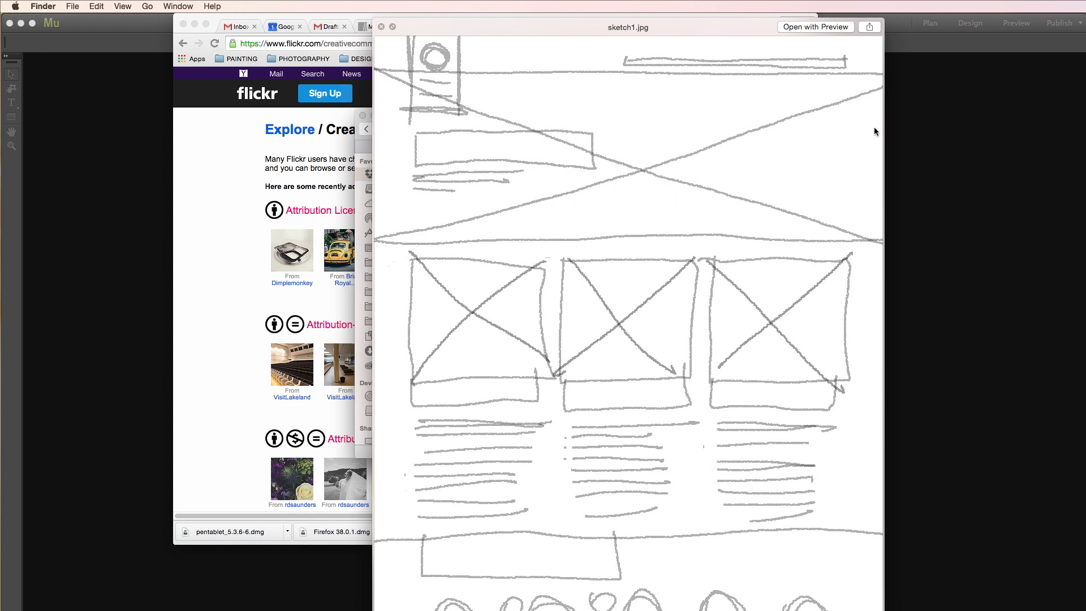
{"action": "mouse_move", "coordinate": [515, 330]}
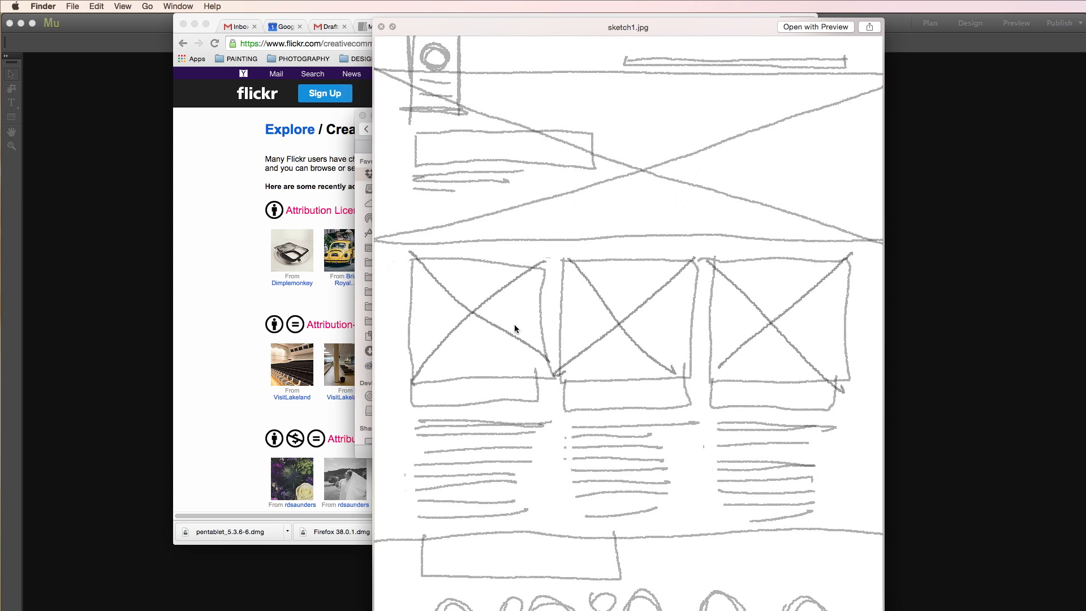
{"action": "mouse_move", "coordinate": [608, 250]}
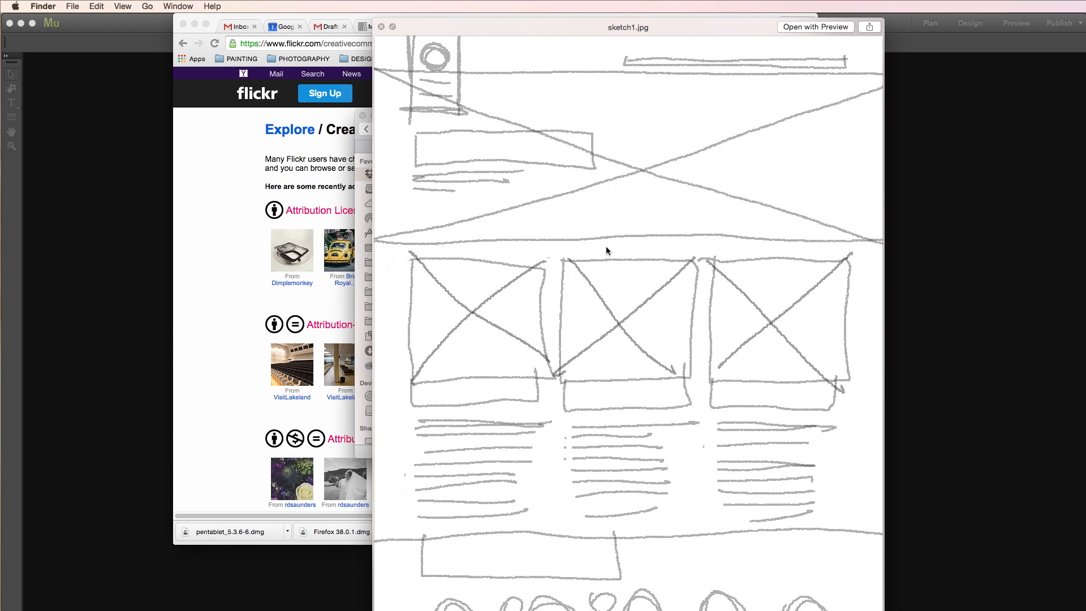
{"action": "mouse_move", "coordinate": [424, 592]}
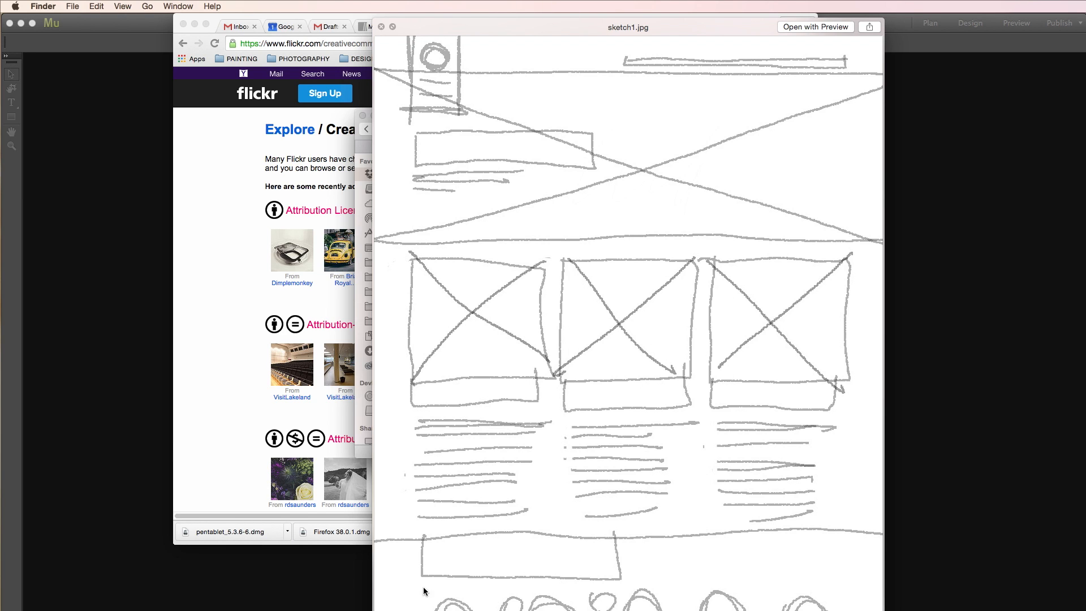
{"action": "mouse_move", "coordinate": [568, 556]}
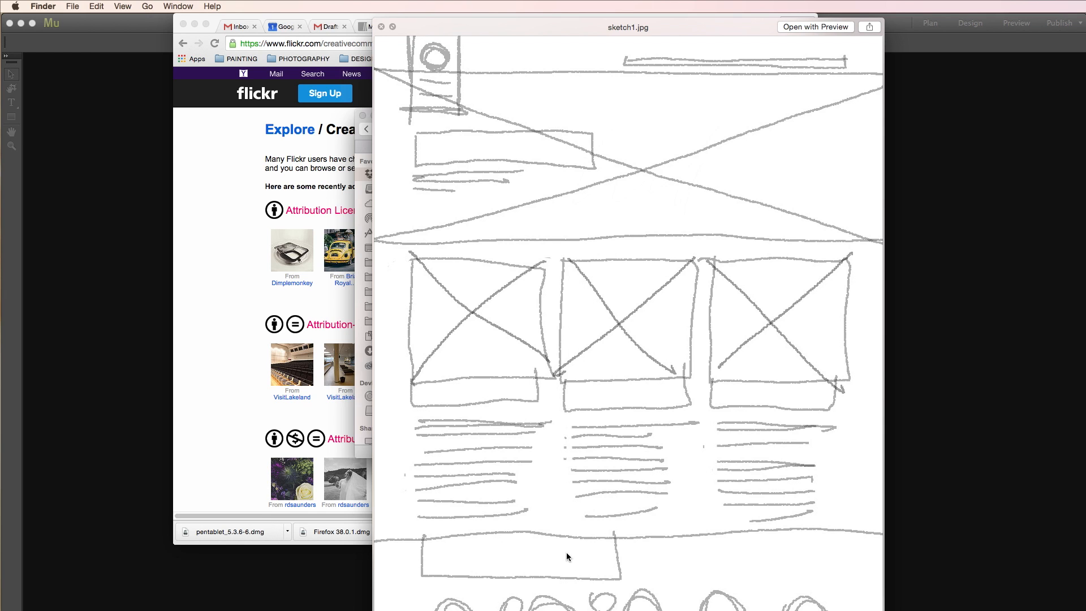
{"action": "mouse_move", "coordinate": [439, 48]}
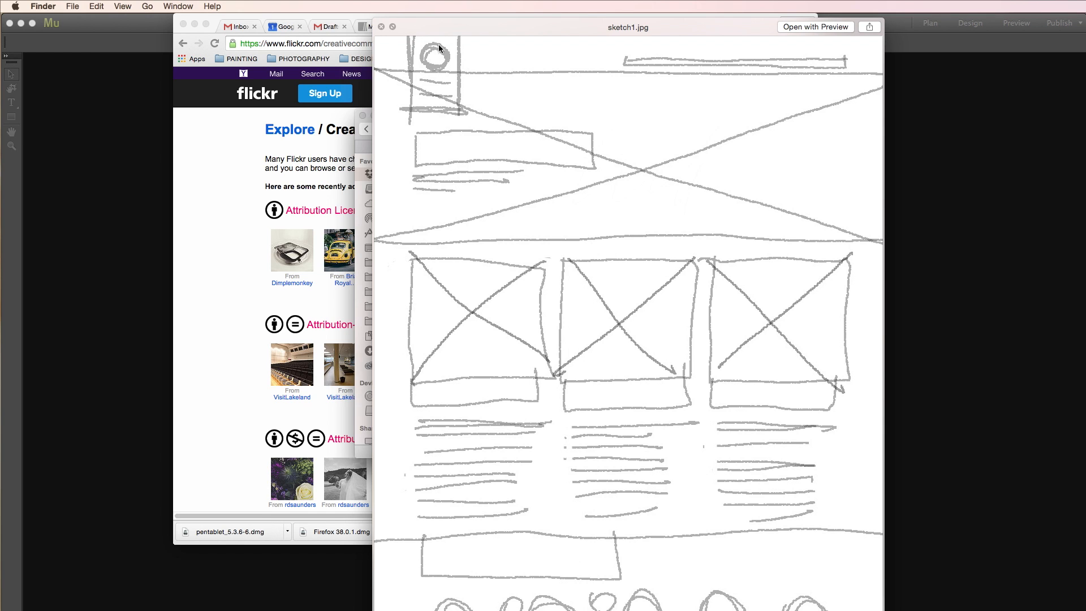
{"action": "mouse_move", "coordinate": [758, 89]}
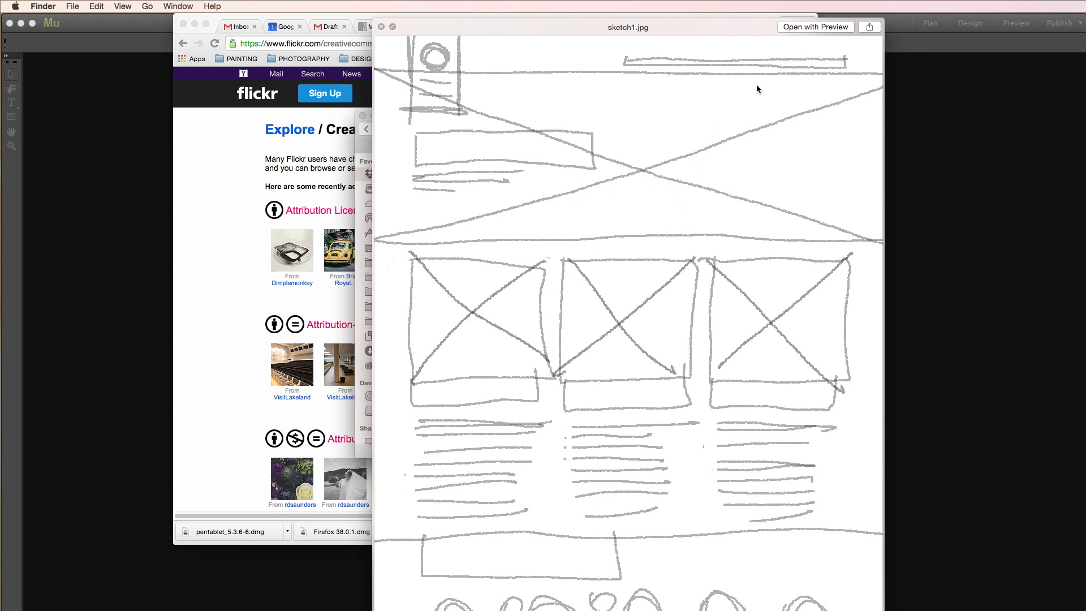
{"action": "mouse_move", "coordinate": [562, 261]}
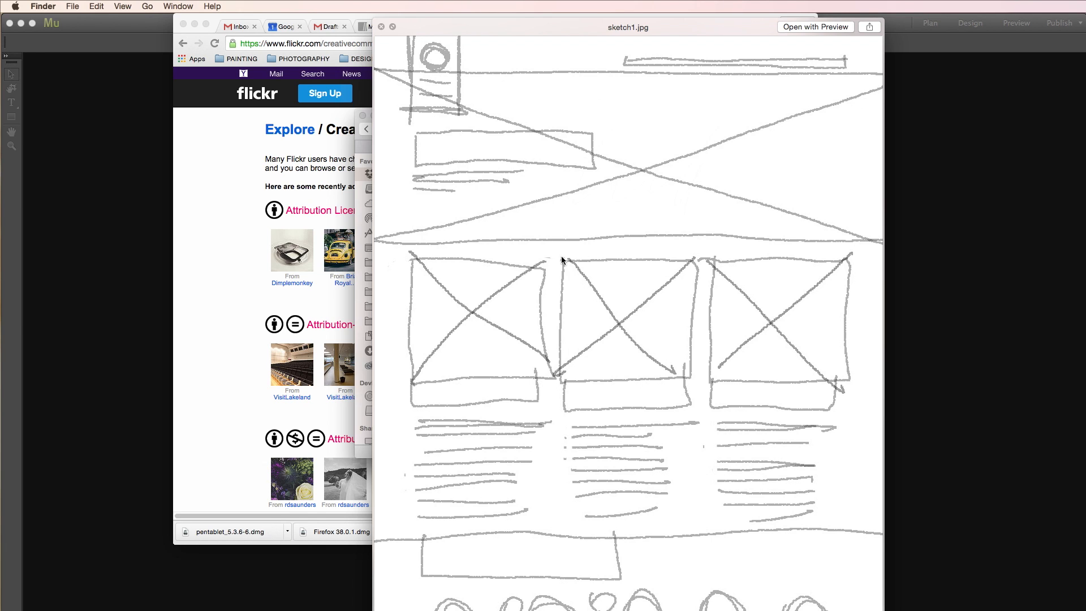
{"action": "mouse_move", "coordinate": [649, 330]}
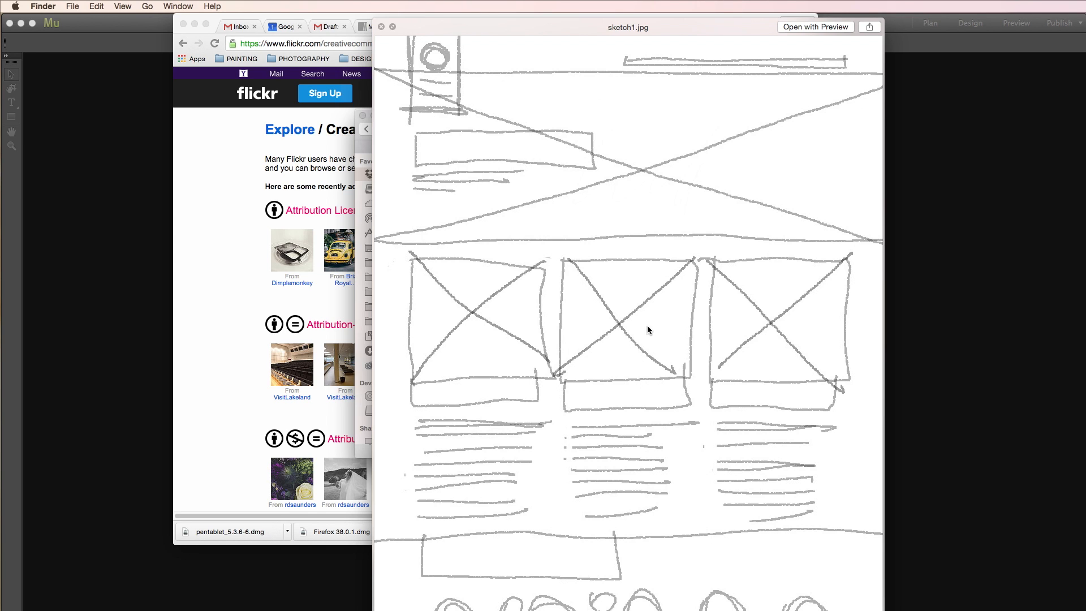
{"action": "mouse_move", "coordinate": [663, 494]}
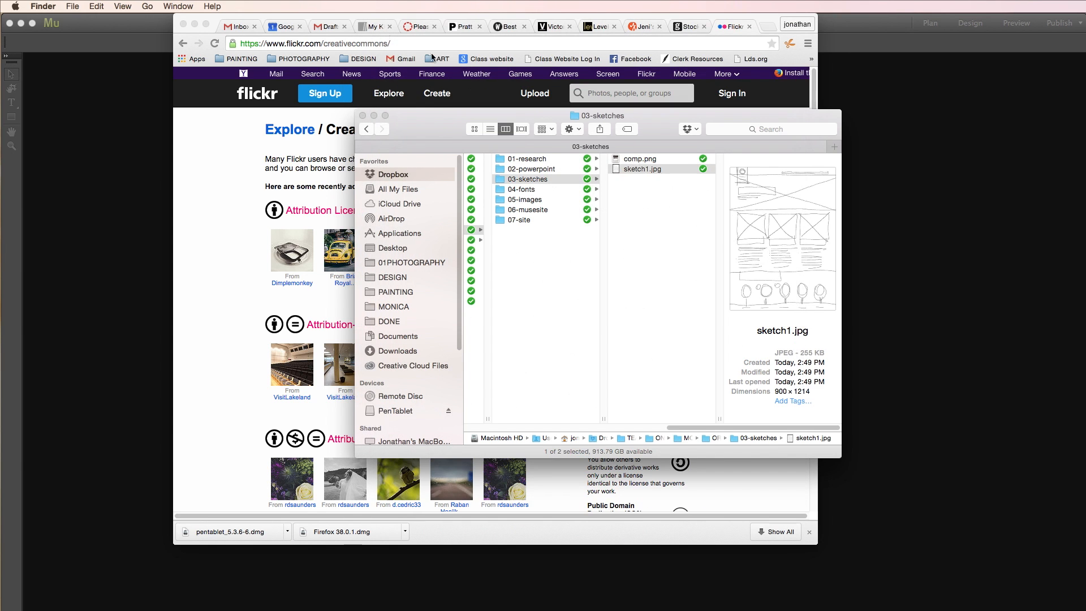
- Open comp.png, the 'Hot, meet cold' ice cream site mockup, for preview
{"action": "double_click", "coordinate": [639, 158]}
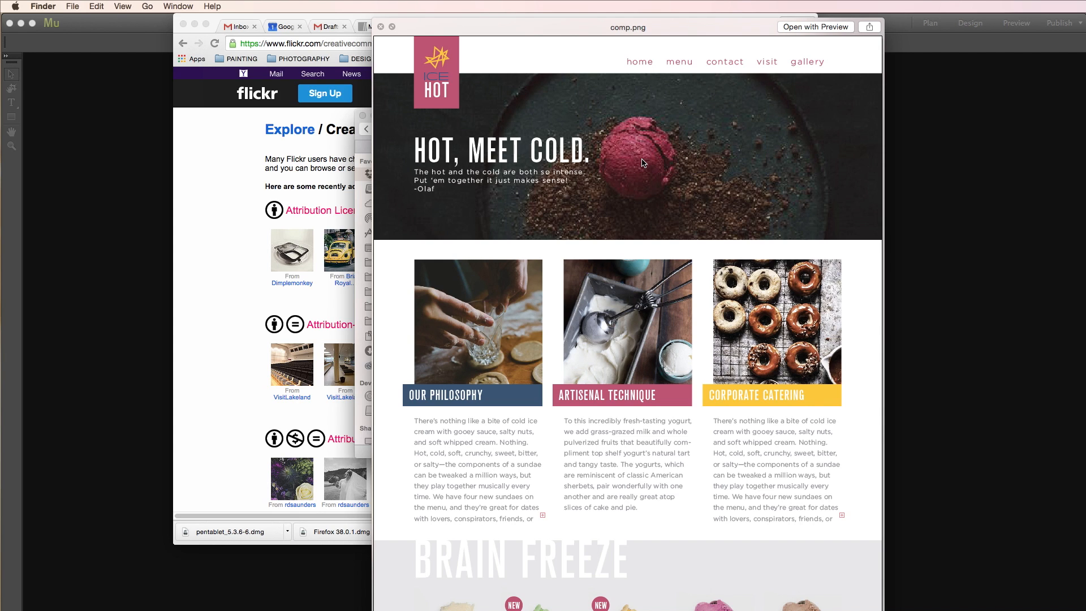
{"action": "mouse_move", "coordinate": [615, 327]}
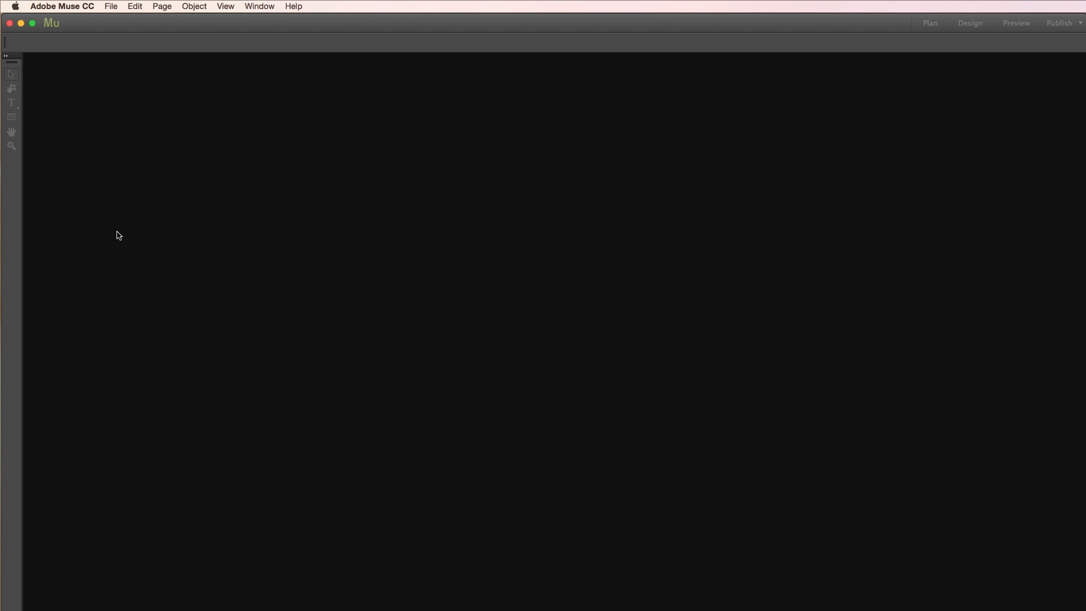
{"action": "mouse_move", "coordinate": [111, 7]}
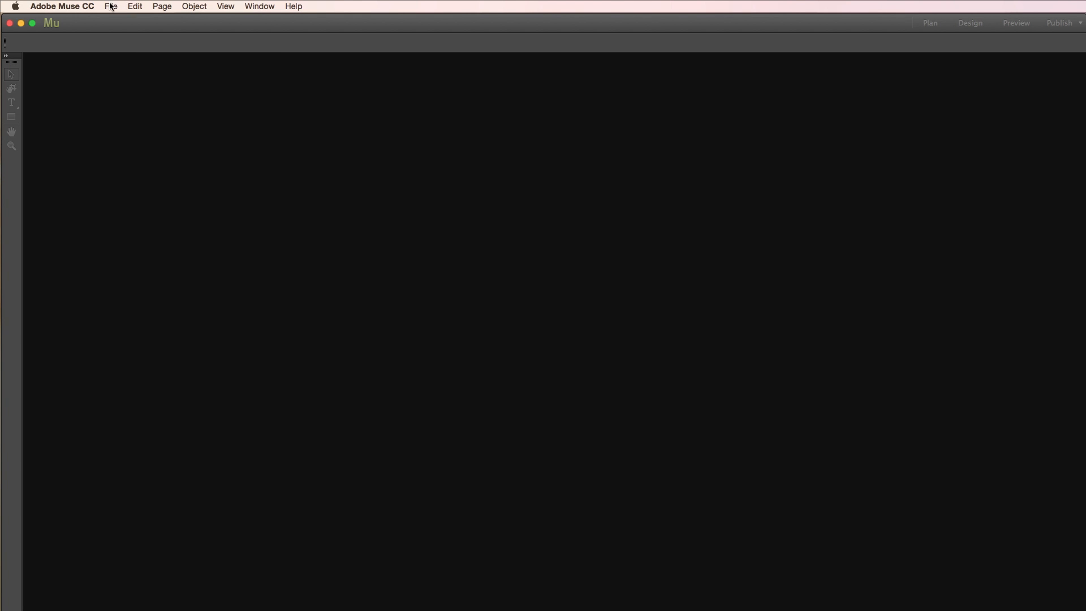
- Create a Desktop site 900 px wide with 0 gutter, margins, padding and Standard resolution
{"action": "left_click", "coordinate": [110, 6]}
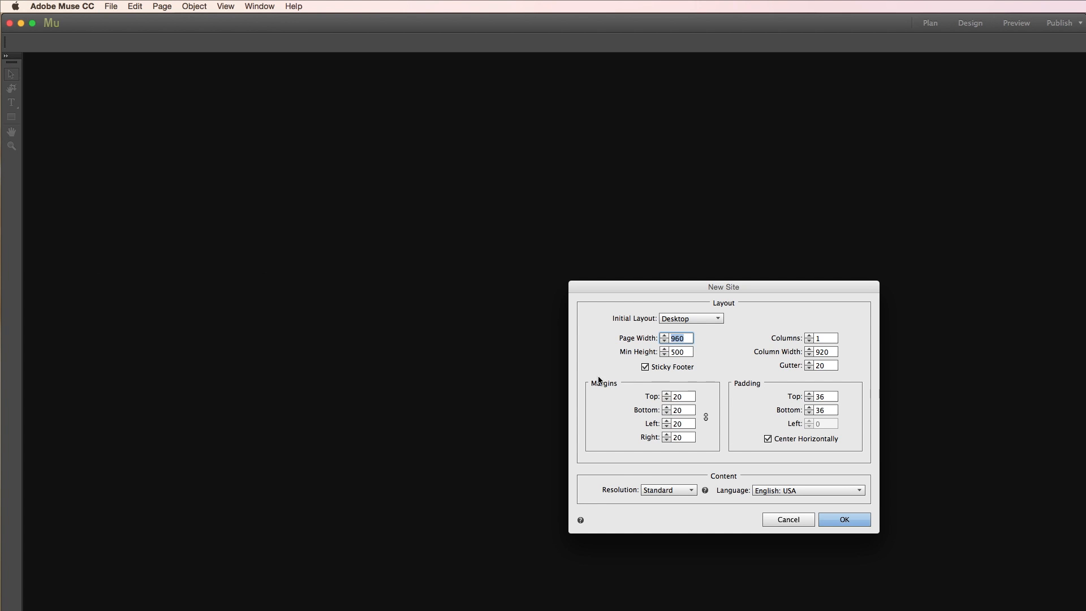
{"action": "left_click", "coordinate": [690, 318]}
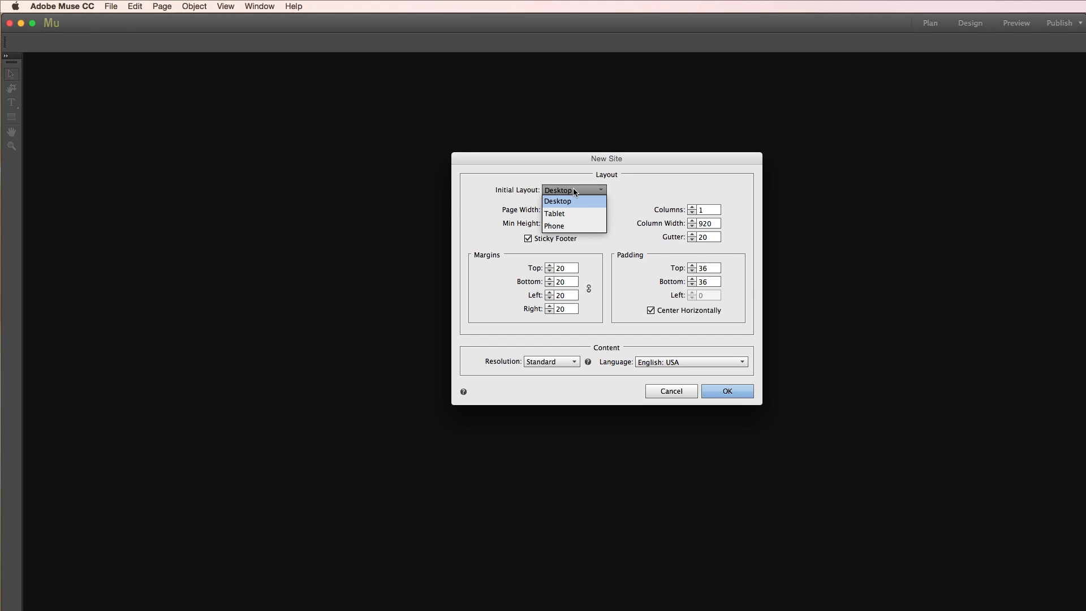
{"action": "mouse_move", "coordinate": [574, 203]}
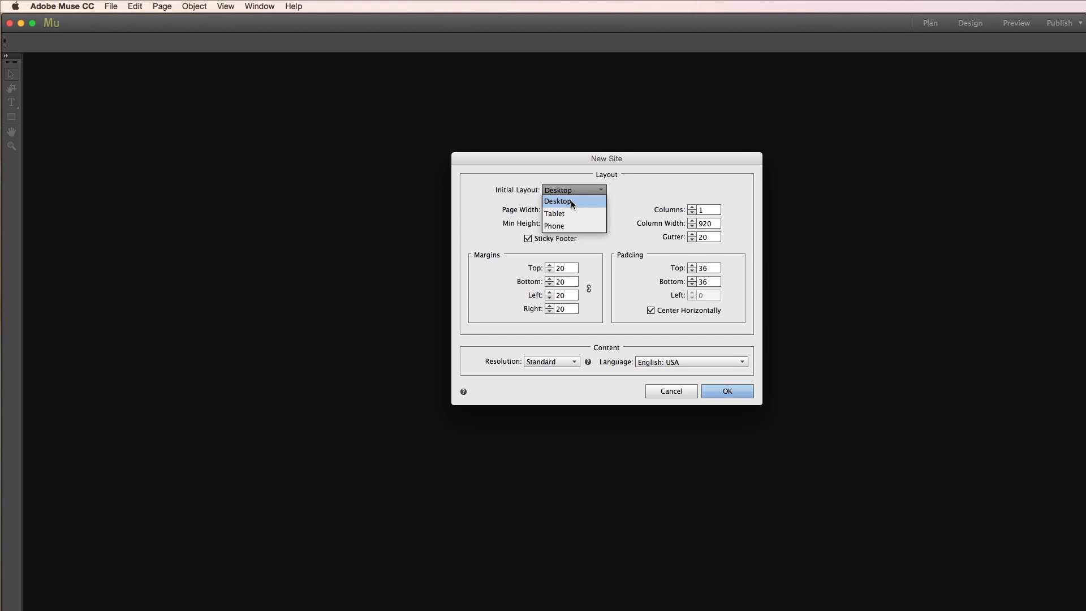
{"action": "mouse_move", "coordinate": [574, 204]}
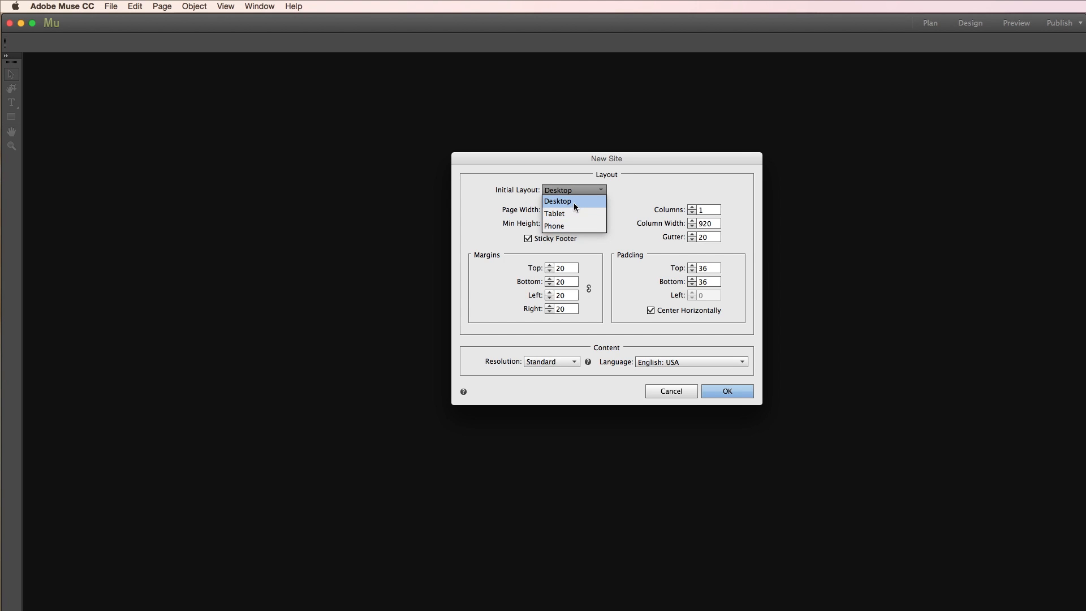
{"action": "mouse_move", "coordinate": [574, 207]}
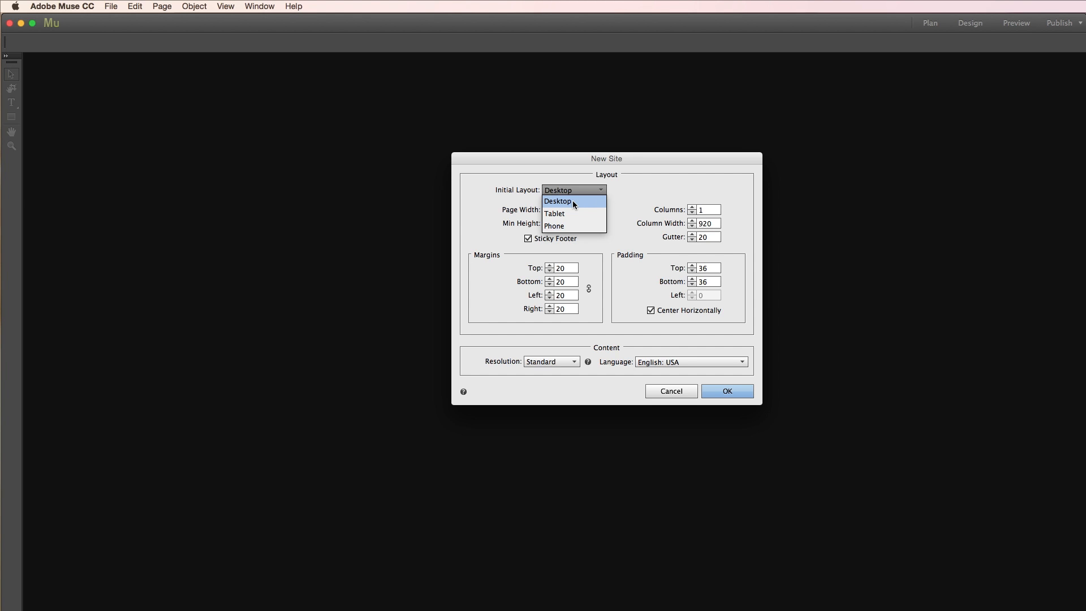
{"action": "left_click", "coordinate": [558, 201]}
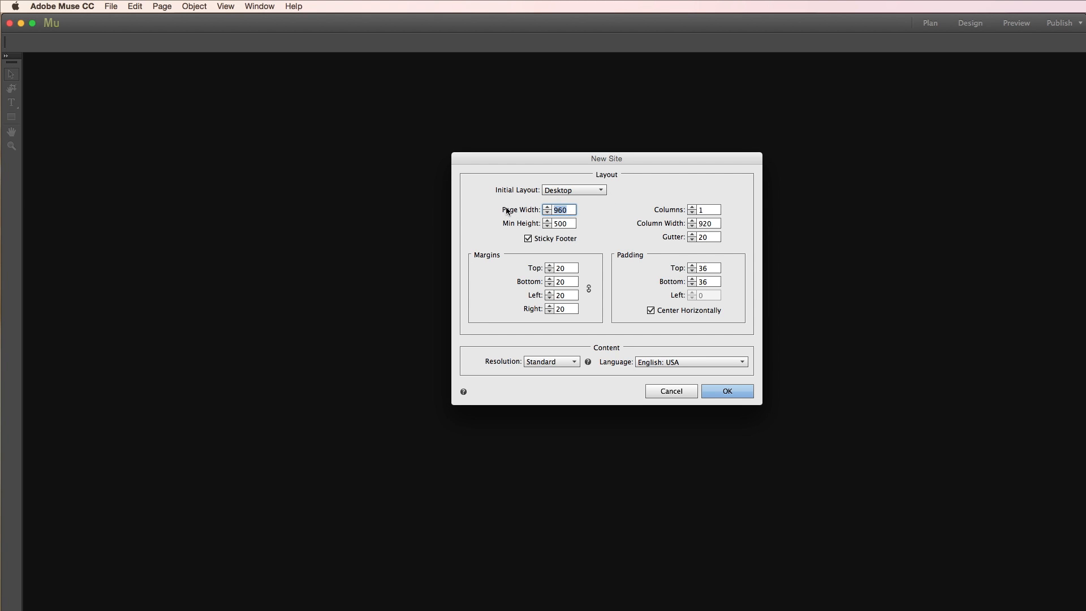
{"action": "type", "text": "900"}
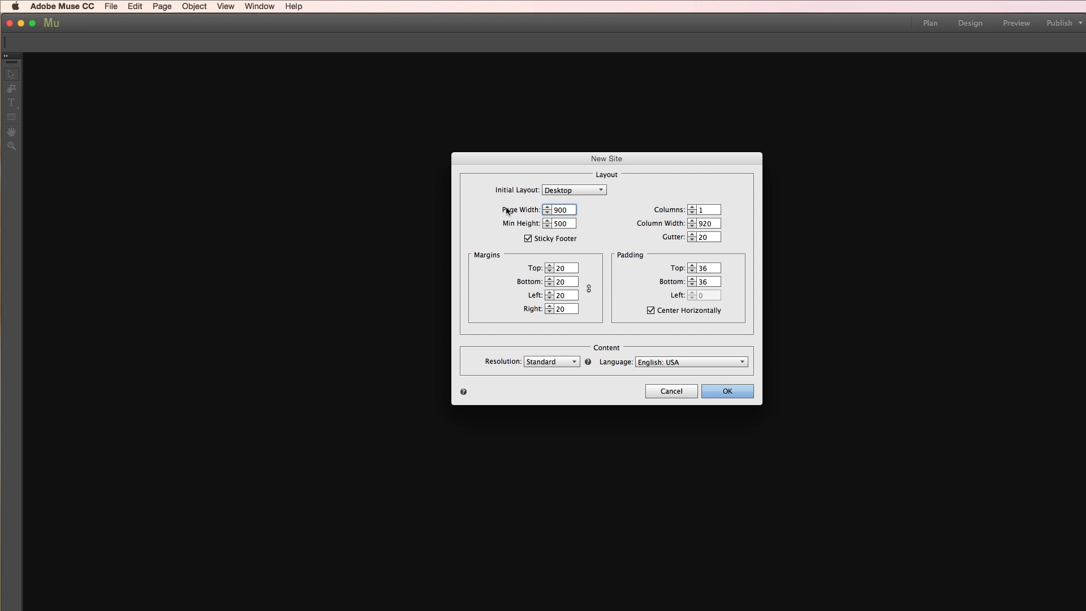
{"action": "left_click", "coordinate": [561, 223]}
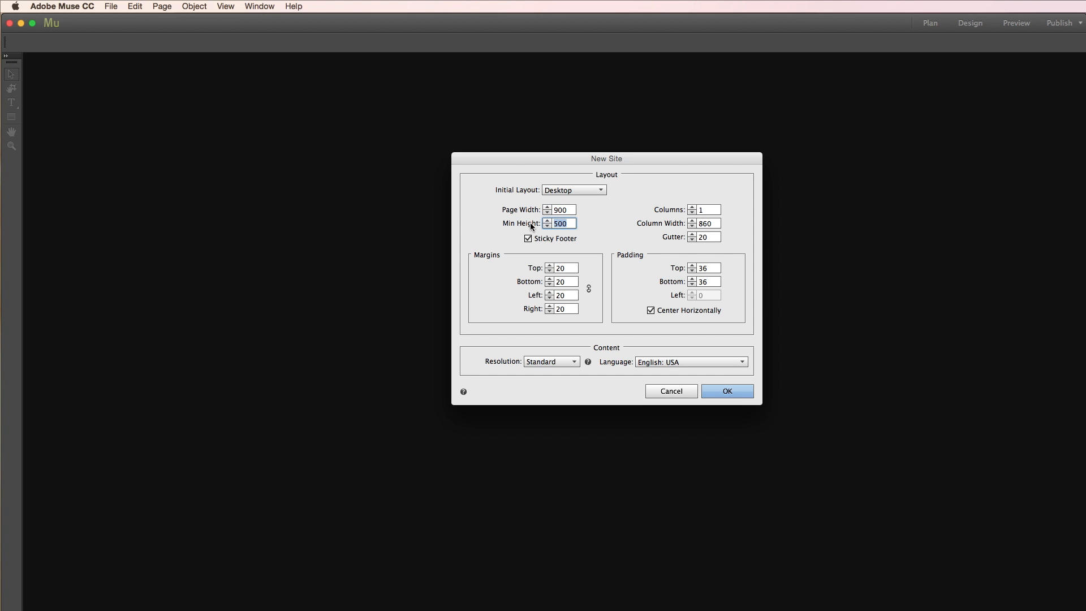
{"action": "mouse_move", "coordinate": [580, 236]}
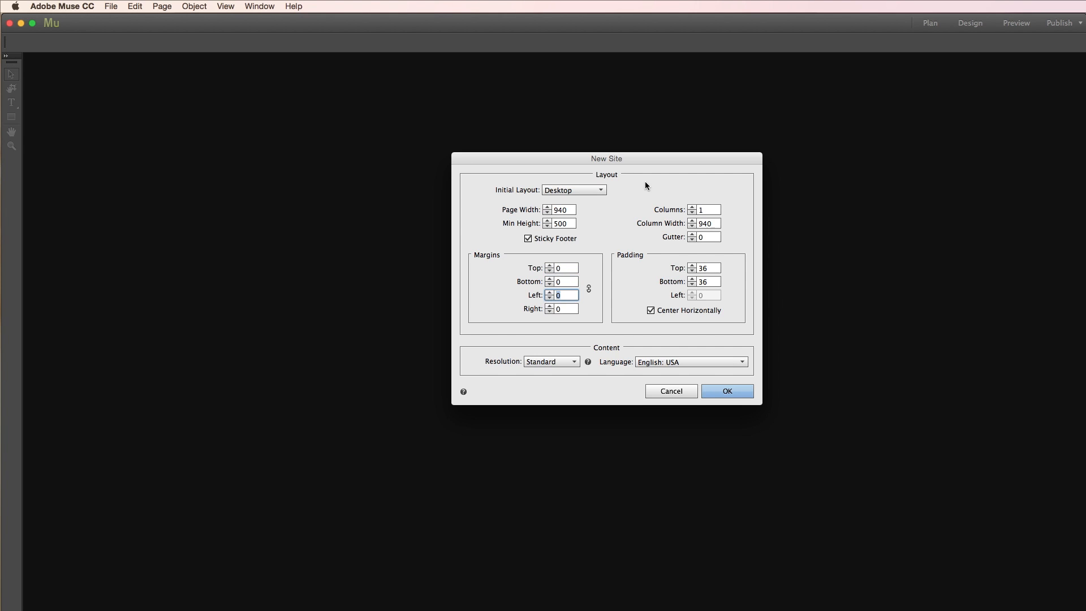
{"action": "left_click", "coordinate": [705, 268]}
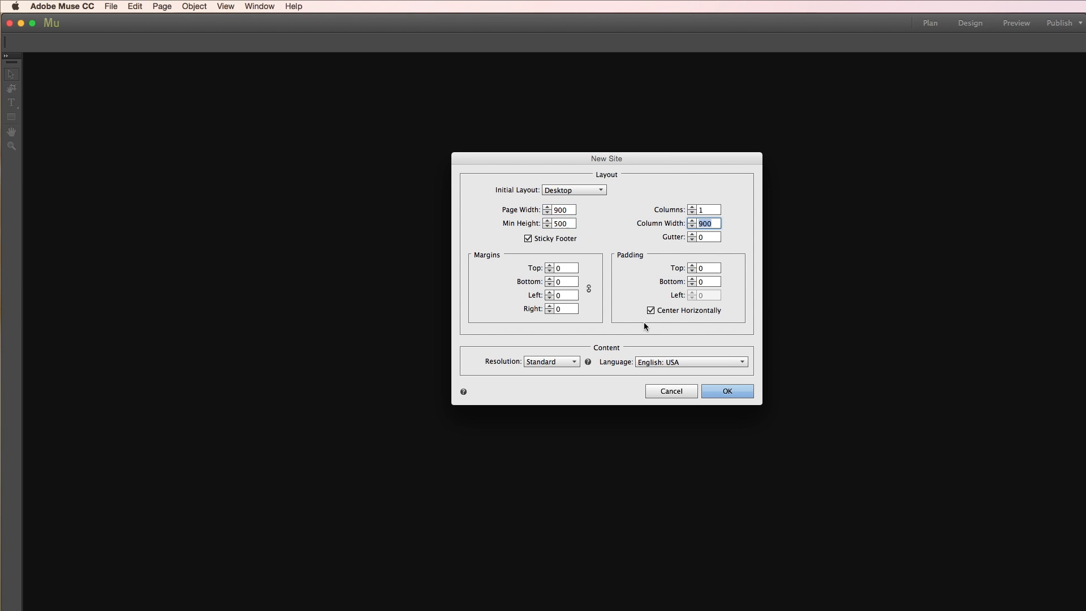
{"action": "mouse_move", "coordinate": [605, 345]}
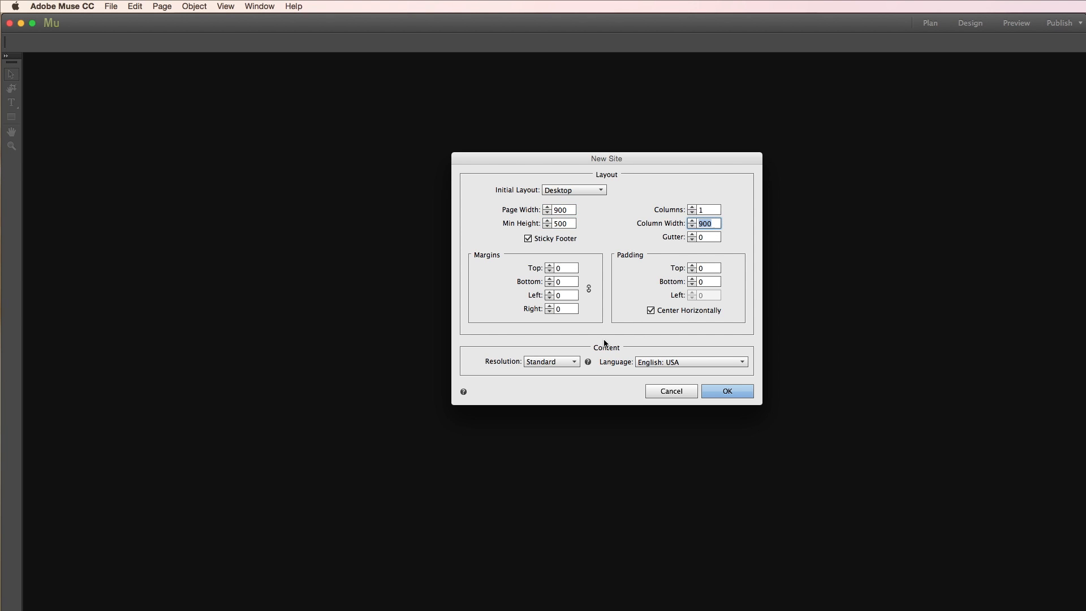
{"action": "left_click", "coordinate": [551, 361]}
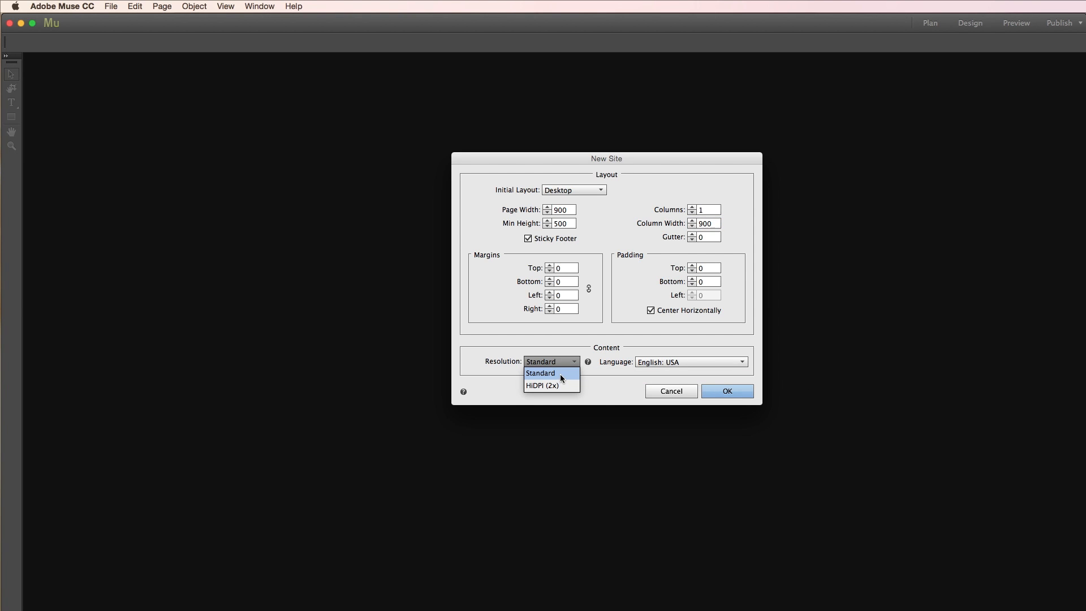
{"action": "mouse_move", "coordinate": [546, 385]}
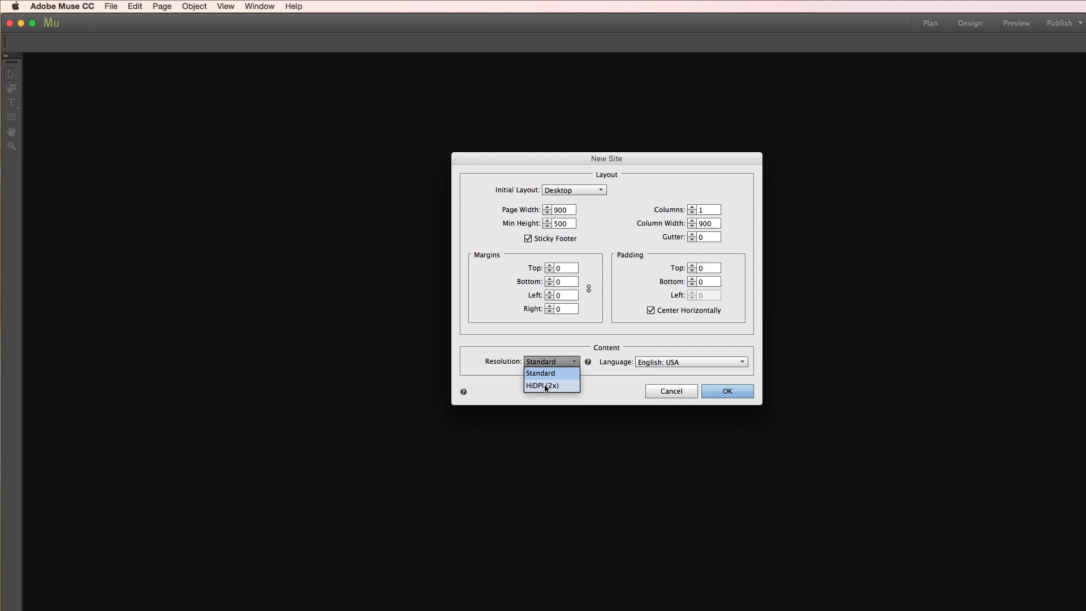
{"action": "left_click", "coordinate": [541, 372]}
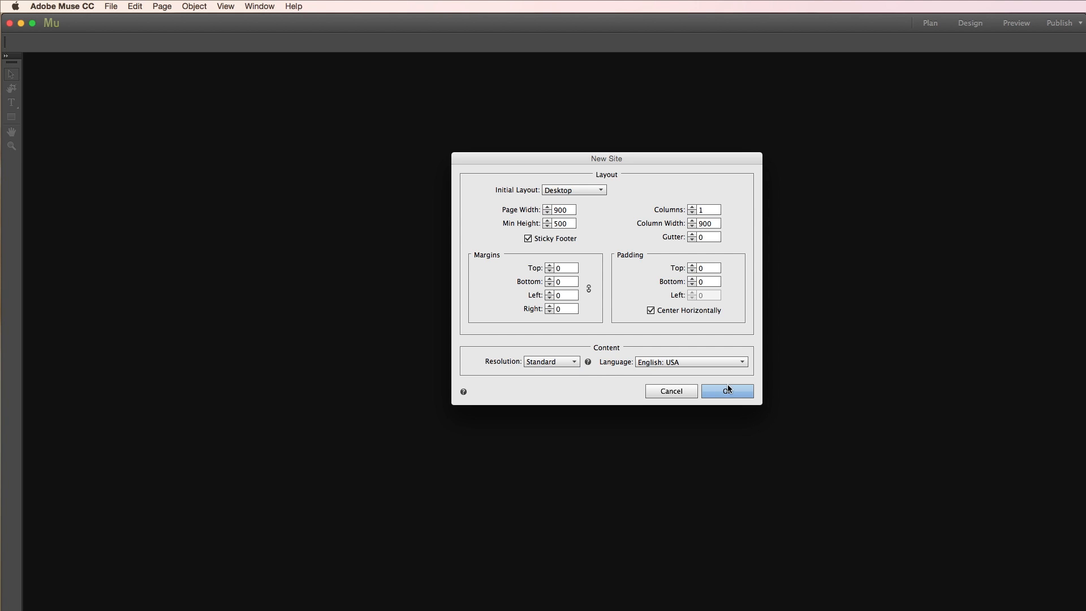
{"action": "left_click", "coordinate": [726, 391]}
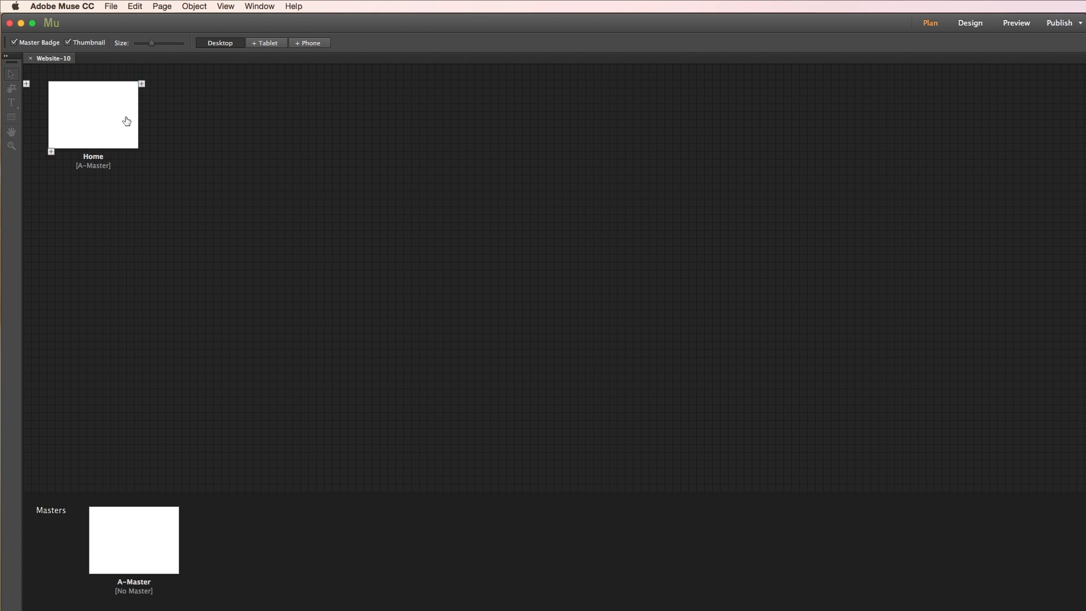
- Select the Home page thumbnail in the Plan view site map
{"action": "left_click", "coordinate": [92, 115]}
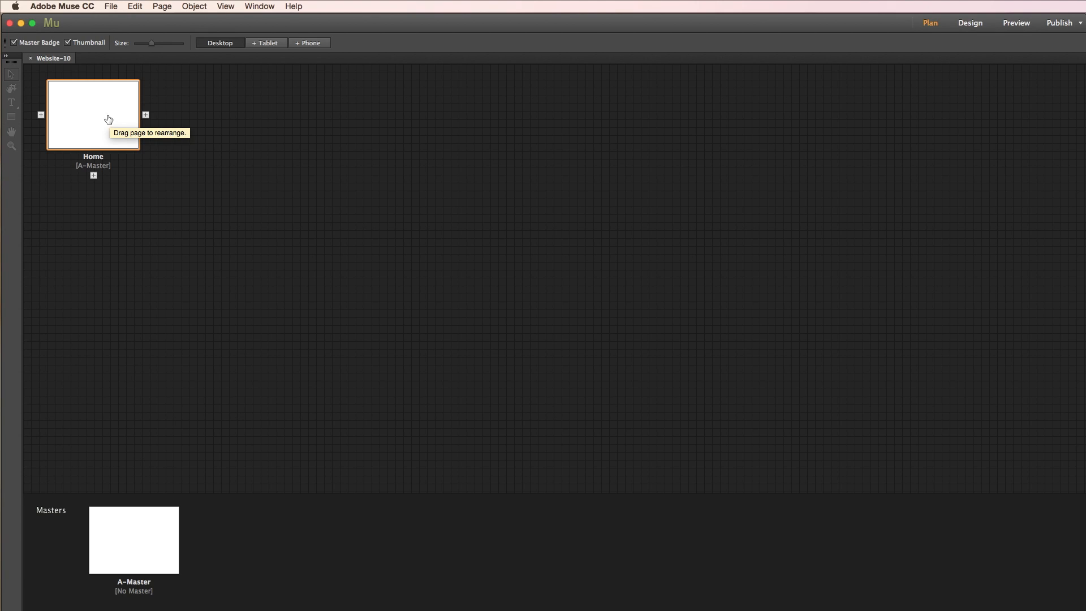
{"action": "mouse_move", "coordinate": [345, 360]}
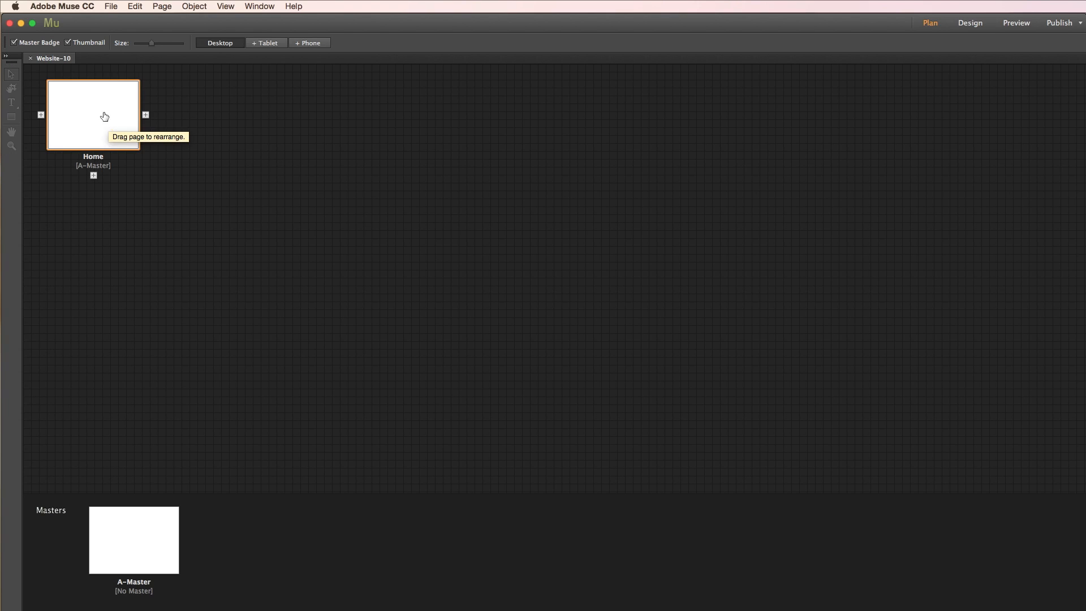
{"action": "mouse_move", "coordinate": [81, 142]}
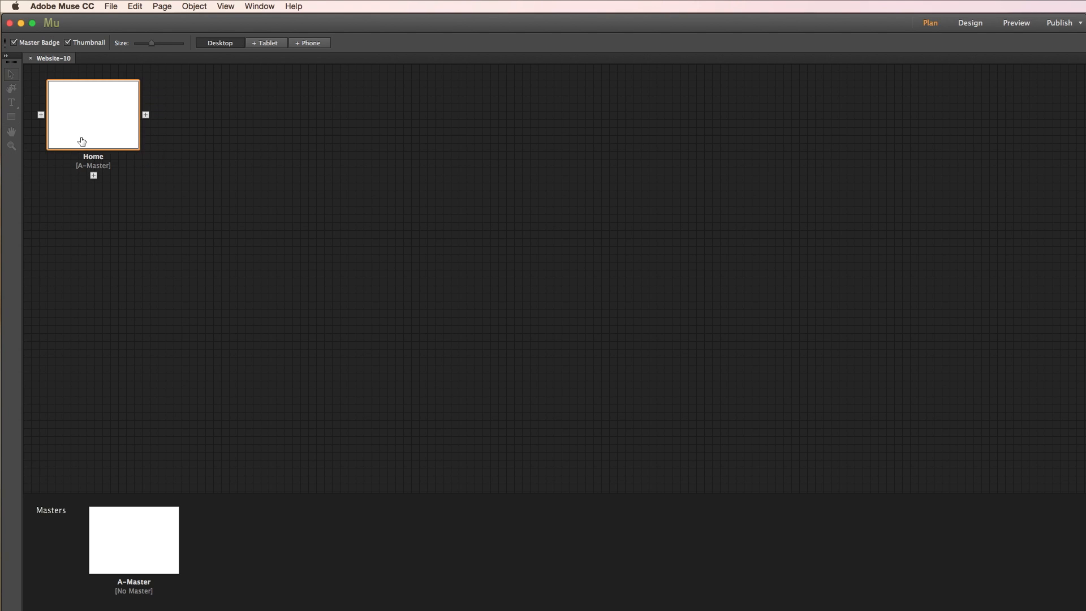
{"action": "mouse_move", "coordinate": [82, 142]}
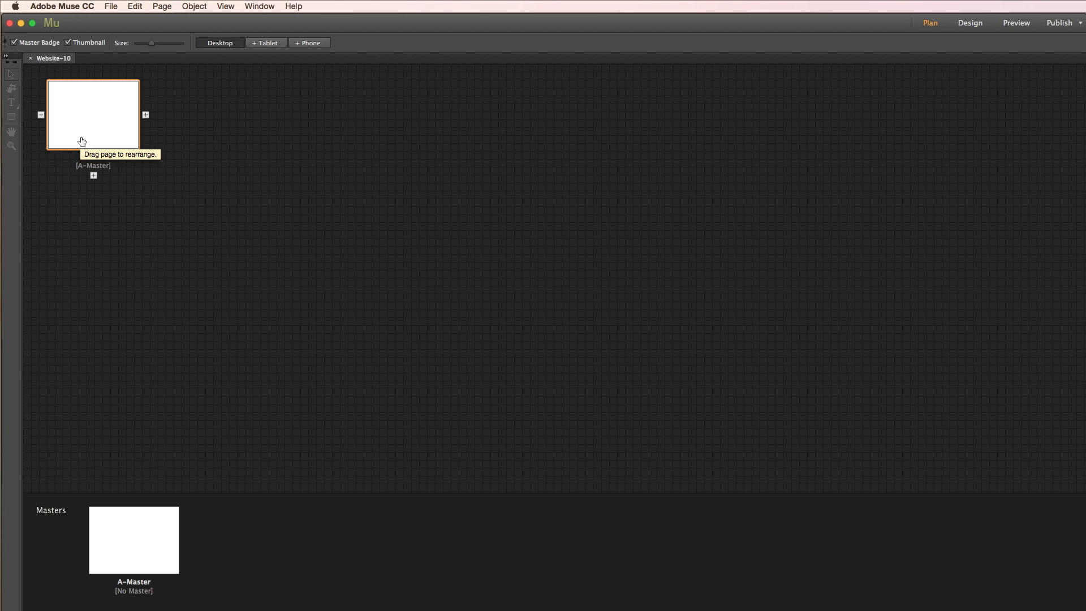
{"action": "mouse_move", "coordinate": [107, 166]}
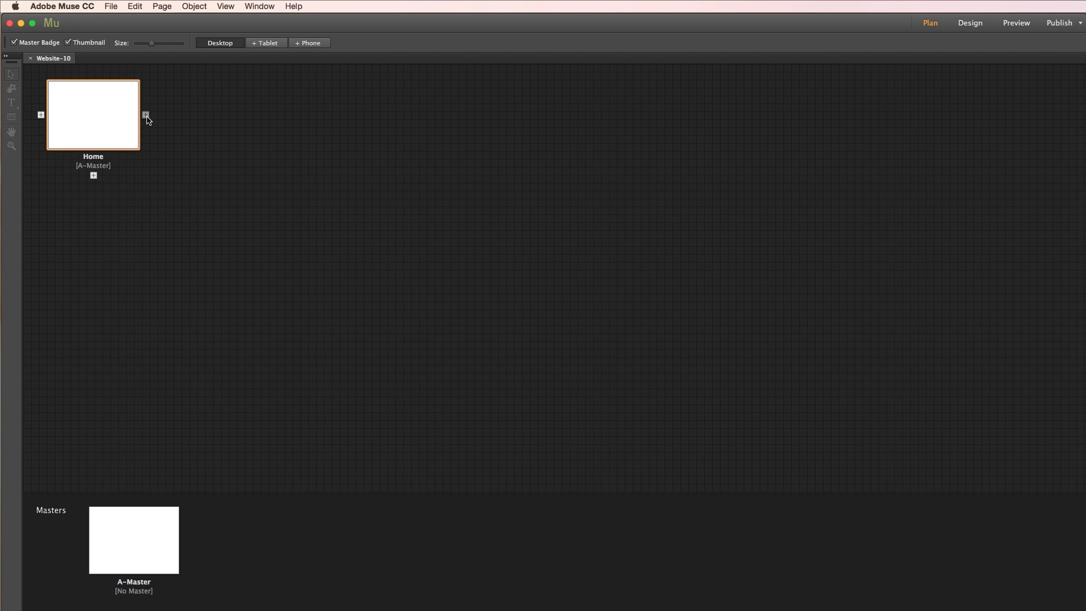
{"action": "mouse_move", "coordinate": [145, 115]}
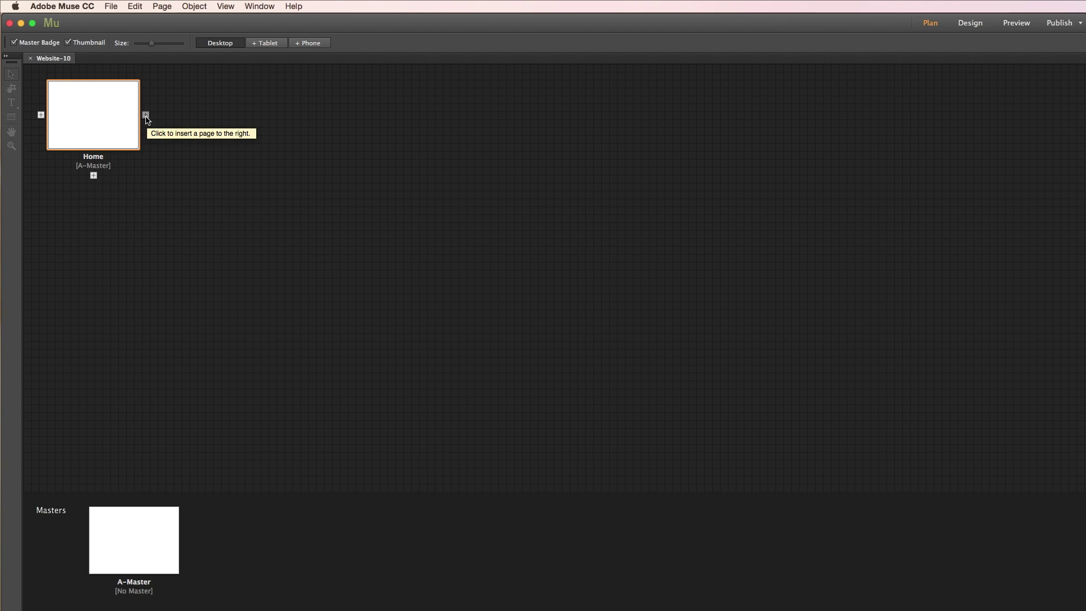
- Add contact, menu and visit pages, moving menu ahead of contact
{"action": "left_click", "coordinate": [145, 115]}
{"action": "type", "text": "contact"}
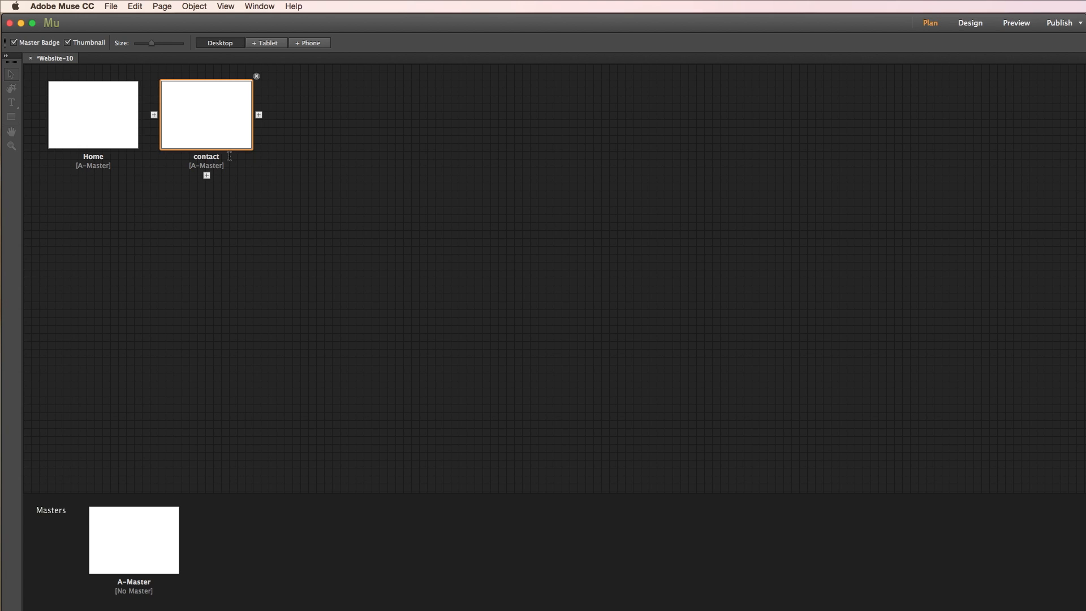
{"action": "left_click", "coordinate": [258, 114]}
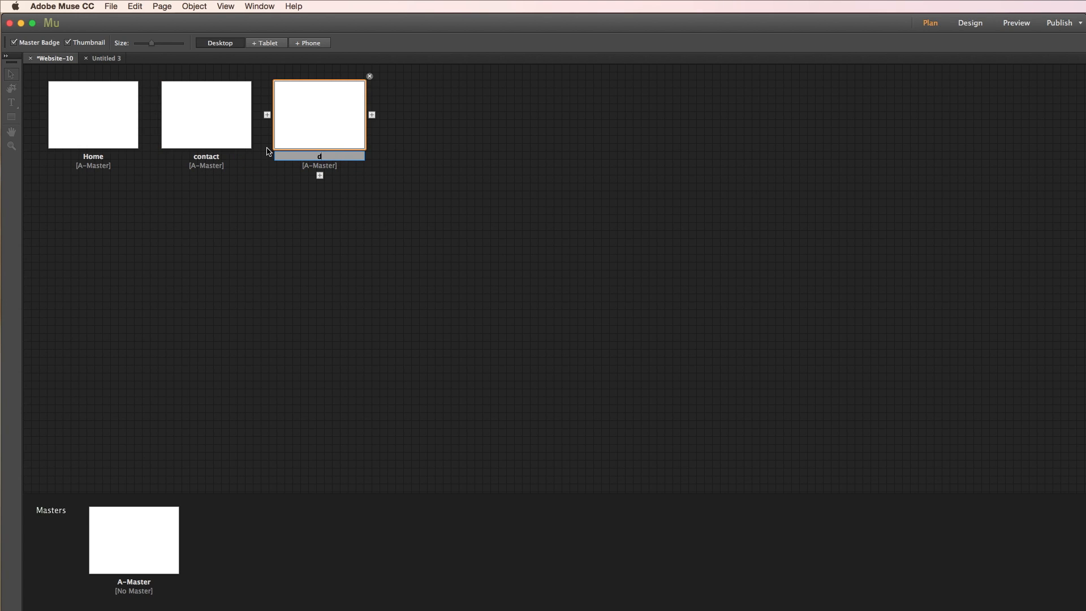
{"action": "type", "text": "menu"}
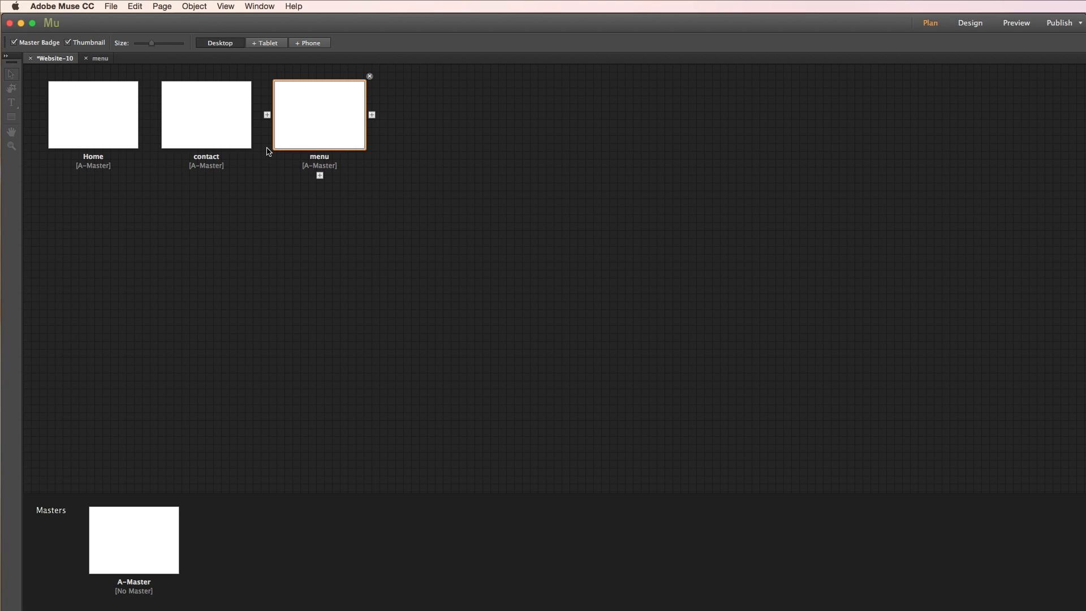
{"action": "left_click_drag", "start_coordinate": [319, 114], "coordinate": [206, 228]}
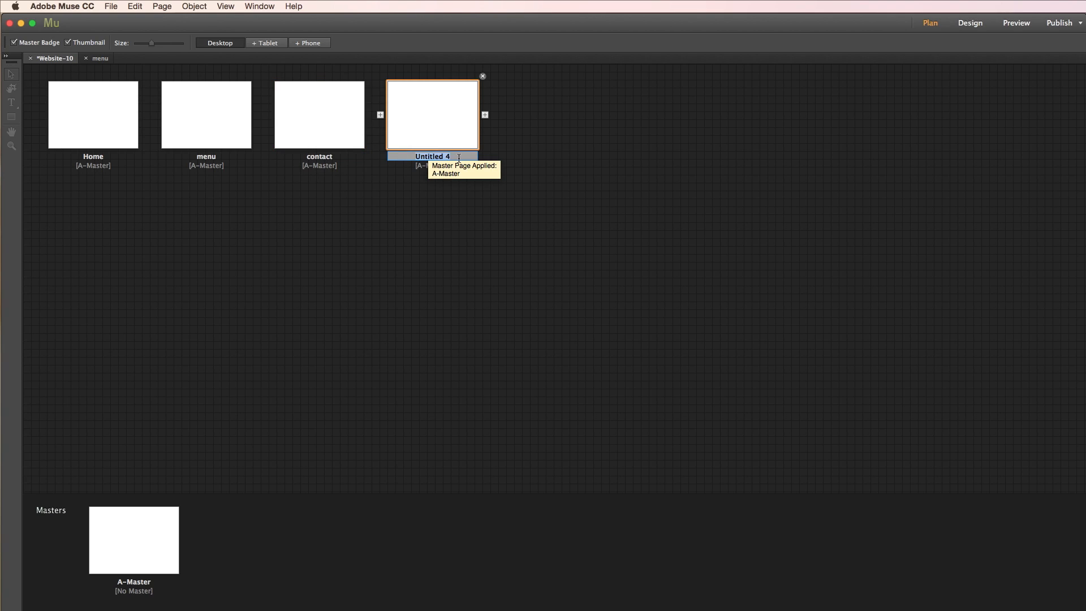
{"action": "type", "text": "visit"}
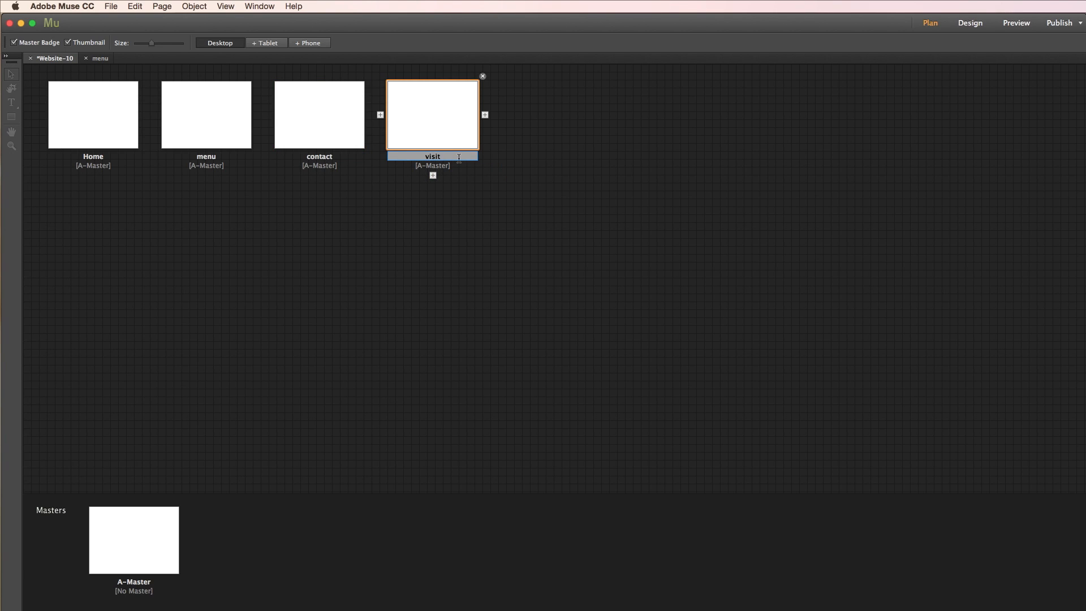
- Add a gallery page, rename Home to home, and select A-Master
{"action": "left_click", "coordinate": [485, 114]}
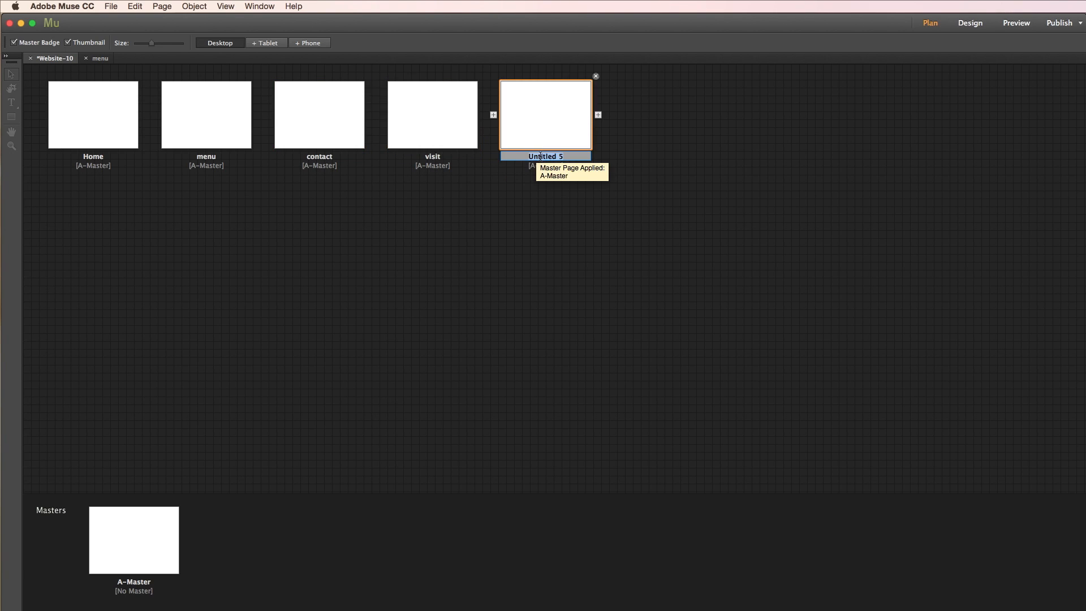
{"action": "type", "text": "gallery"}
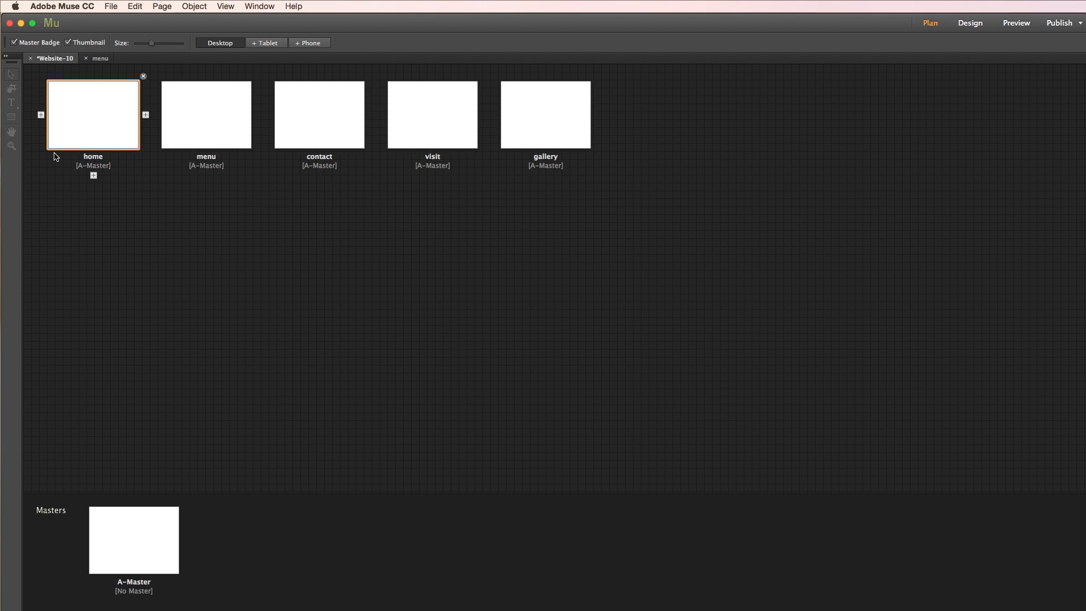
{"action": "left_click", "coordinate": [245, 300]}
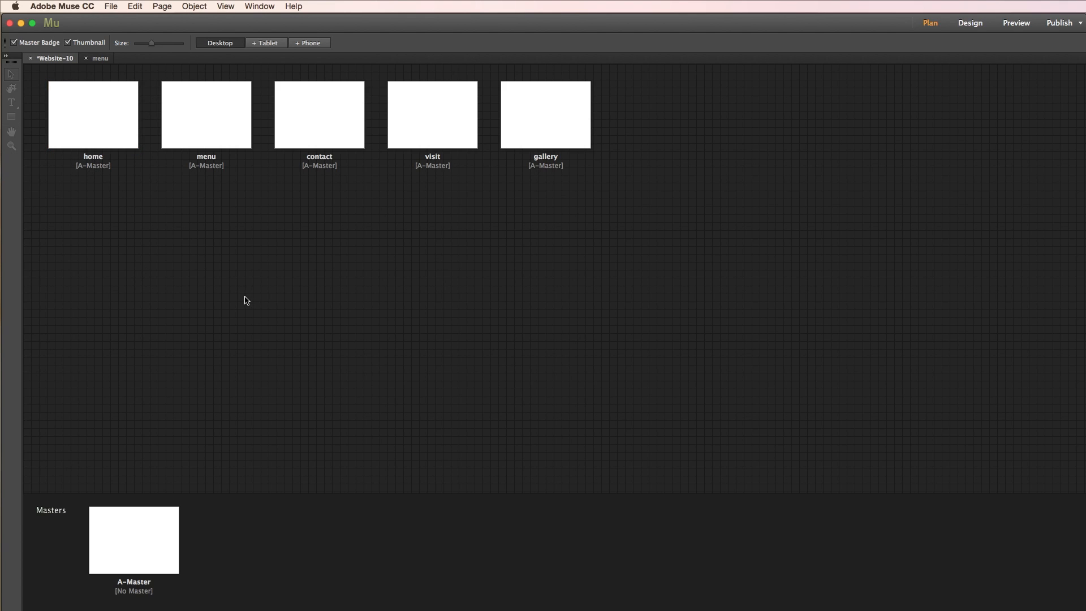
{"action": "left_click", "coordinate": [546, 114]}
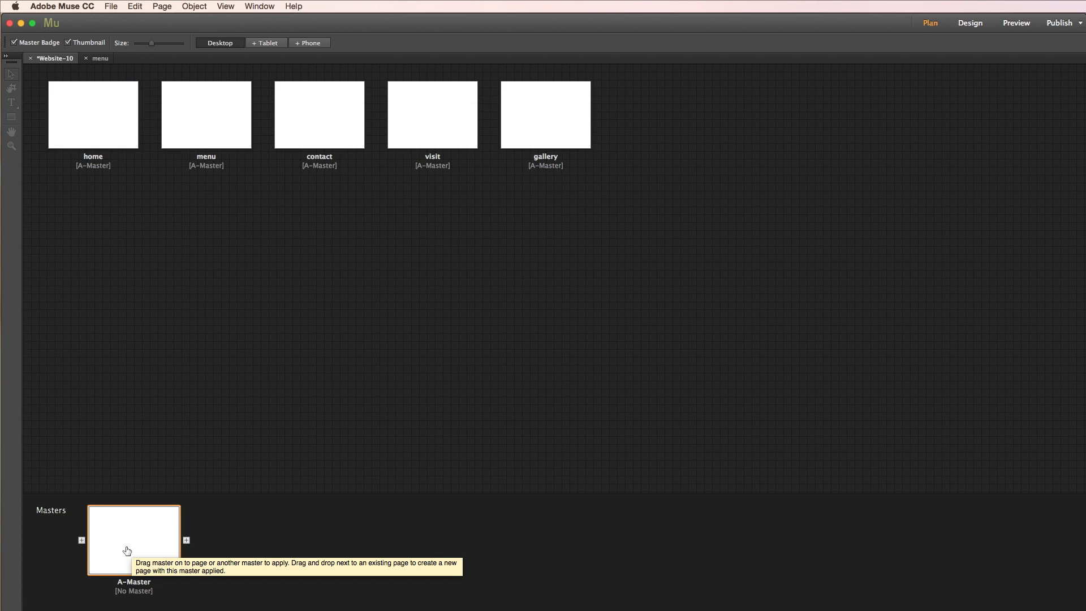
{"action": "mouse_move", "coordinate": [124, 549]}
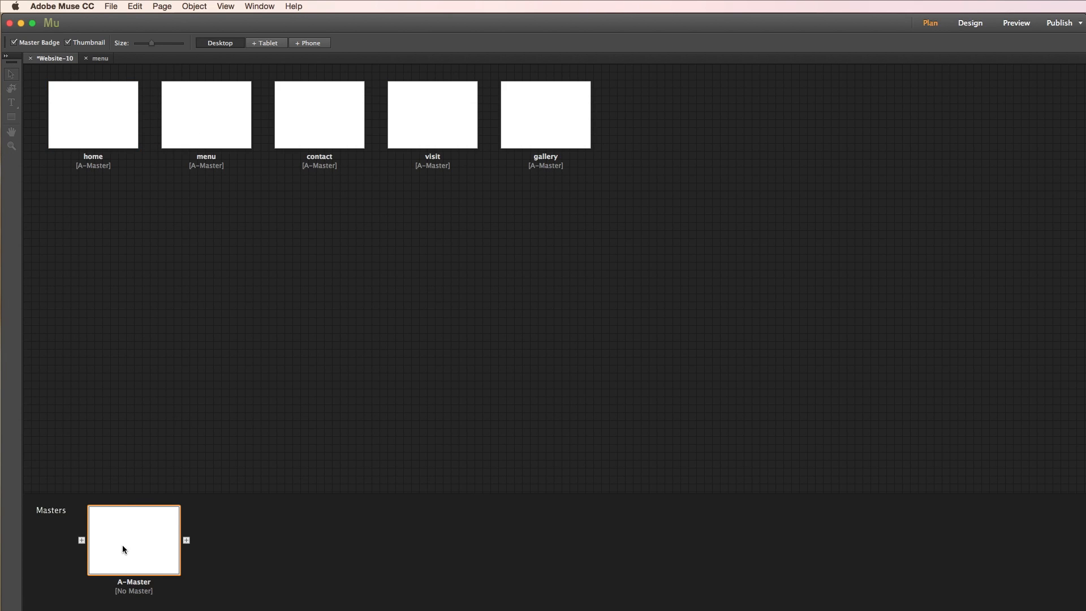
- Open A-Master in Design view and raise its header boundary nearer the page top
{"action": "double_click", "coordinate": [134, 540]}
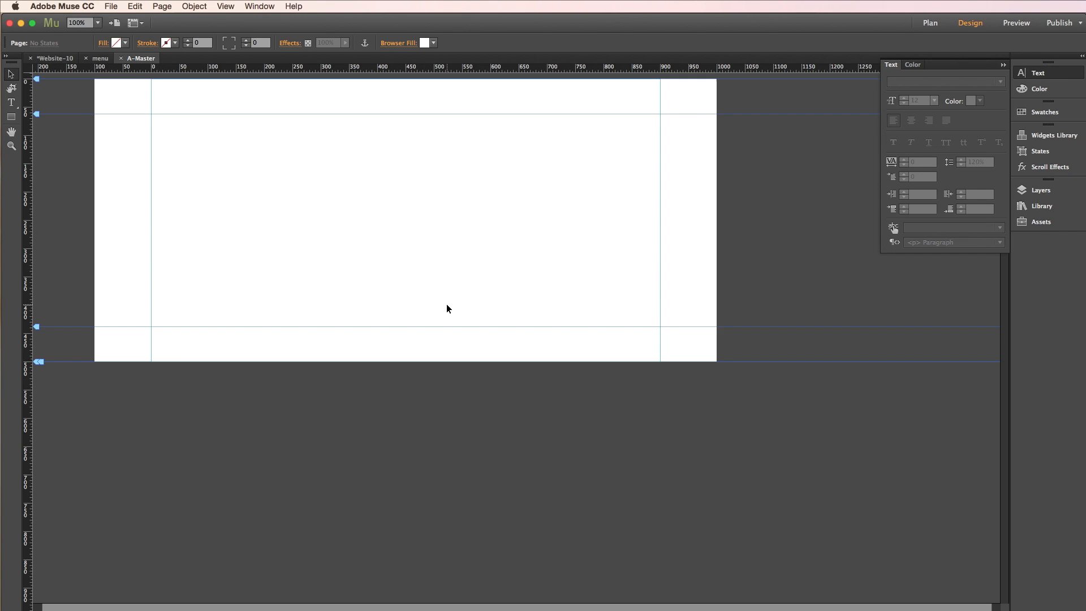
{"action": "mouse_move", "coordinate": [234, 193]}
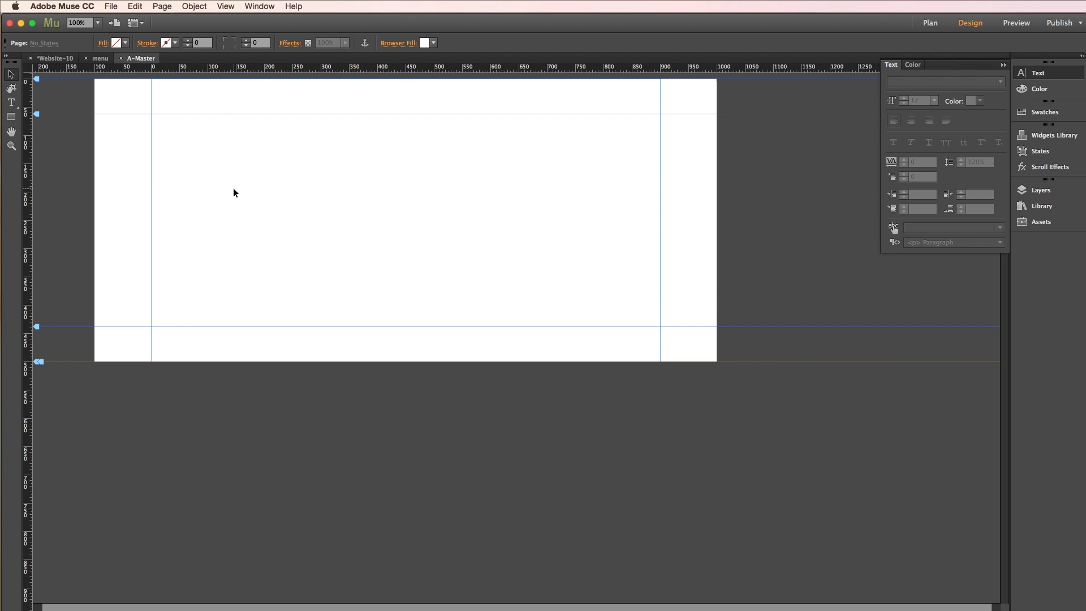
{"action": "mouse_move", "coordinate": [37, 114]}
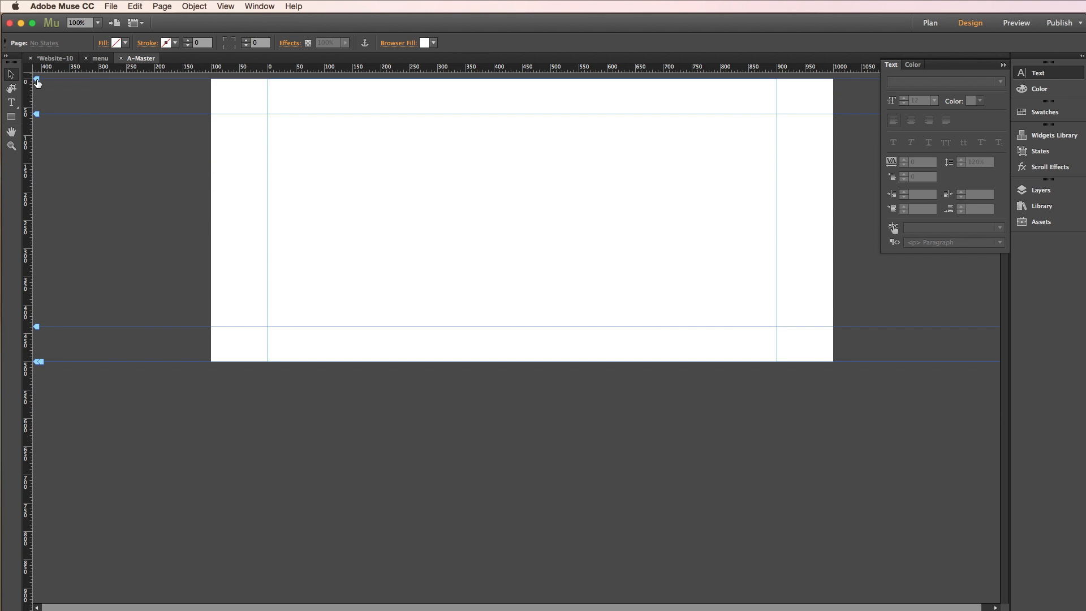
{"action": "mouse_move", "coordinate": [38, 114]}
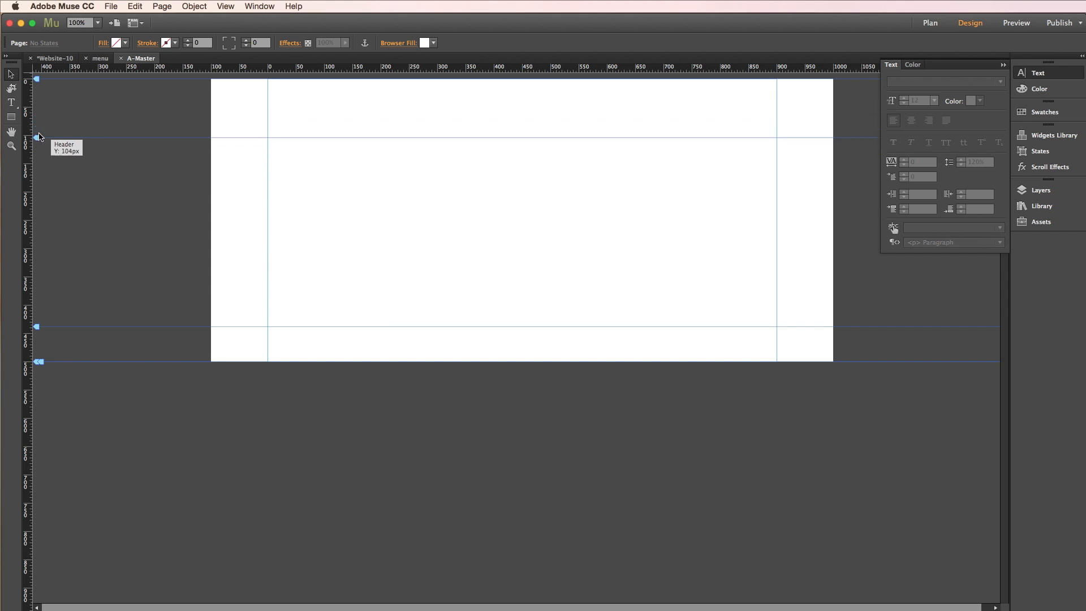
{"action": "left_click_drag", "start_coordinate": [37, 136], "coordinate": [37, 123]}
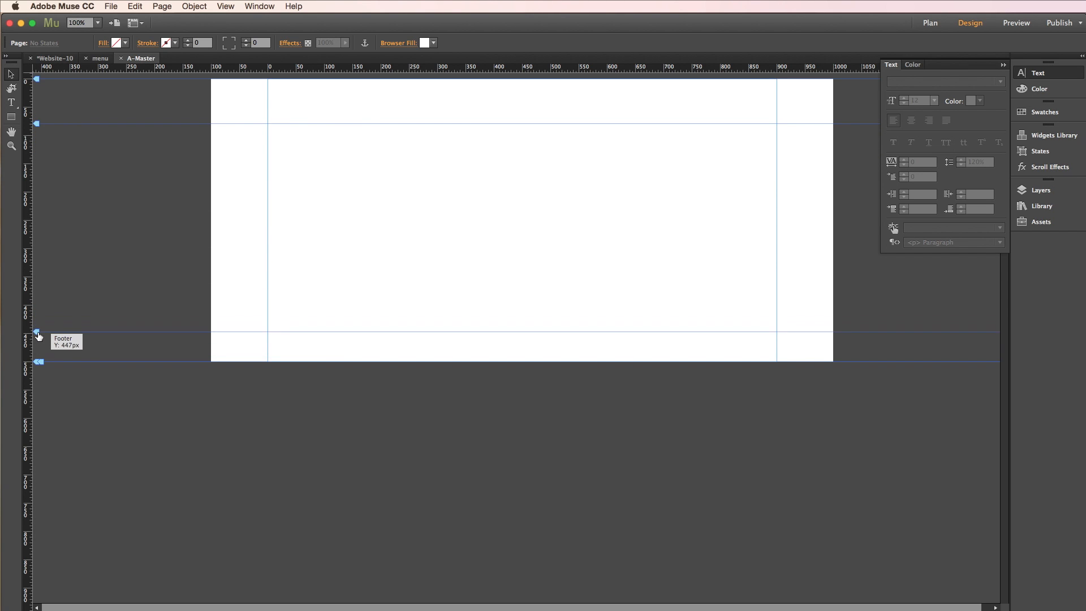
{"action": "mouse_move", "coordinate": [38, 331]}
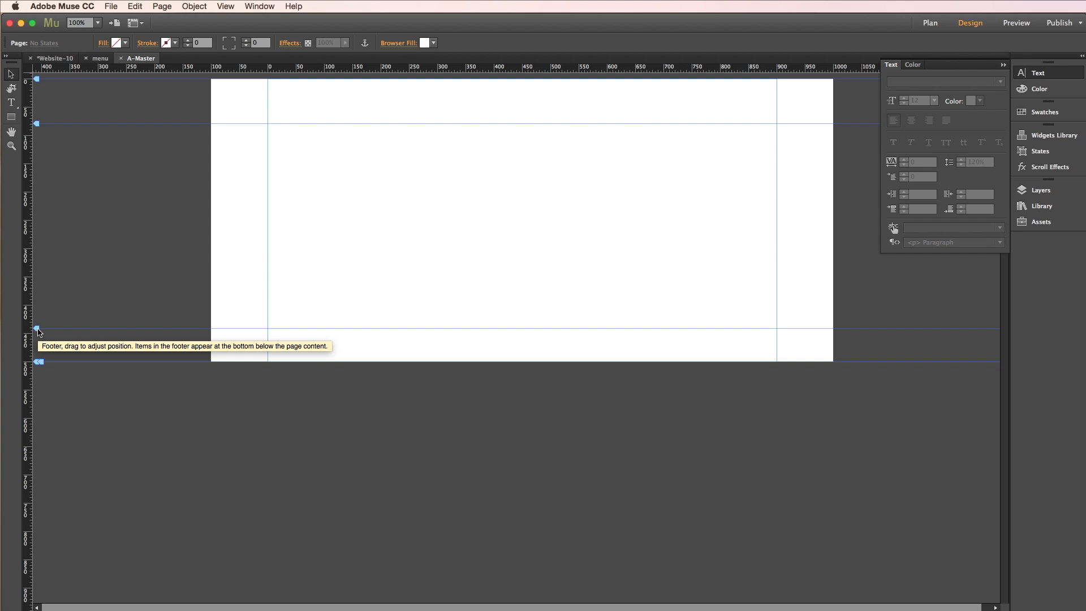
{"action": "mouse_move", "coordinate": [38, 337]}
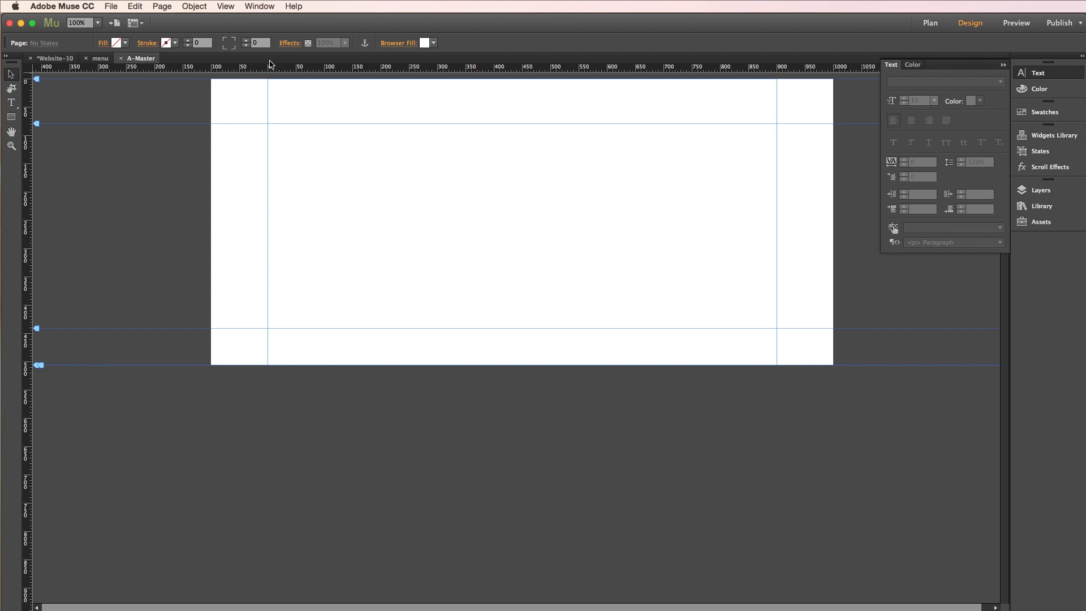
{"action": "mouse_move", "coordinate": [330, 56]}
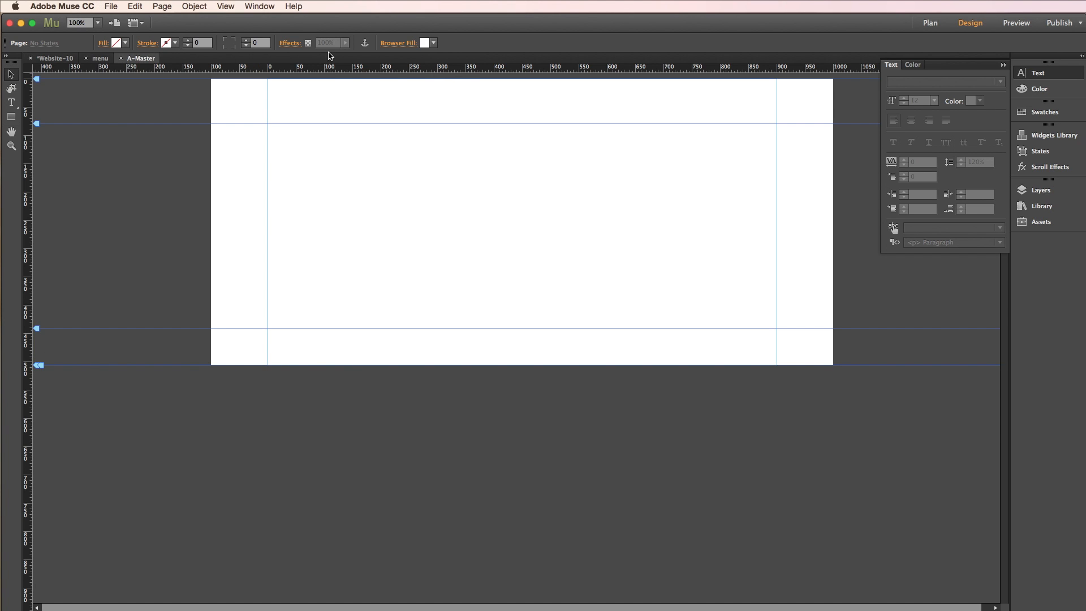
{"action": "left_click", "coordinate": [293, 7]}
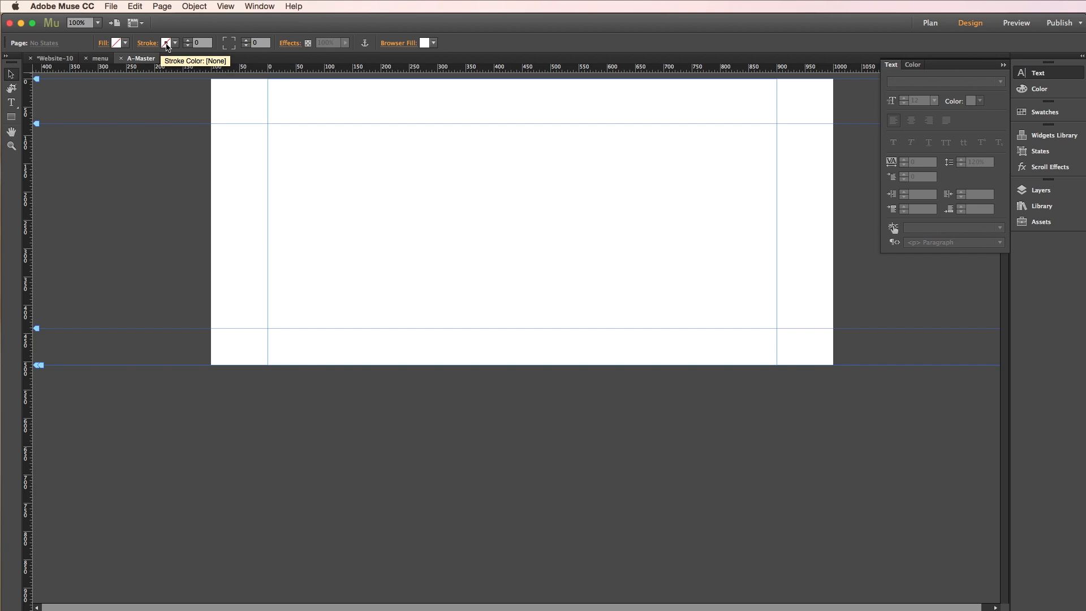
{"action": "mouse_move", "coordinate": [845, 80]}
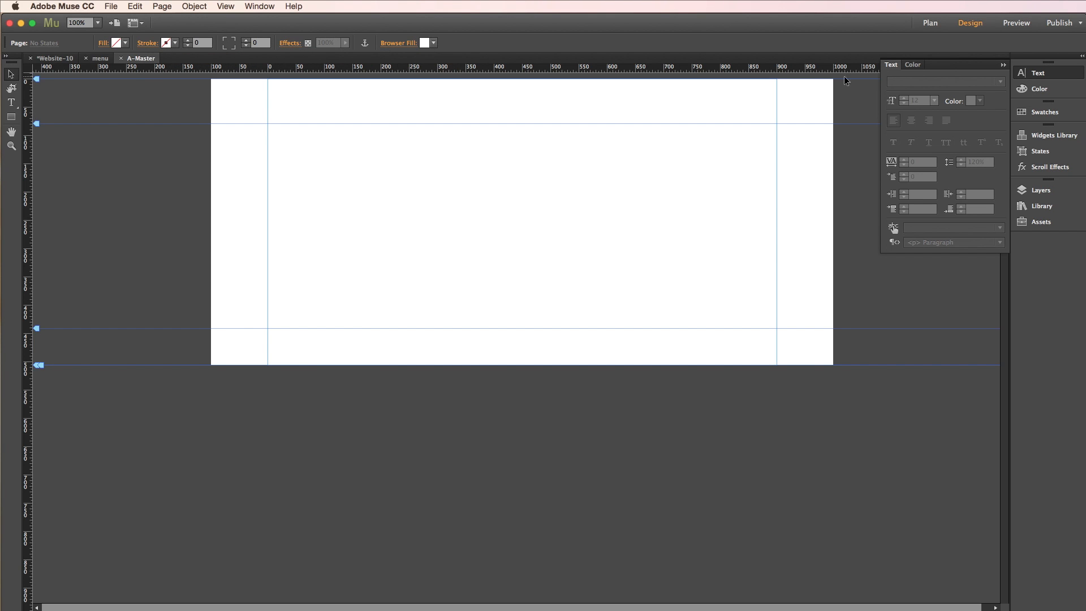
{"action": "mouse_move", "coordinate": [1044, 112]}
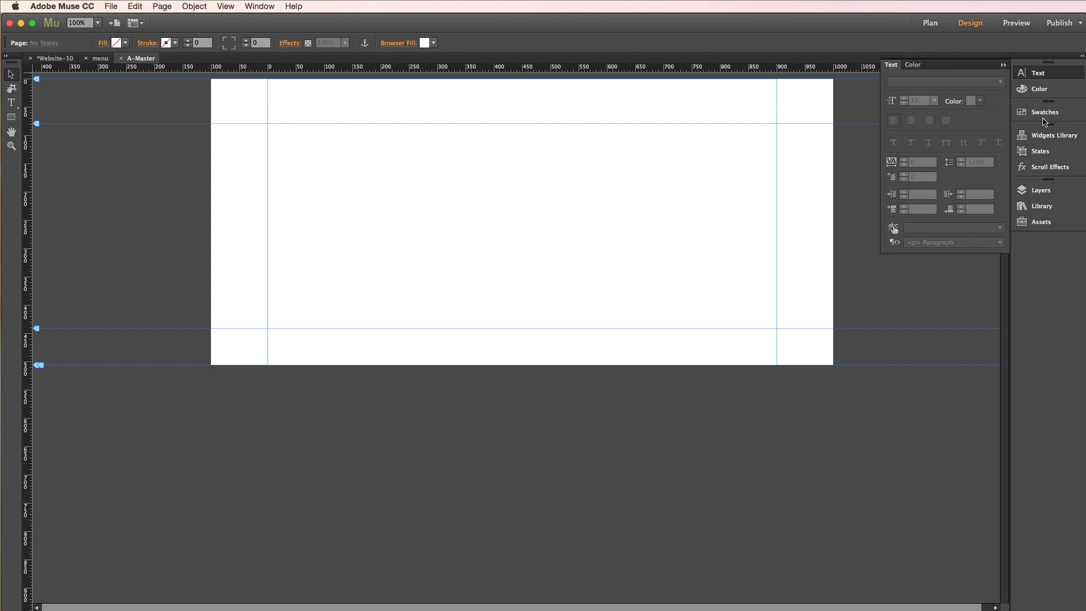
{"action": "mouse_move", "coordinate": [1042, 201]}
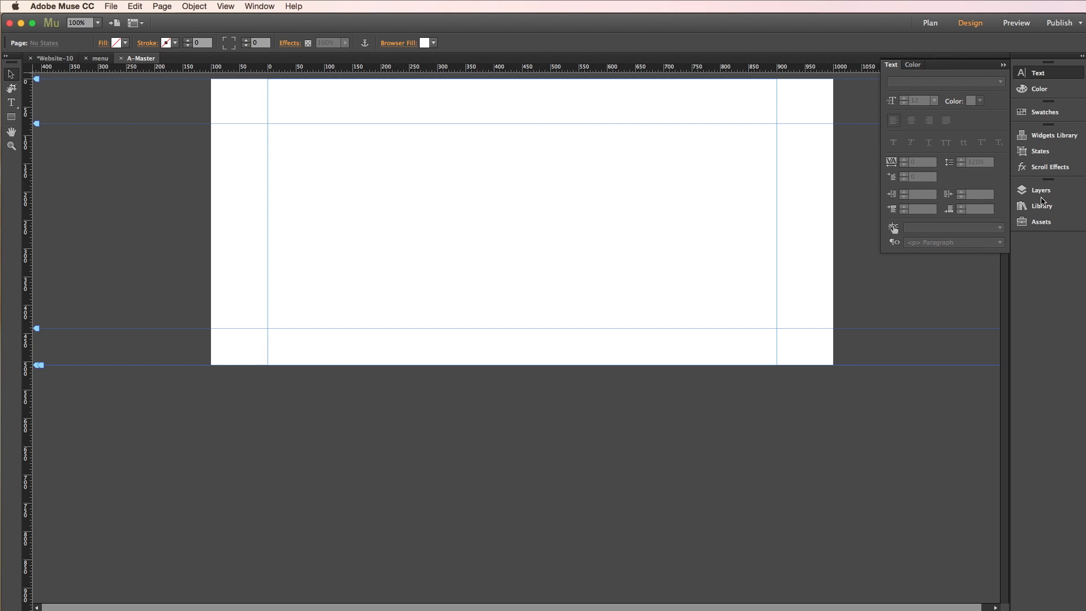
{"action": "mouse_move", "coordinate": [350, 9]}
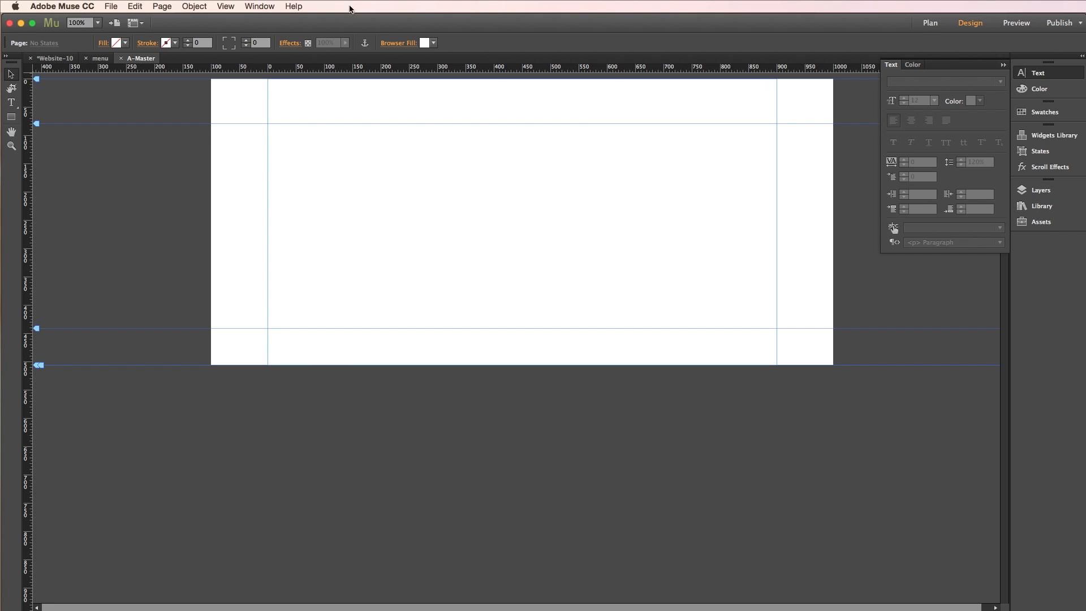
{"action": "left_click", "coordinate": [260, 6]}
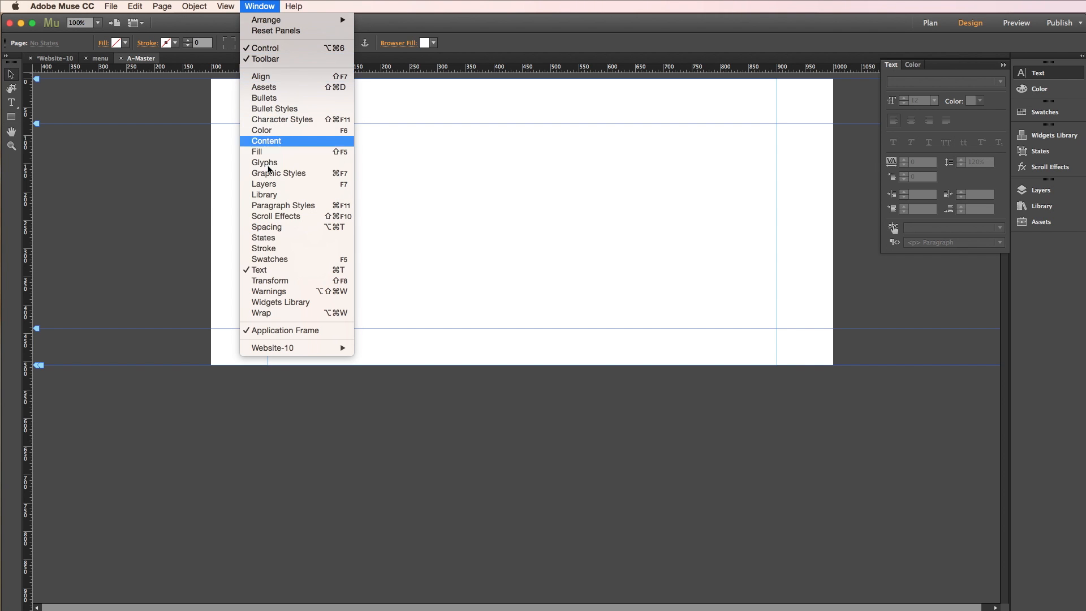
{"action": "mouse_move", "coordinate": [259, 76]}
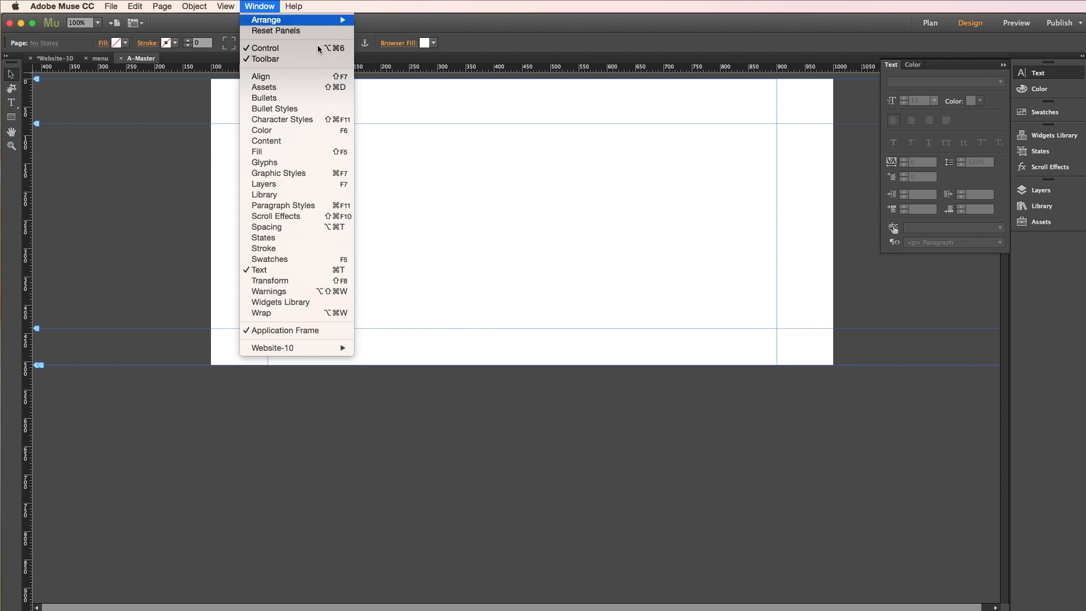
{"action": "left_click", "coordinate": [585, 158]}
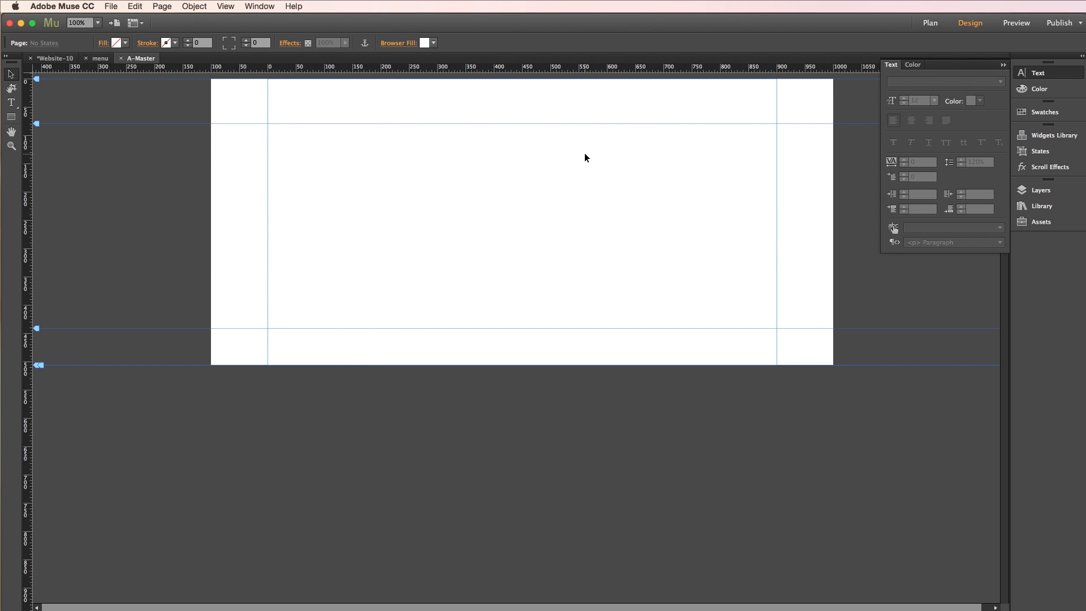
- Place sketch1.jpg from 03-sketches onto A-Master at 900 by 1214 px
{"action": "left_click", "coordinate": [110, 6]}
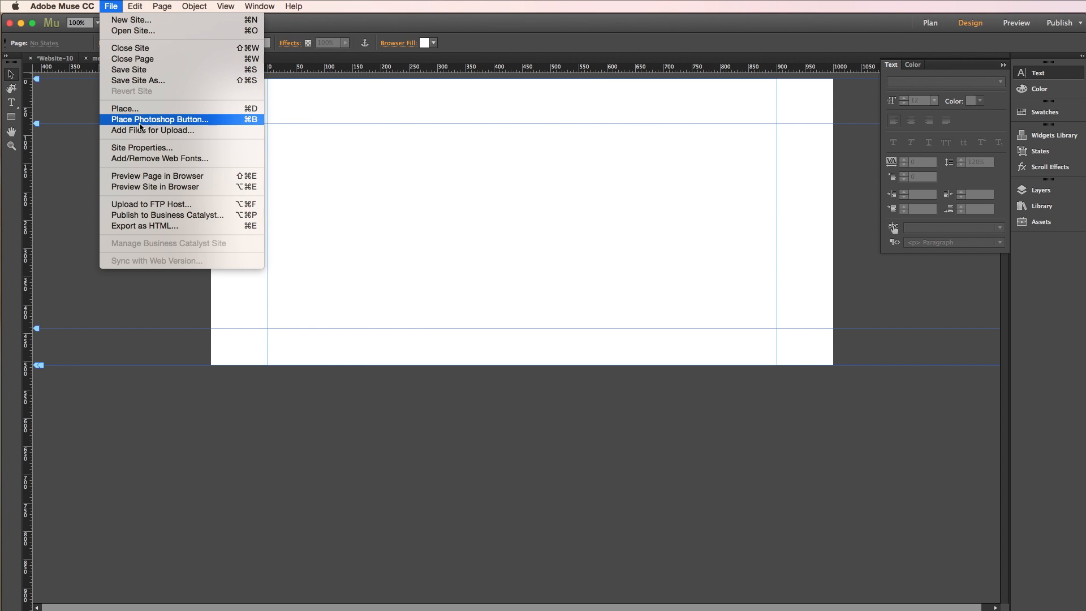
{"action": "left_click", "coordinate": [125, 109]}
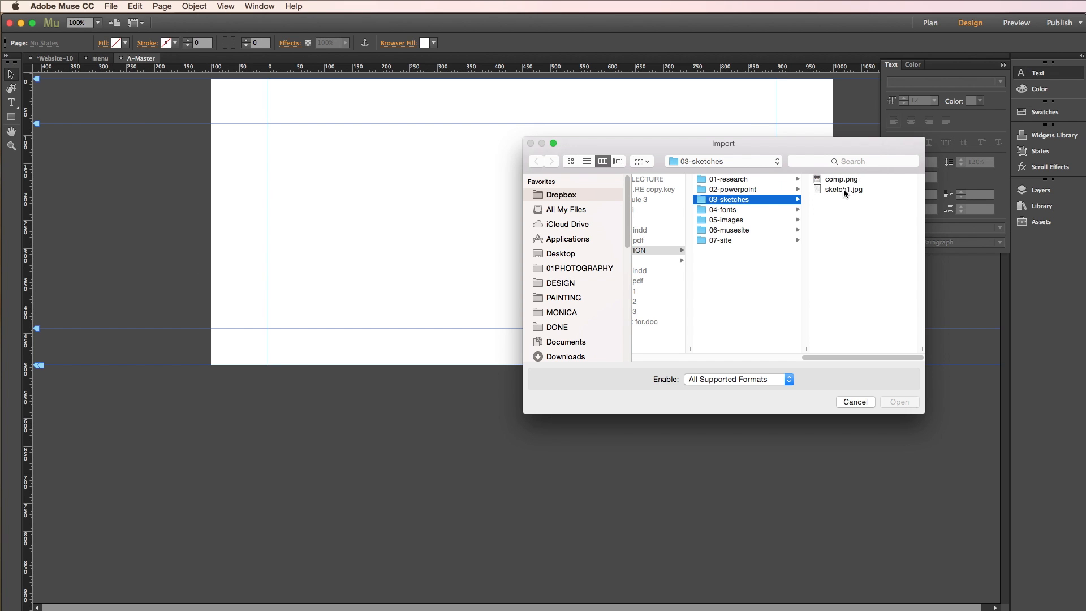
{"action": "left_click", "coordinate": [844, 189]}
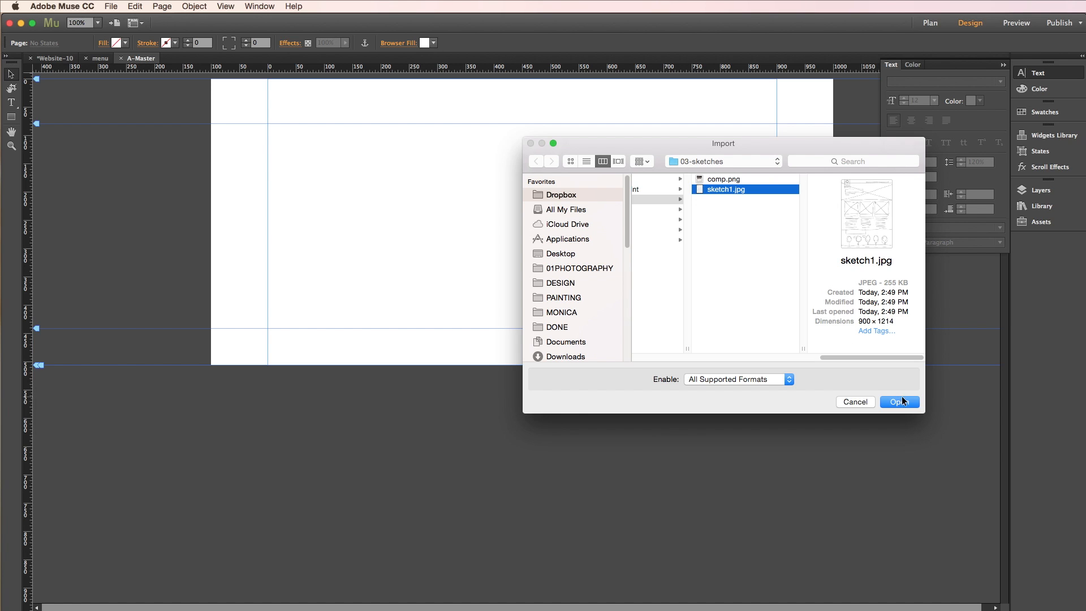
{"action": "left_click", "coordinate": [899, 402]}
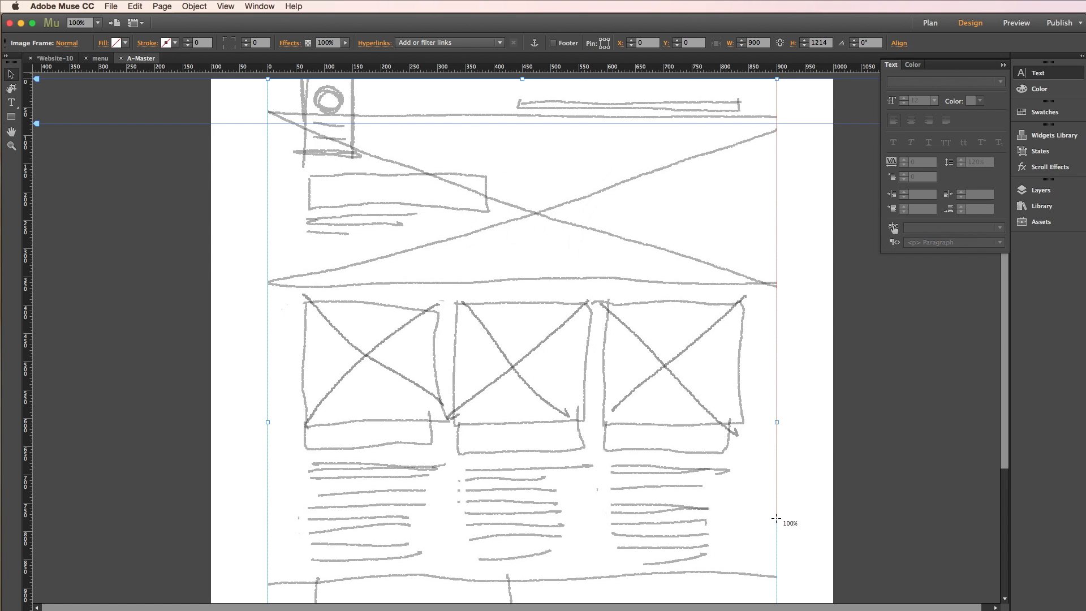
{"action": "mouse_move", "coordinate": [407, 237]}
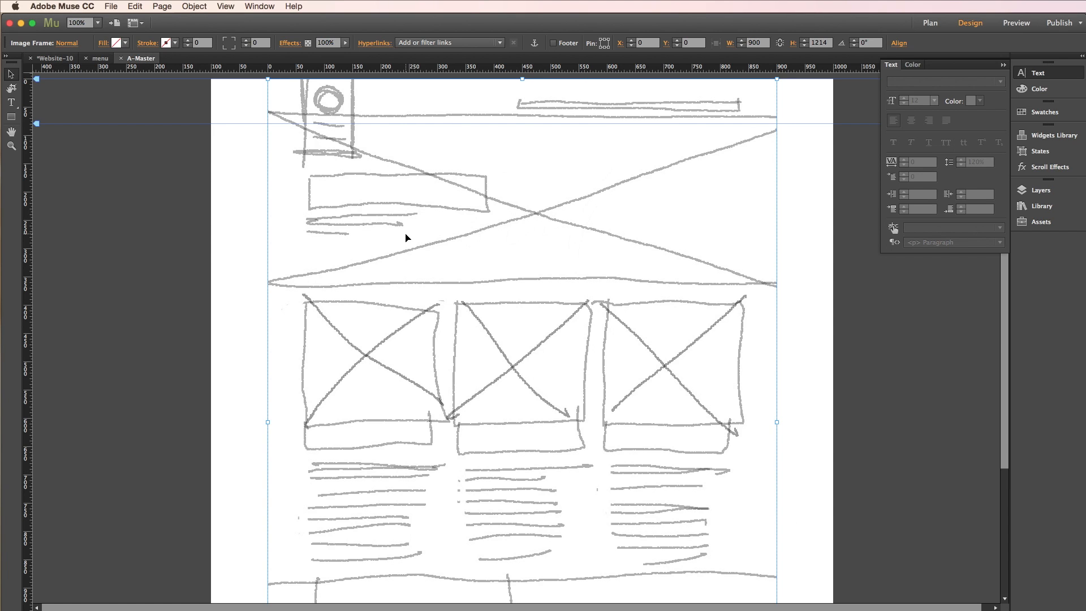
{"action": "mouse_move", "coordinate": [322, 299]}
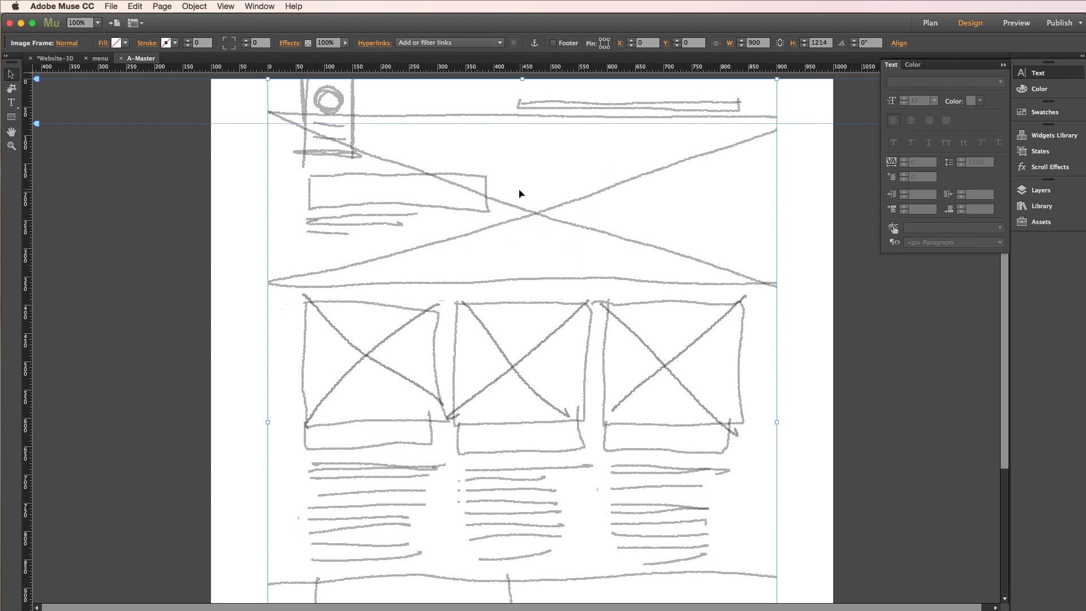
{"action": "mouse_move", "coordinate": [330, 164]}
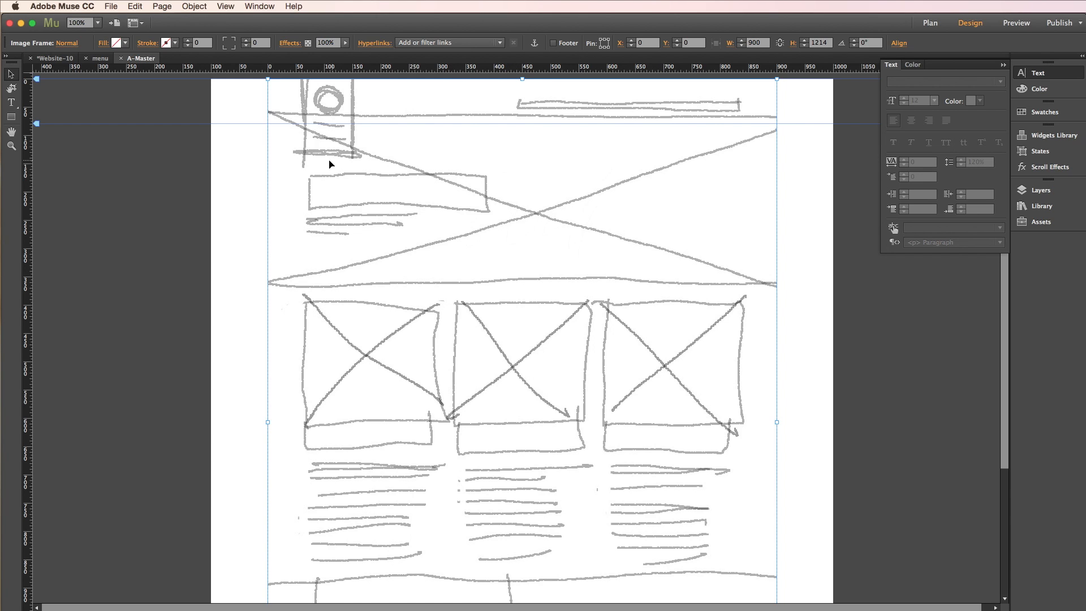
{"action": "mouse_move", "coordinate": [326, 164]}
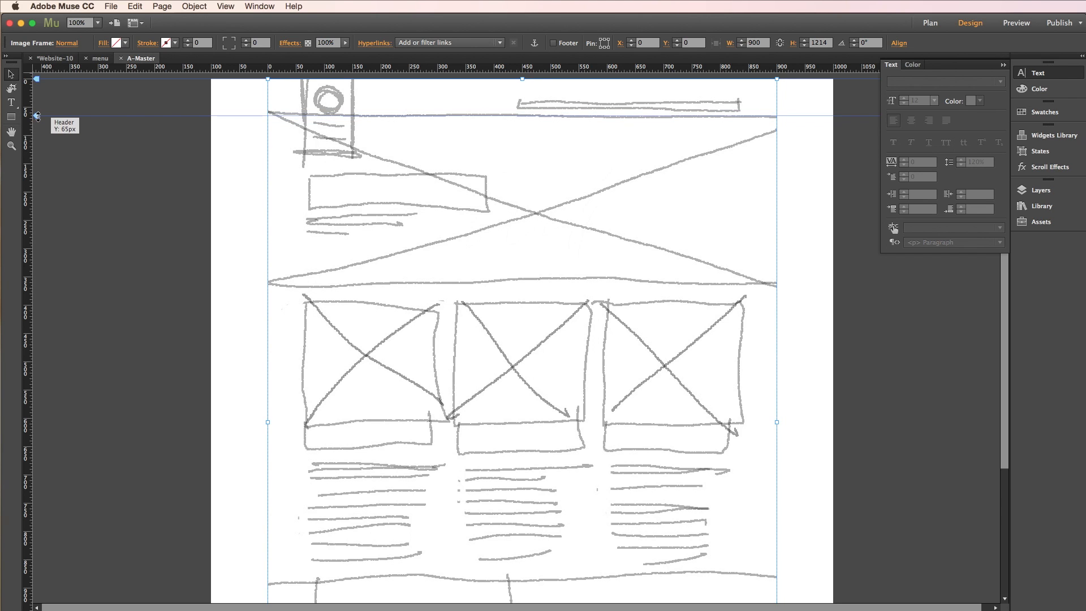
{"action": "mouse_move", "coordinate": [620, 109]}
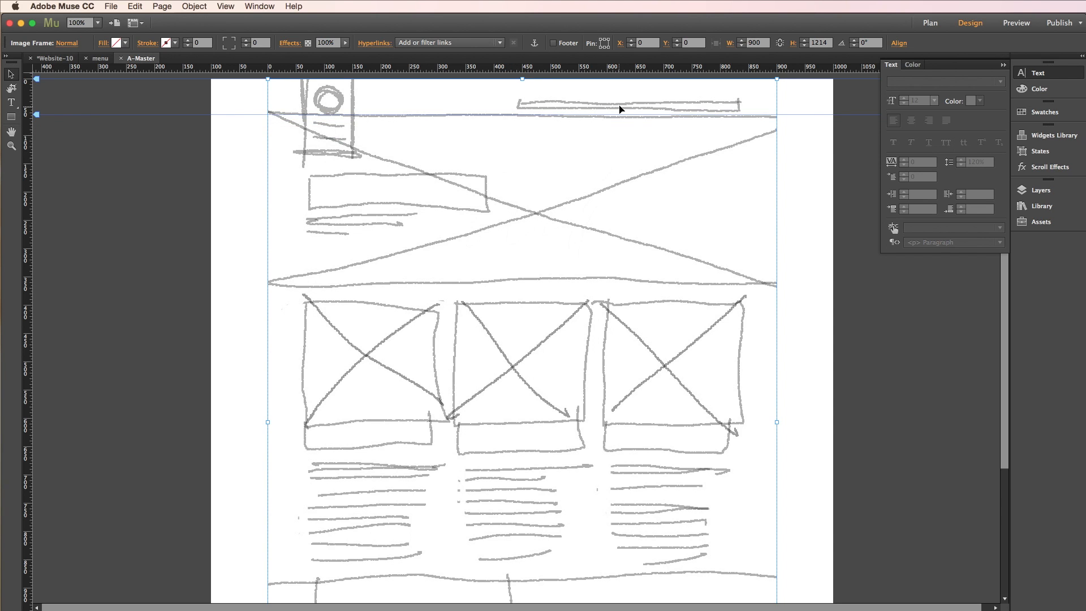
{"action": "mouse_move", "coordinate": [547, 71]}
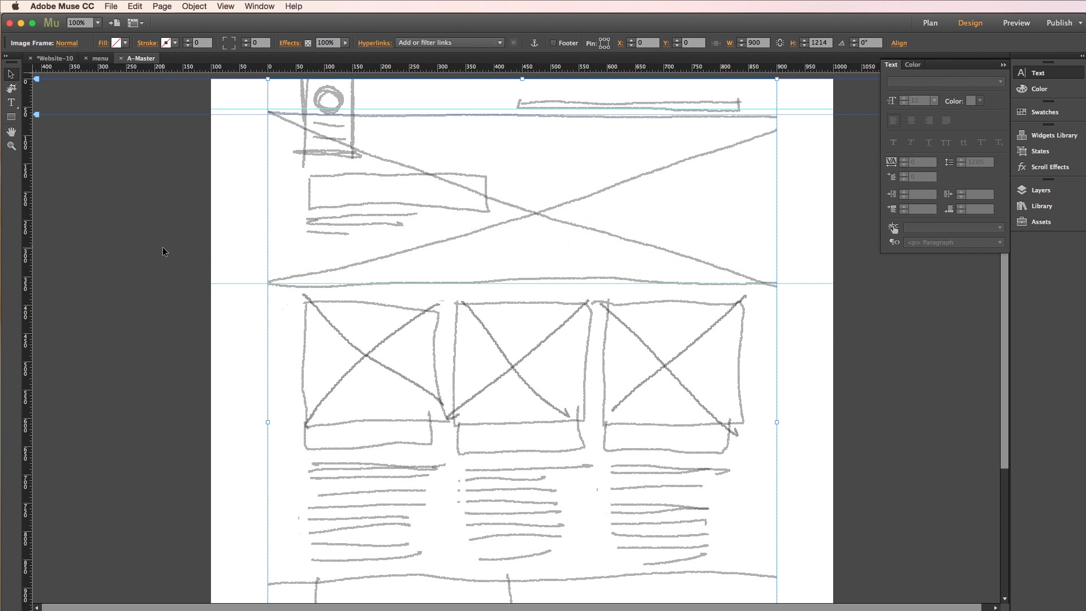
- Deselect the placed sketch image on the A-Master page
{"action": "left_click", "coordinate": [468, 246]}
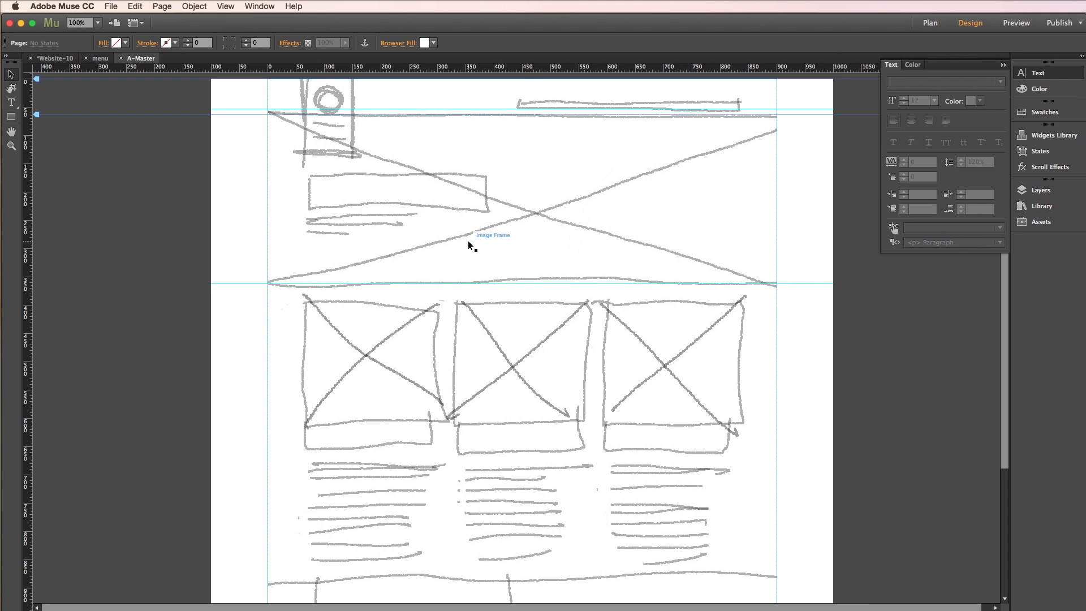
- Place comp.png from 03-sketches onto A-Master in place of the sketch
{"action": "left_click", "coordinate": [110, 6]}
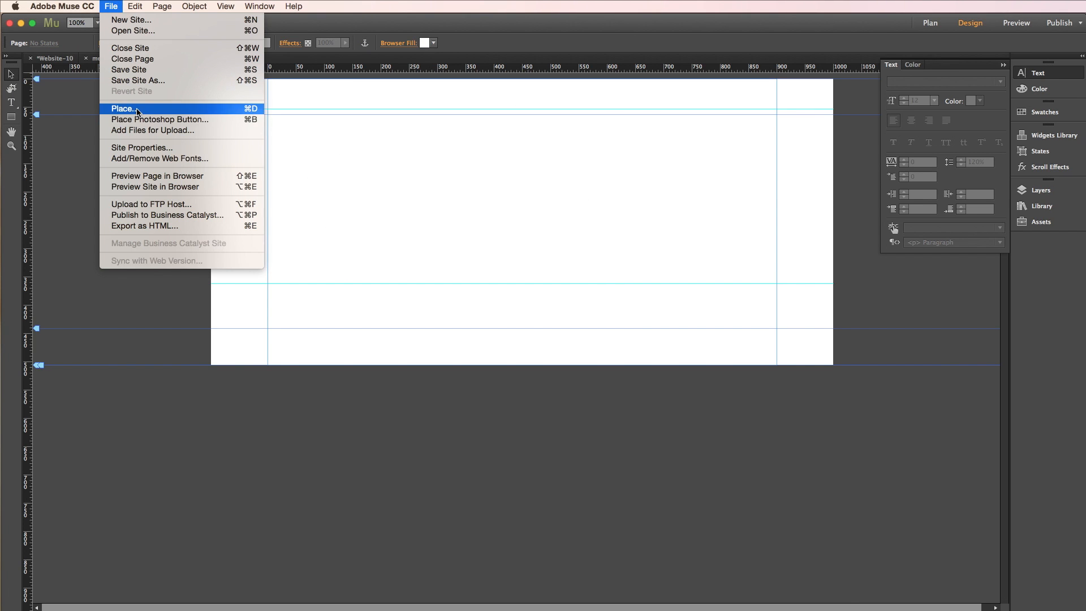
{"action": "left_click", "coordinate": [125, 109]}
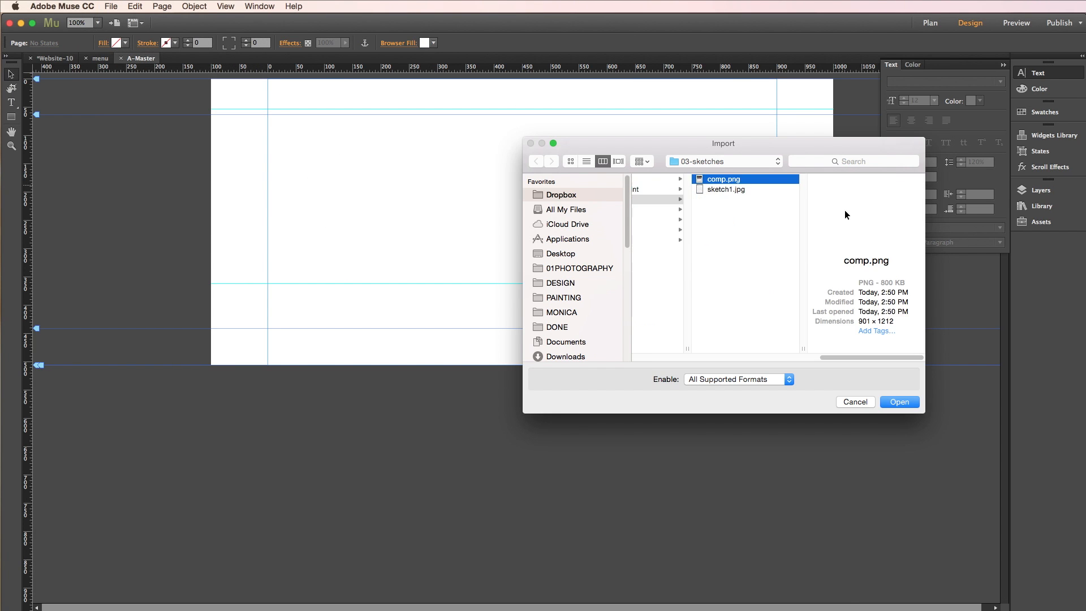
{"action": "left_click", "coordinate": [898, 402]}
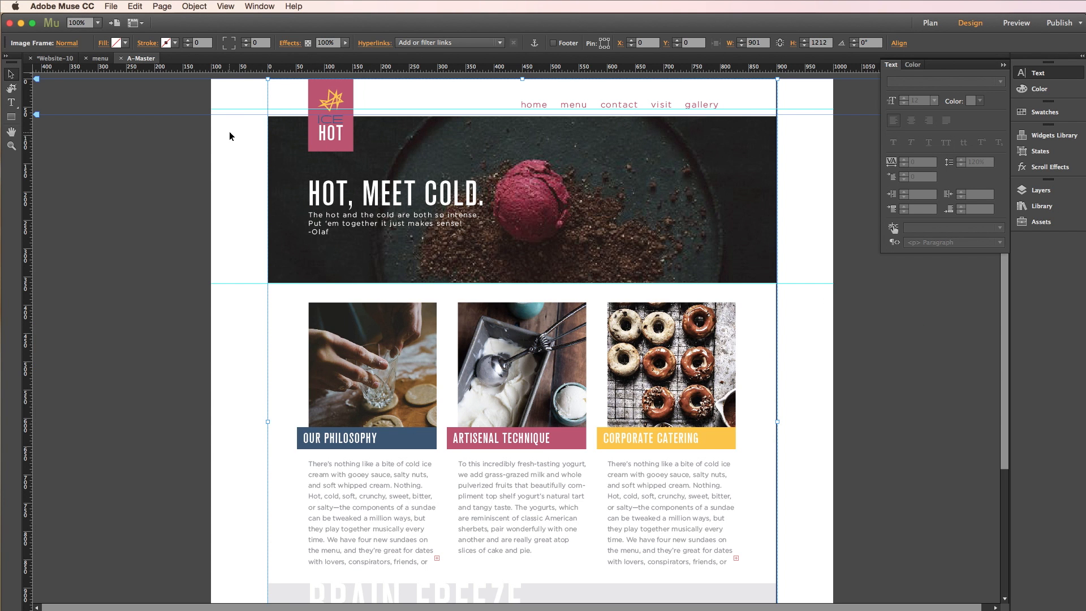
{"action": "left_click", "coordinate": [38, 115]}
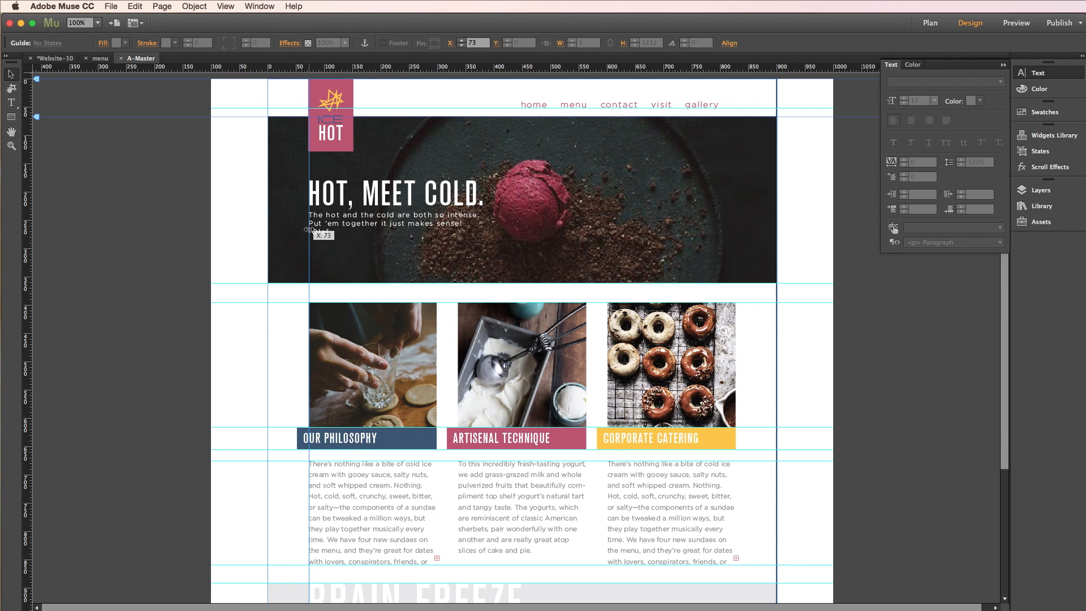
- Drag a vertical guide to the mockup content's left edge, scrolling down and back up
{"action": "left_click_drag", "start_coordinate": [309, 228], "coordinate": [442, 218]}
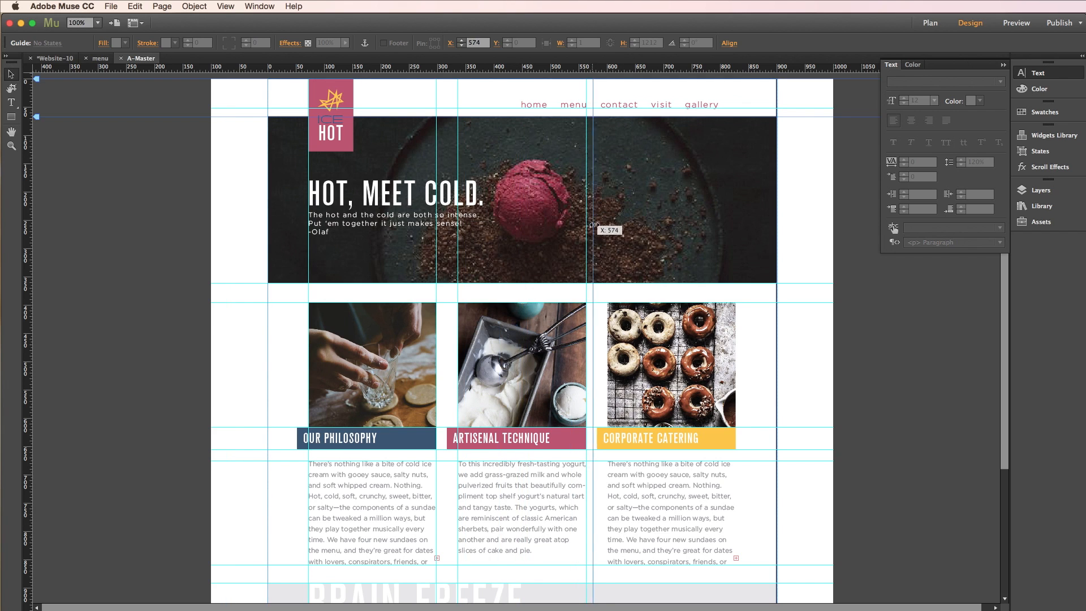
{"action": "mouse_move", "coordinate": [598, 229]}
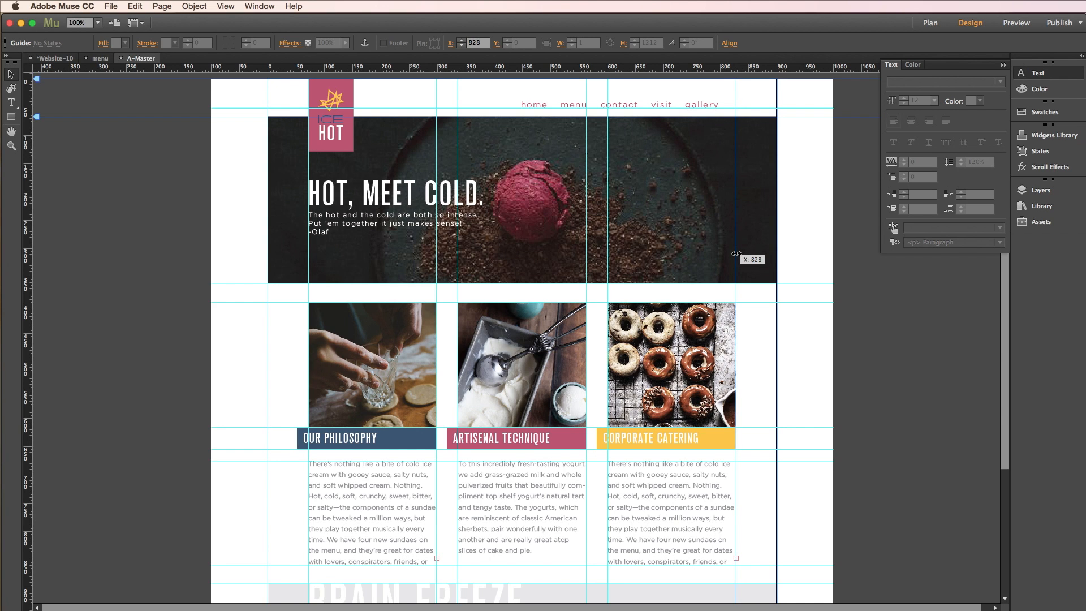
{"action": "mouse_move", "coordinate": [634, 389]}
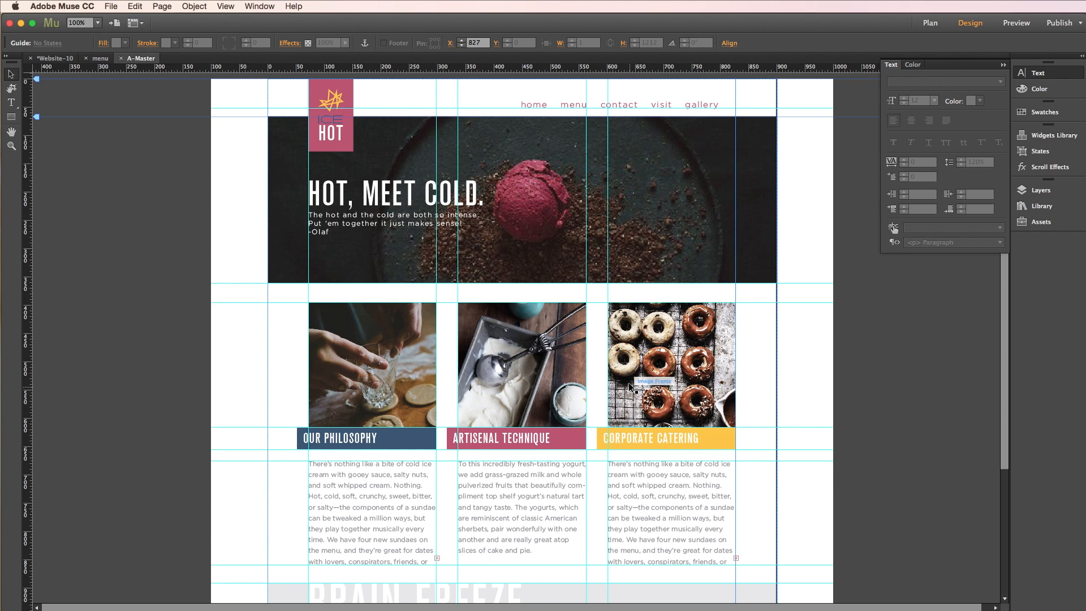
{"action": "scroll", "scroll_direction": "down", "scroll_amount": 3}
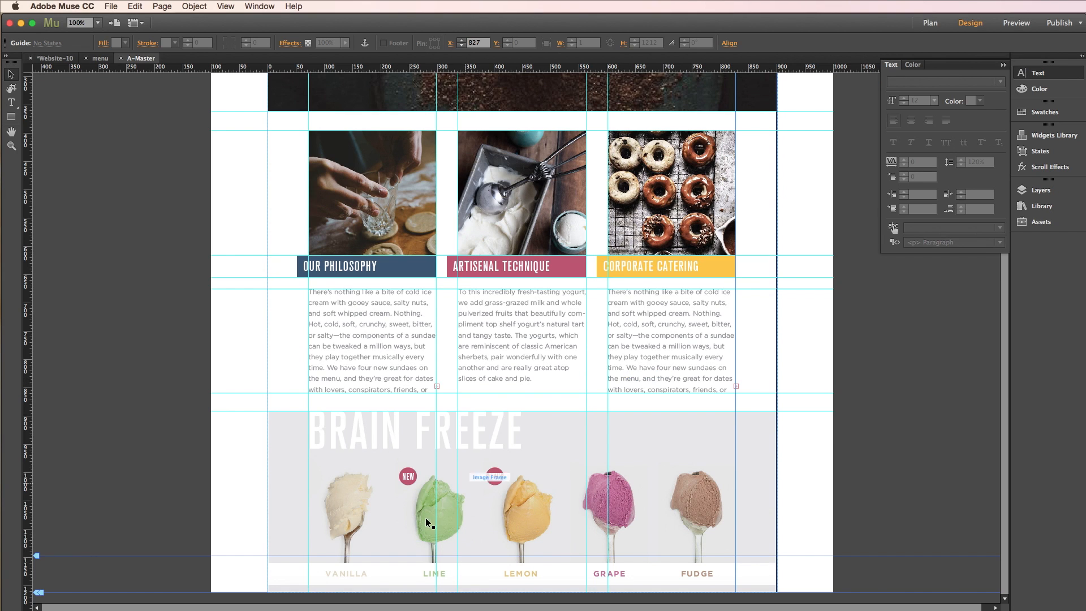
{"action": "mouse_move", "coordinate": [504, 453]}
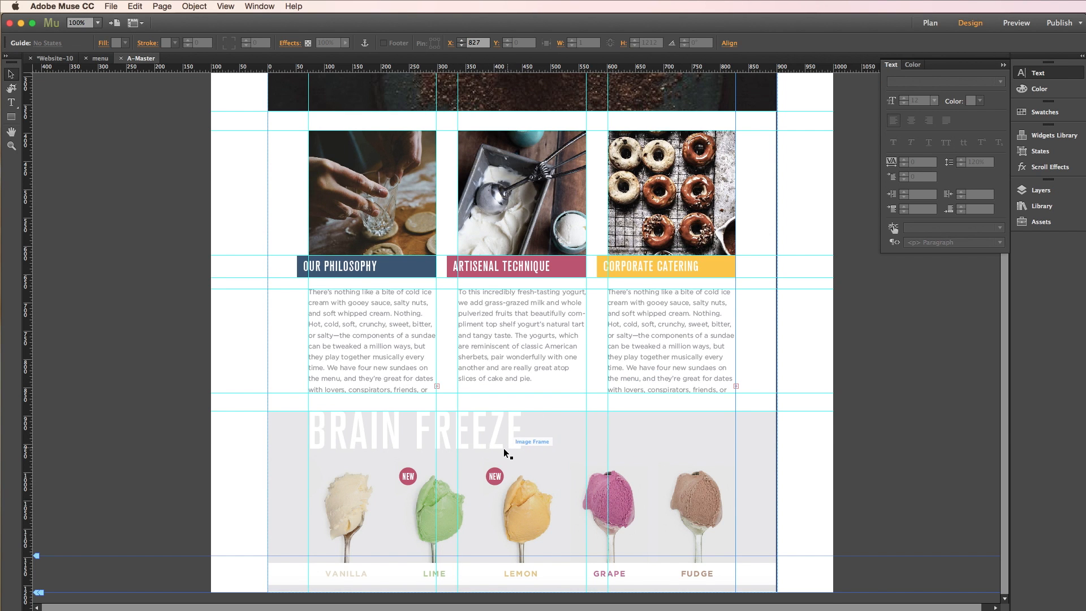
{"action": "scroll", "scroll_direction": "up", "scroll_amount": 3}
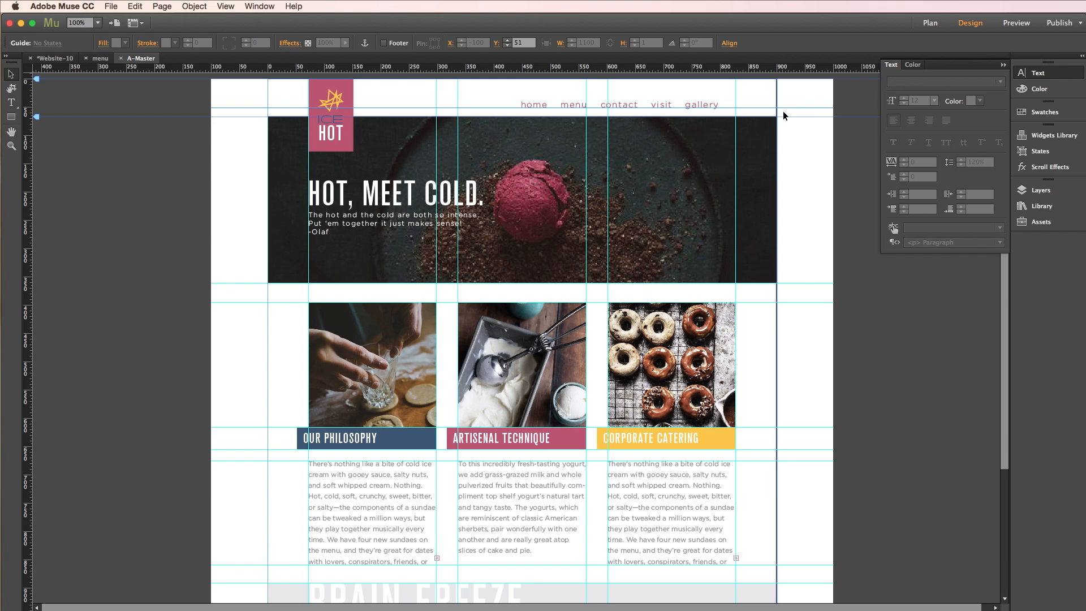
{"action": "mouse_move", "coordinate": [490, 272]}
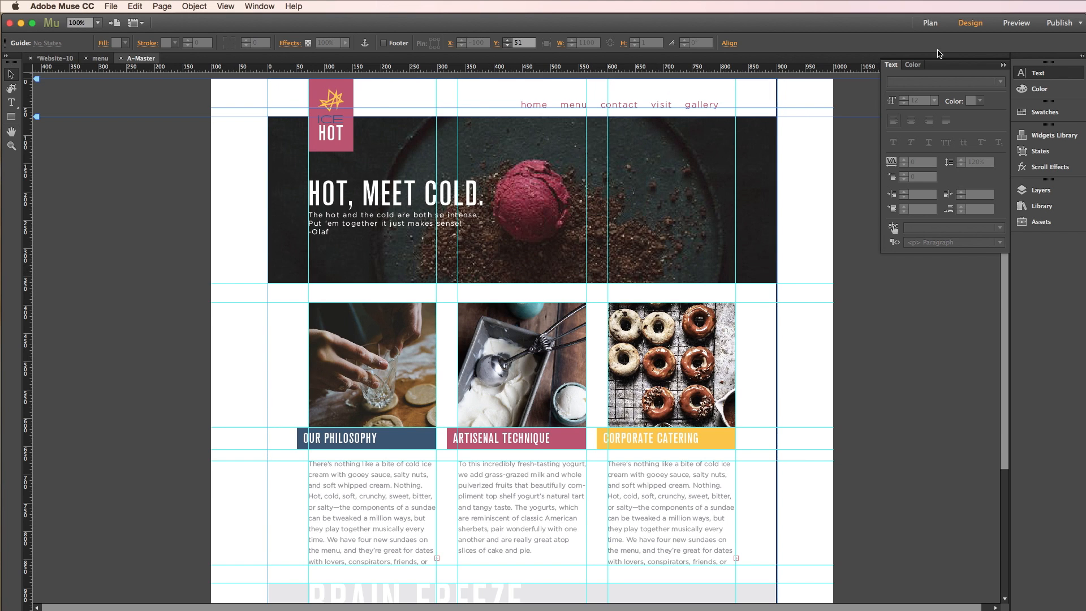
{"action": "left_click", "coordinate": [929, 23]}
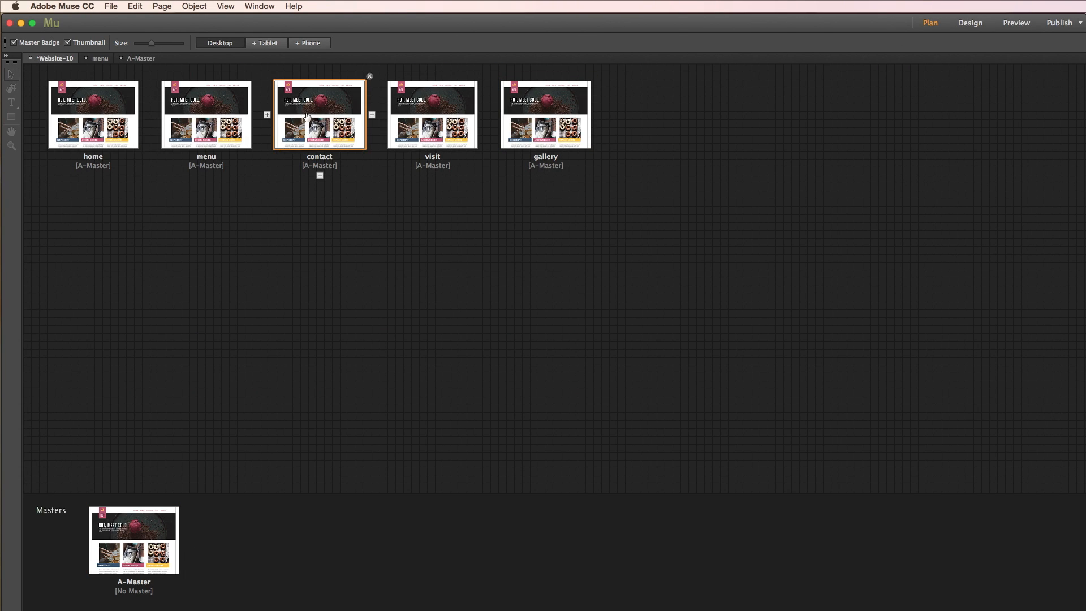
{"action": "left_click", "coordinate": [93, 115]}
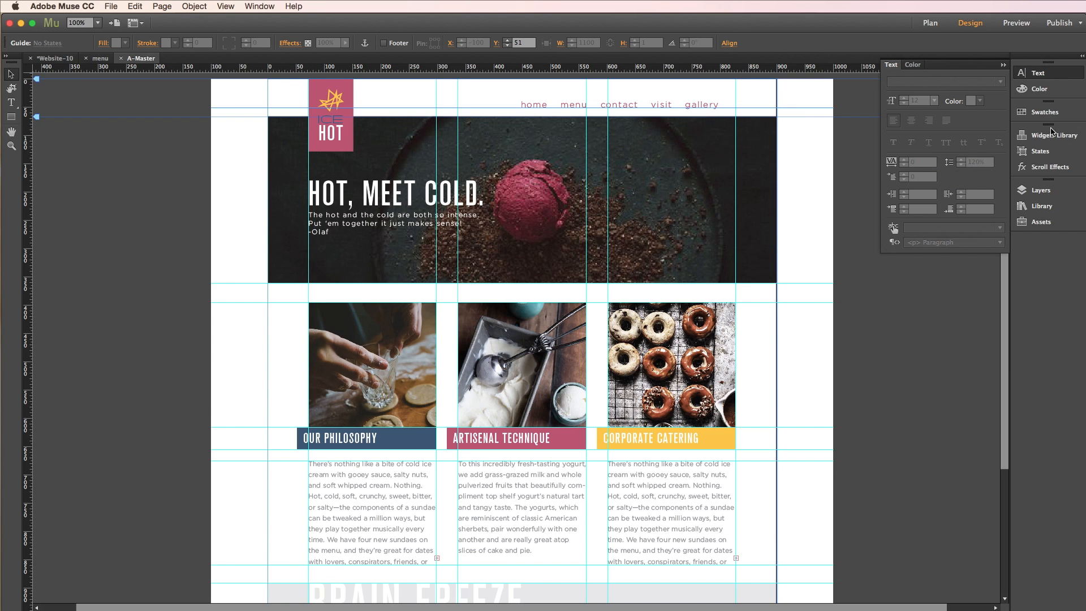
- Place the Horizontal menu widget from the Widgets Library at the top of A-Master and open its options
{"action": "left_click", "coordinate": [1053, 135]}
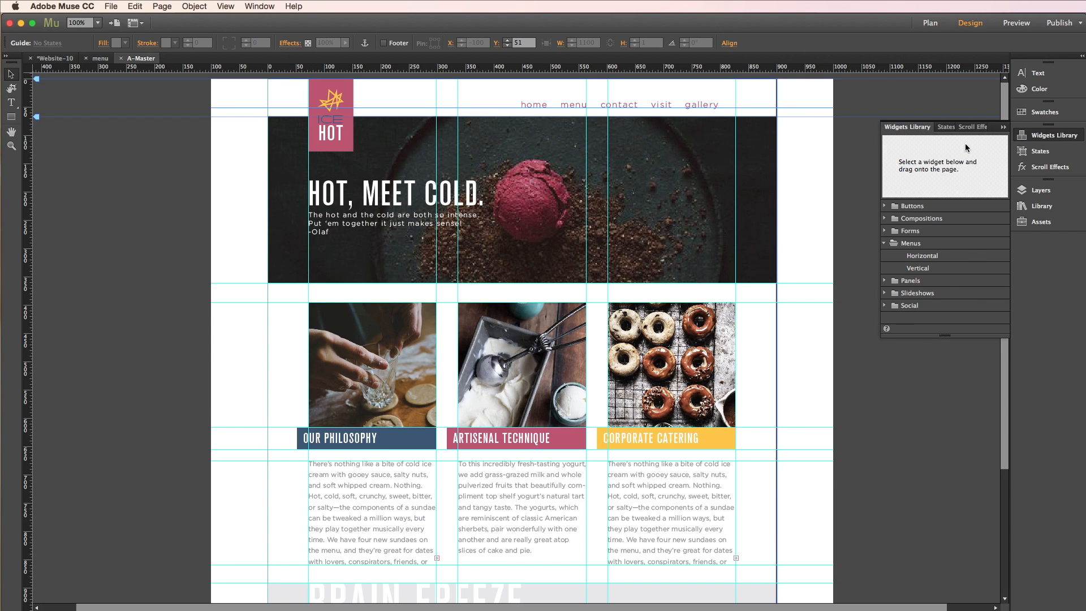
{"action": "left_click", "coordinate": [922, 256]}
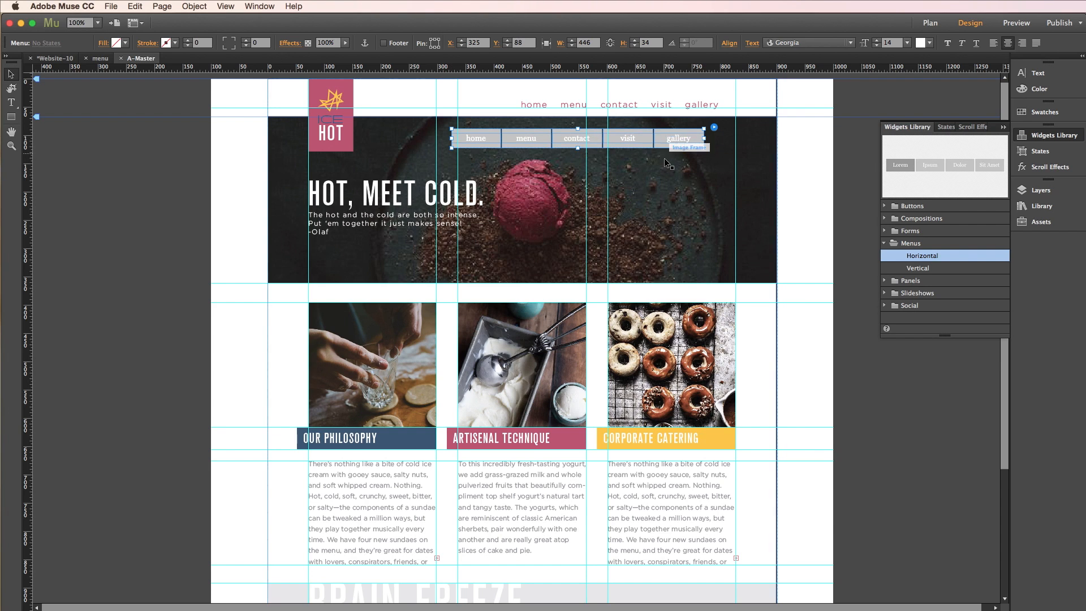
{"action": "mouse_move", "coordinate": [631, 140]}
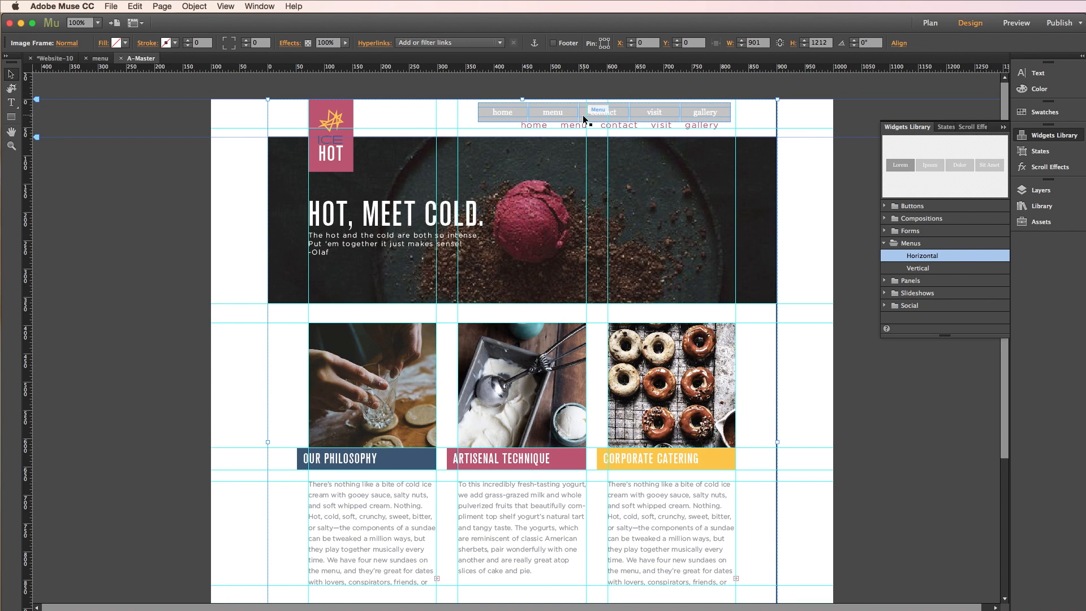
{"action": "mouse_move", "coordinate": [713, 116]}
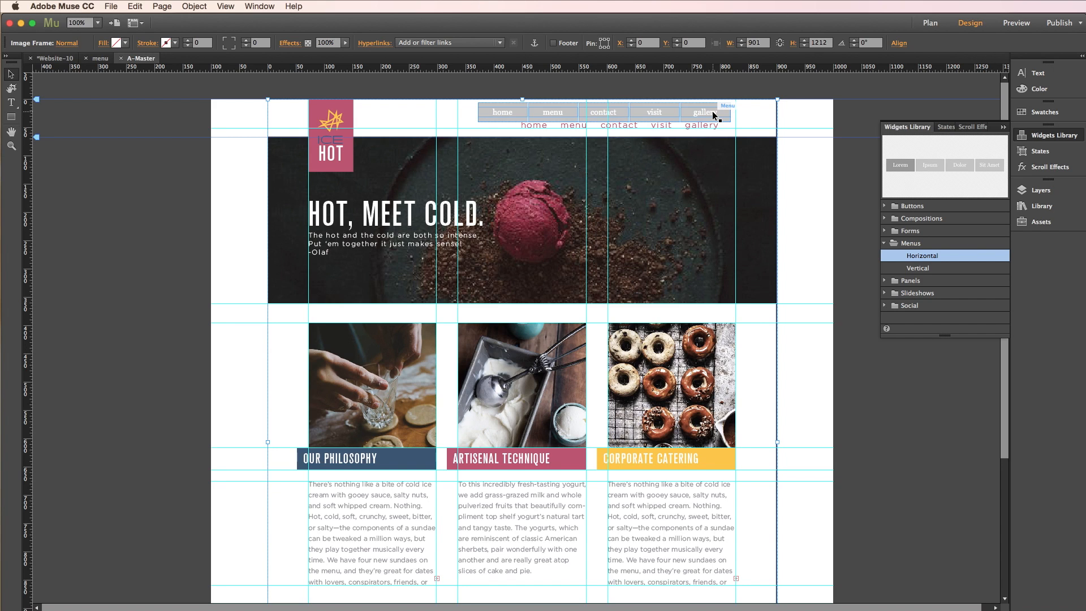
{"action": "left_click", "coordinate": [703, 111]}
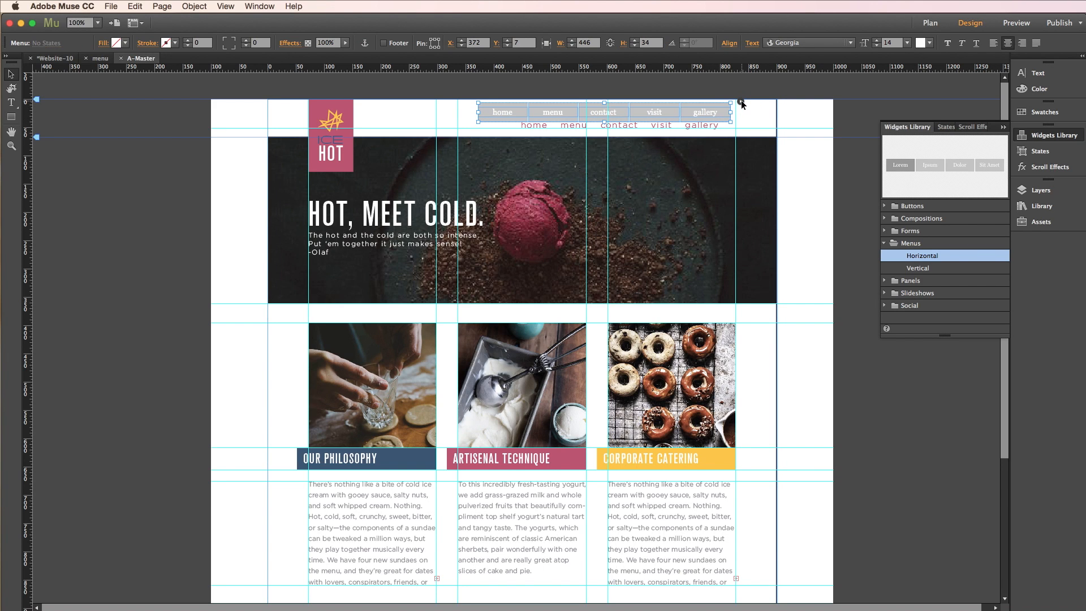
{"action": "left_click", "coordinate": [740, 102]}
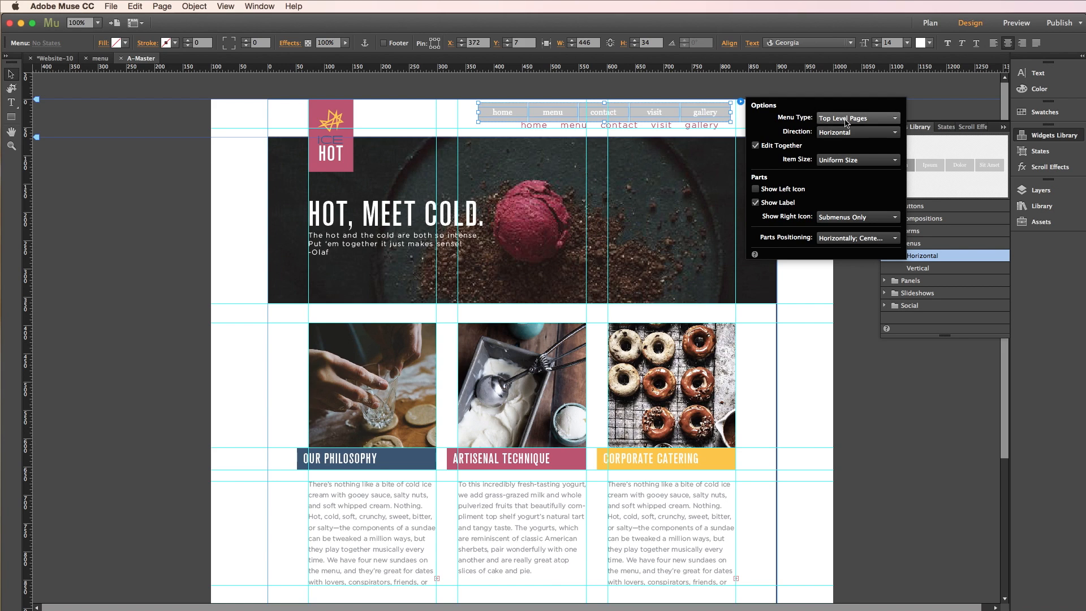
{"action": "left_click", "coordinate": [857, 117]}
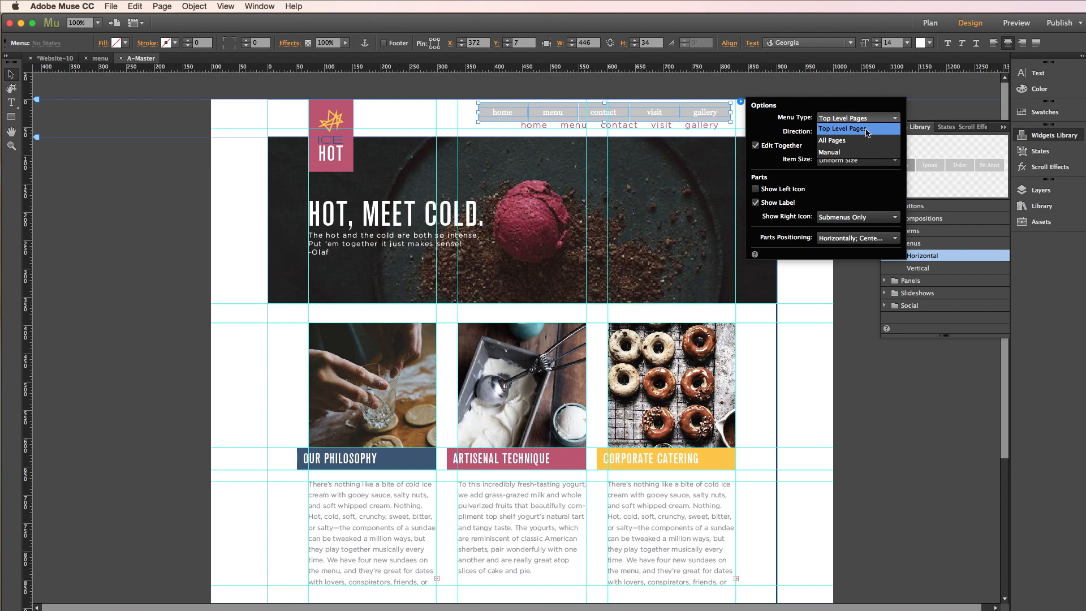
{"action": "mouse_move", "coordinate": [866, 135]}
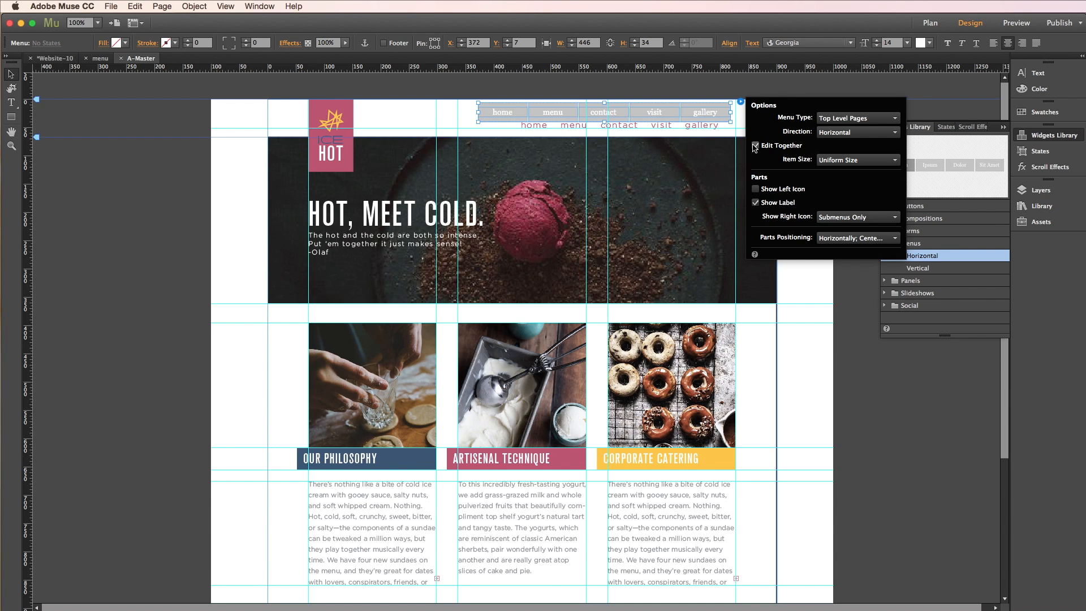
{"action": "left_click", "coordinate": [756, 146]}
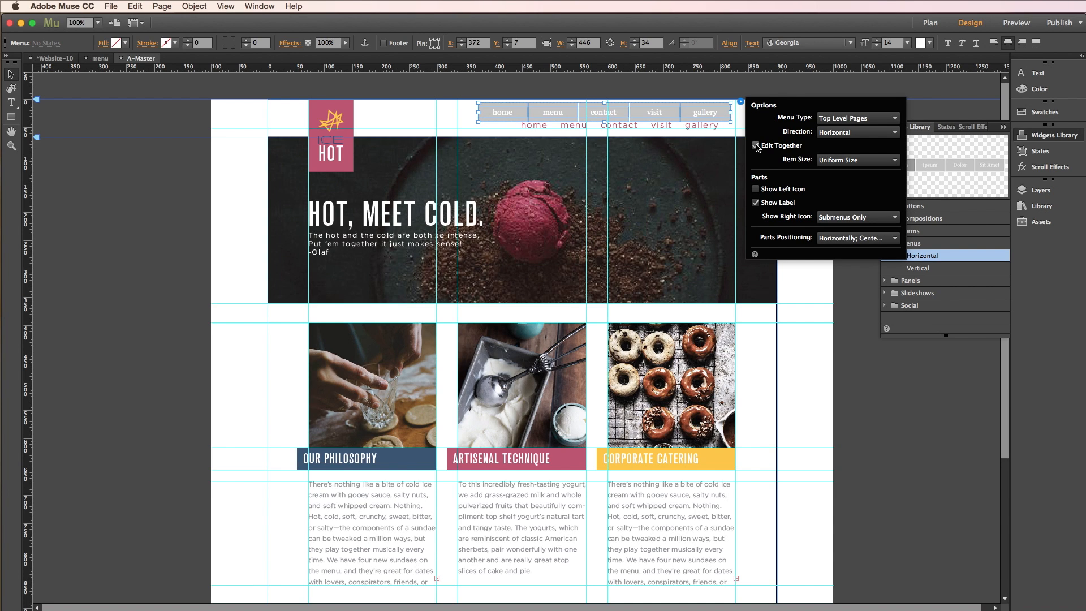
{"action": "left_click", "coordinate": [756, 145]}
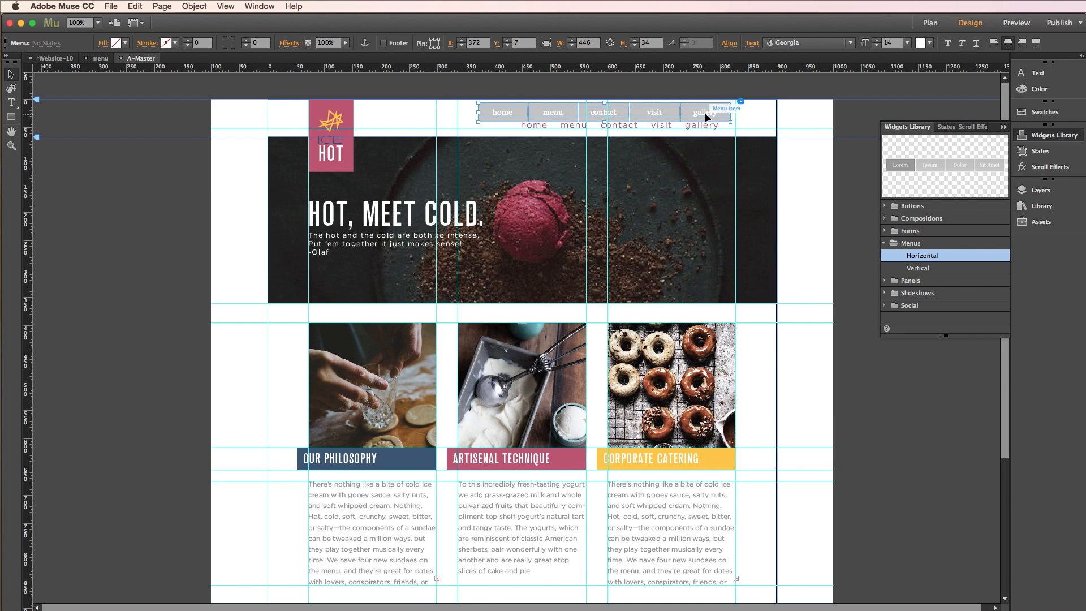
{"action": "mouse_move", "coordinate": [769, 86]}
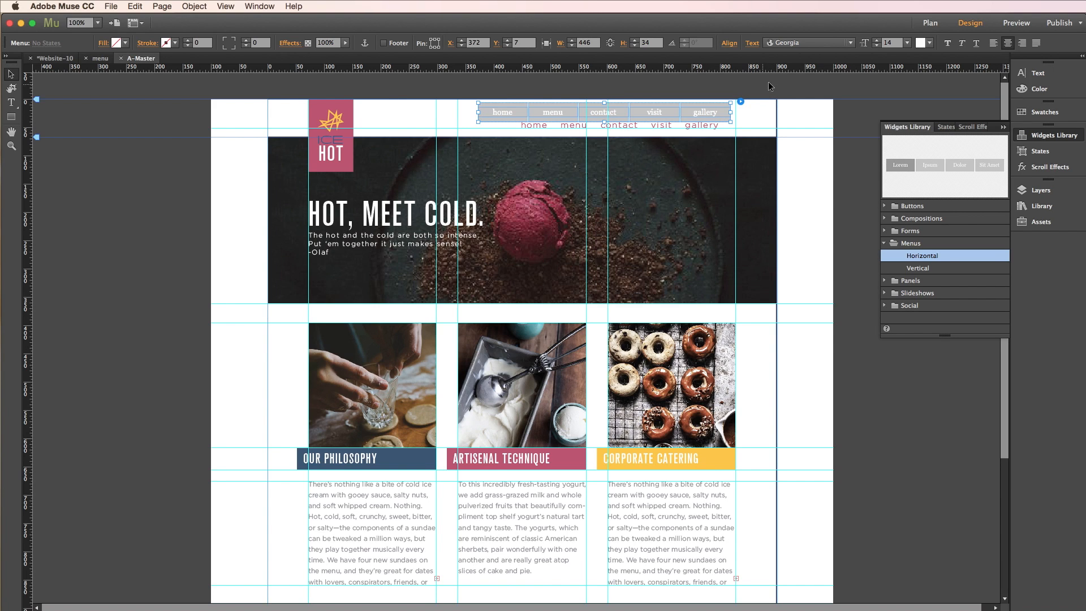
- Give menu labels deep pink text on white item fills and raise the font size one point
{"action": "left_click", "coordinate": [921, 43]}
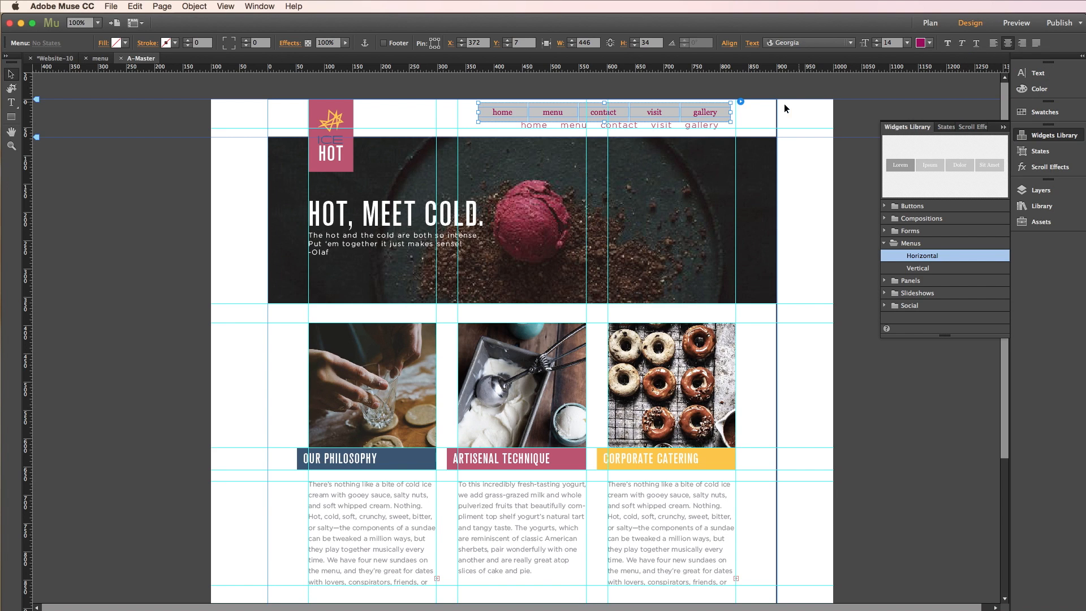
{"action": "mouse_move", "coordinate": [116, 43]}
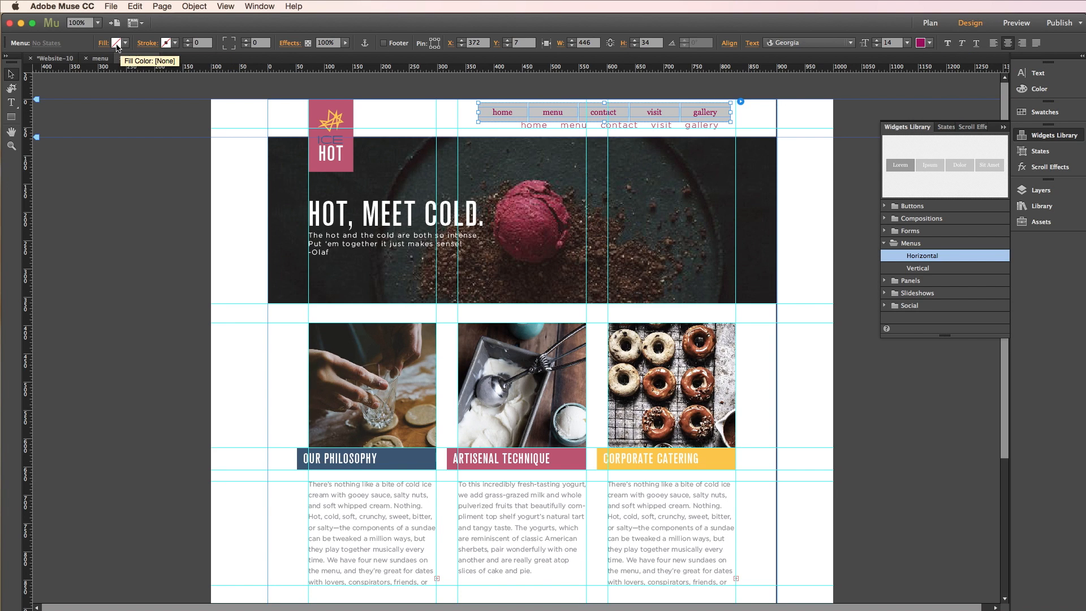
{"action": "left_click", "coordinate": [115, 43]}
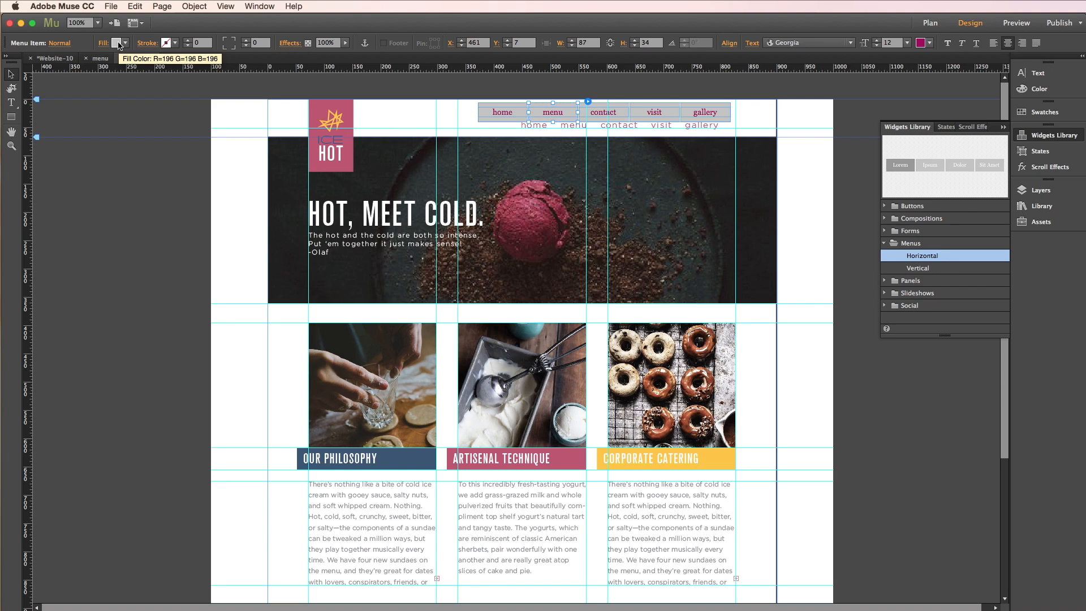
{"action": "left_click", "coordinate": [115, 43]}
{"action": "type", "text": "16"}
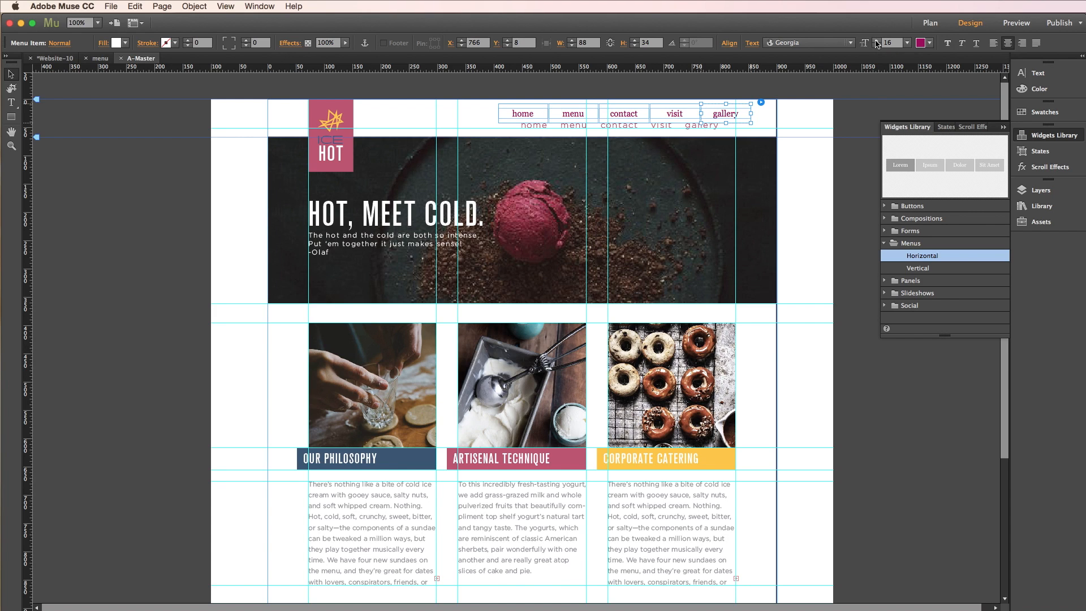
{"action": "left_click", "coordinate": [908, 40]}
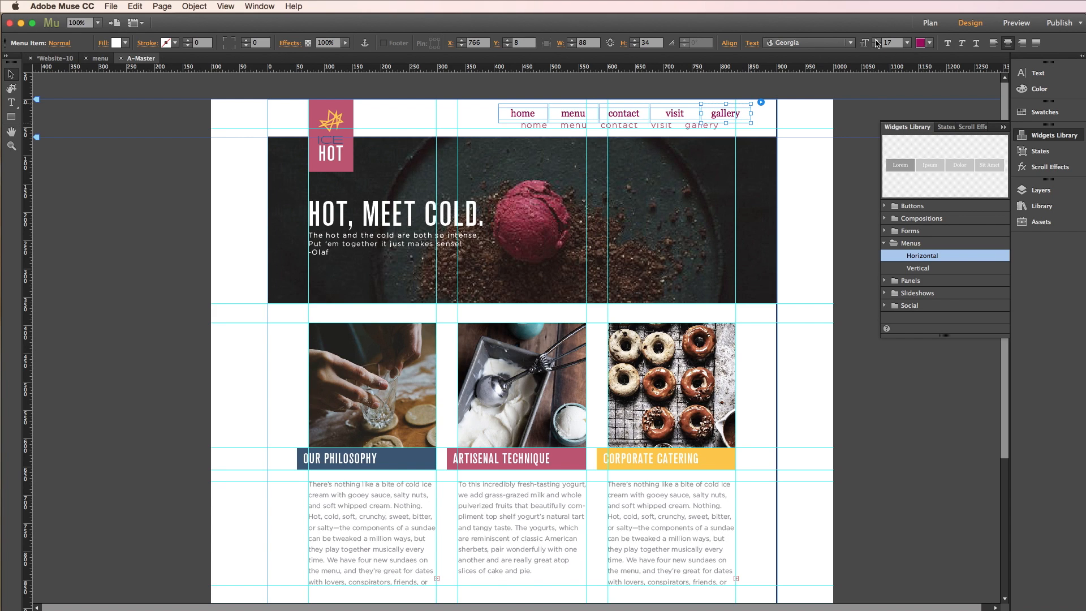
{"action": "mouse_move", "coordinate": [745, 123]}
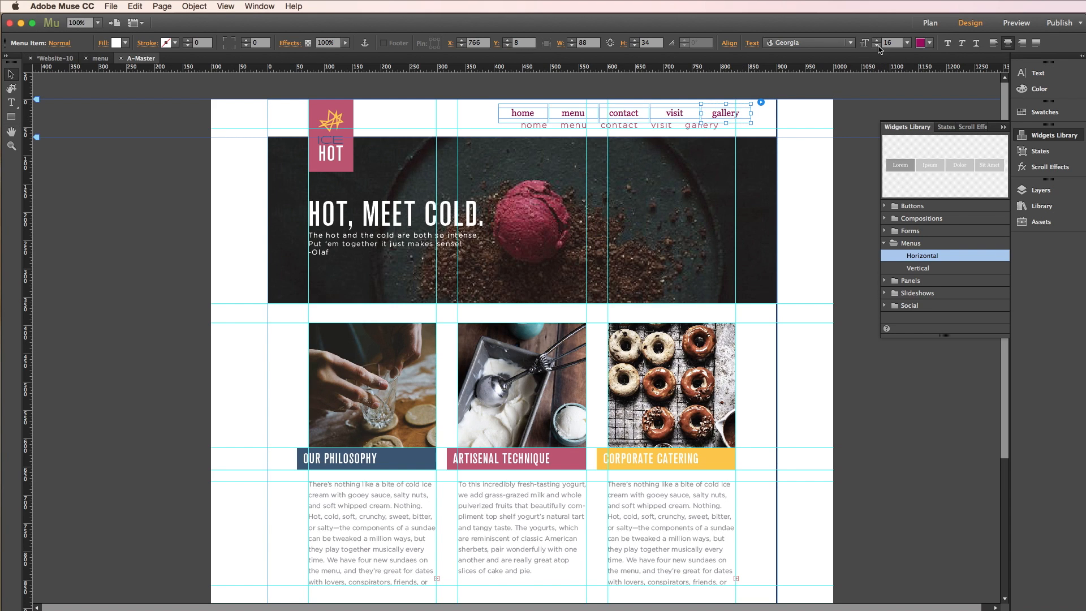
{"action": "mouse_move", "coordinate": [879, 46]}
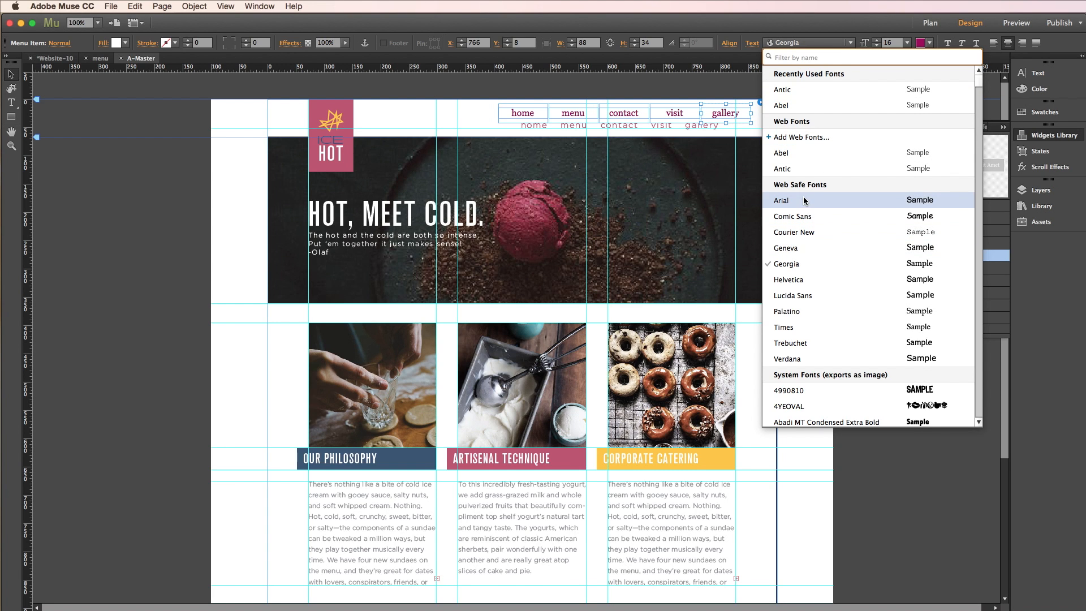
{"action": "mouse_move", "coordinate": [792, 295]}
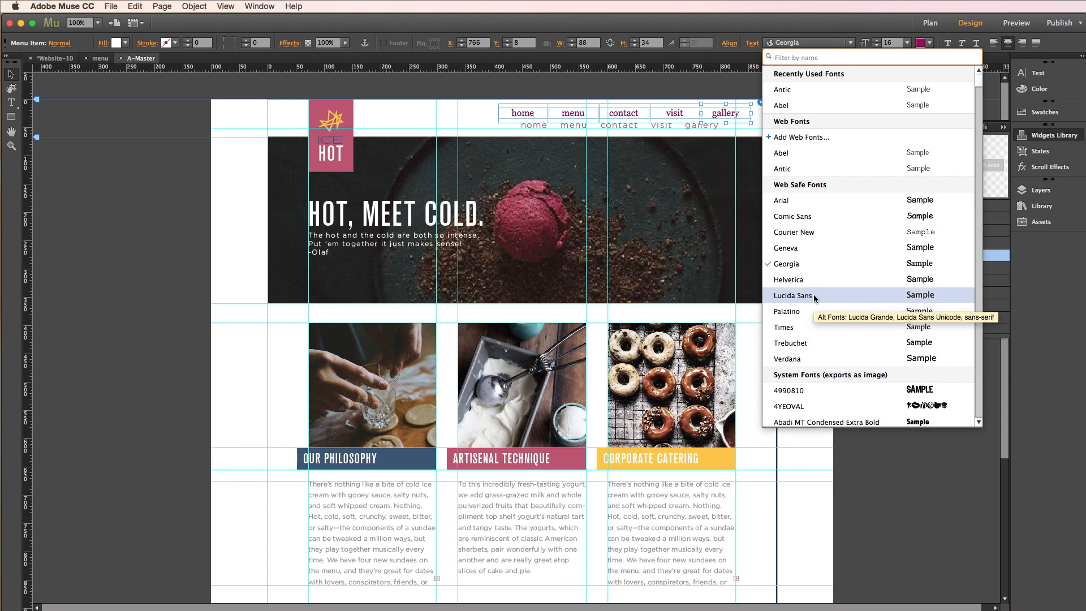
{"action": "mouse_move", "coordinate": [792, 216]}
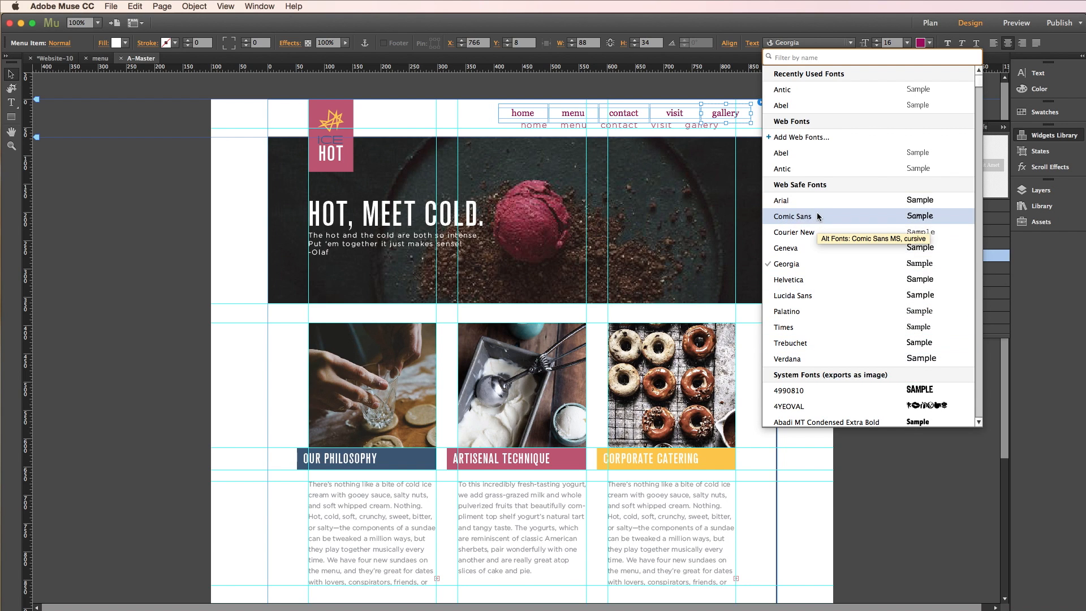
{"action": "mouse_move", "coordinate": [787, 359]}
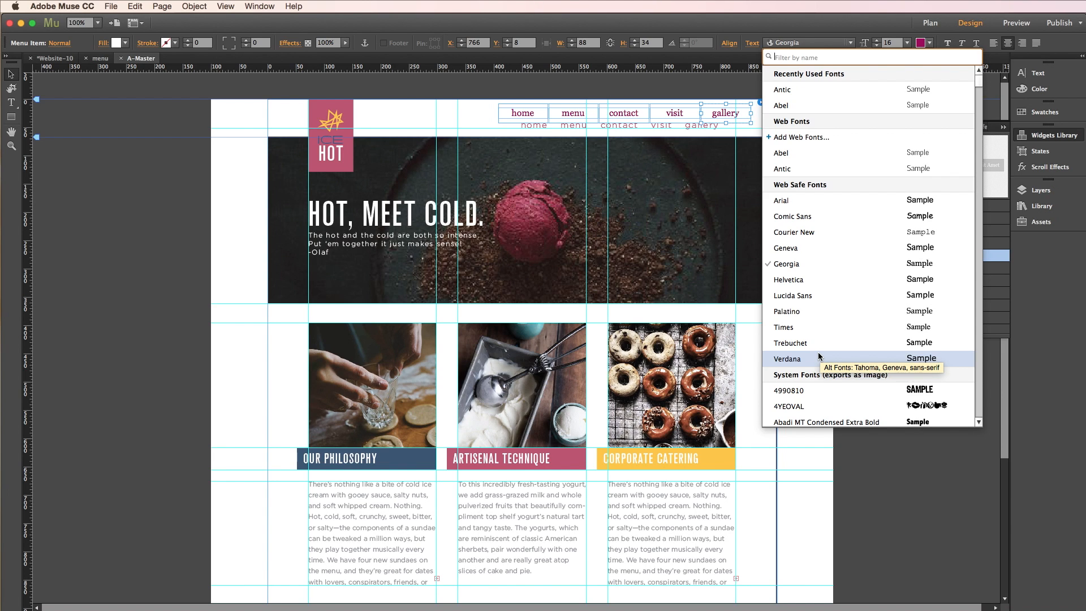
{"action": "mouse_move", "coordinate": [788, 389]}
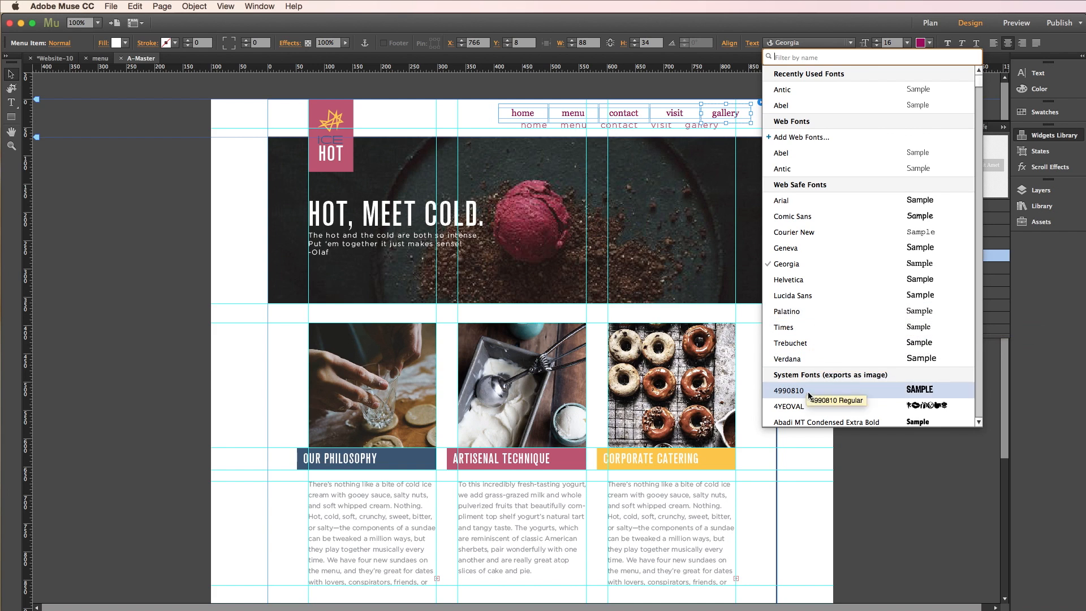
- Browse the Control bar font list and choose Add Web Fonts
{"action": "scroll", "scroll_direction": "down", "scroll_amount": 3}
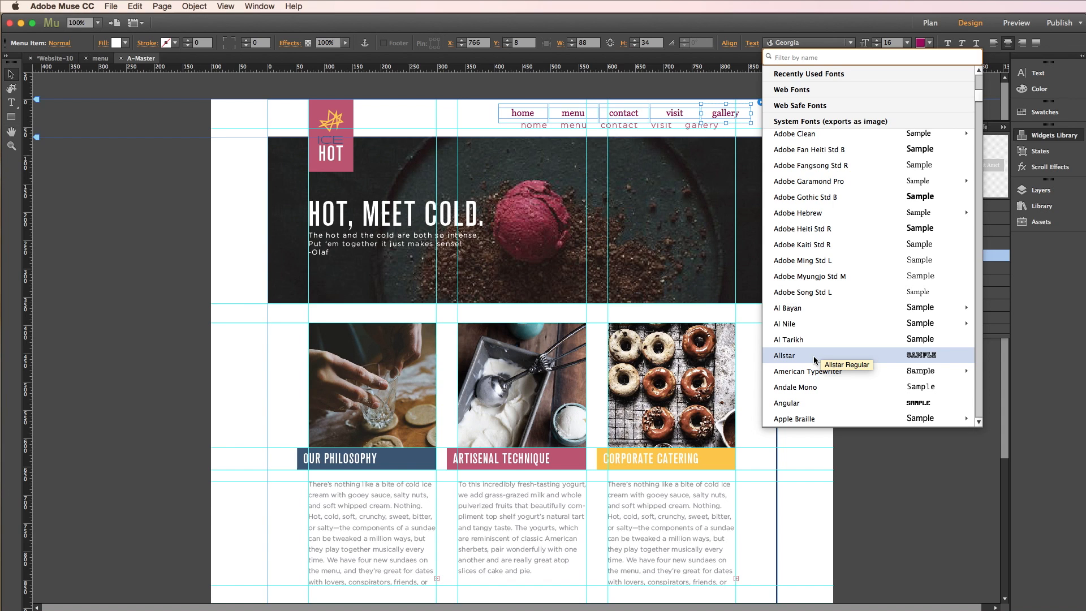
{"action": "scroll", "scroll_direction": "up", "scroll_amount": 3}
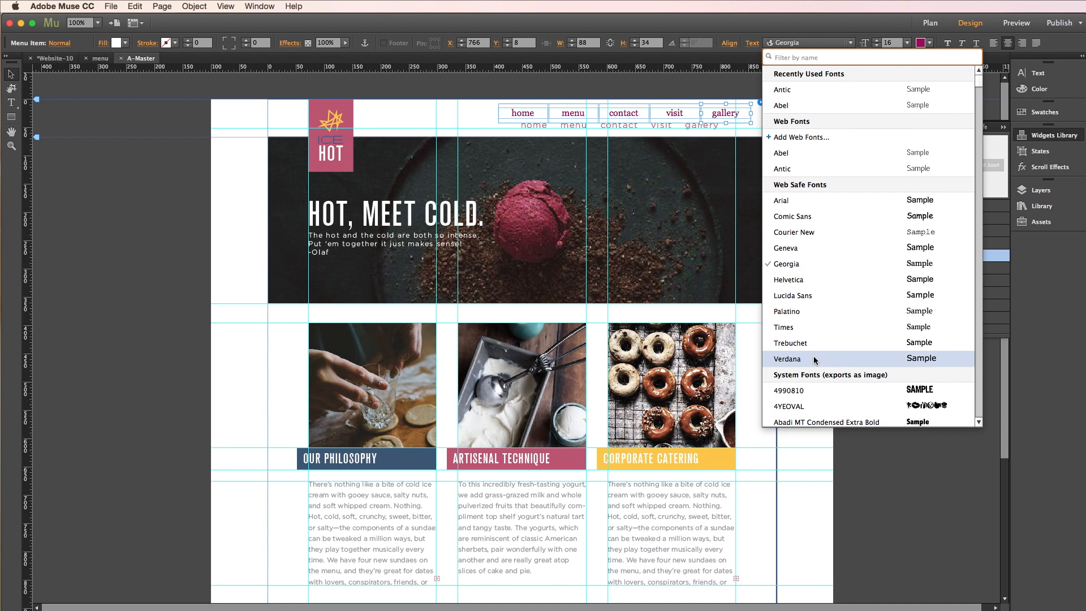
{"action": "mouse_move", "coordinate": [810, 152]}
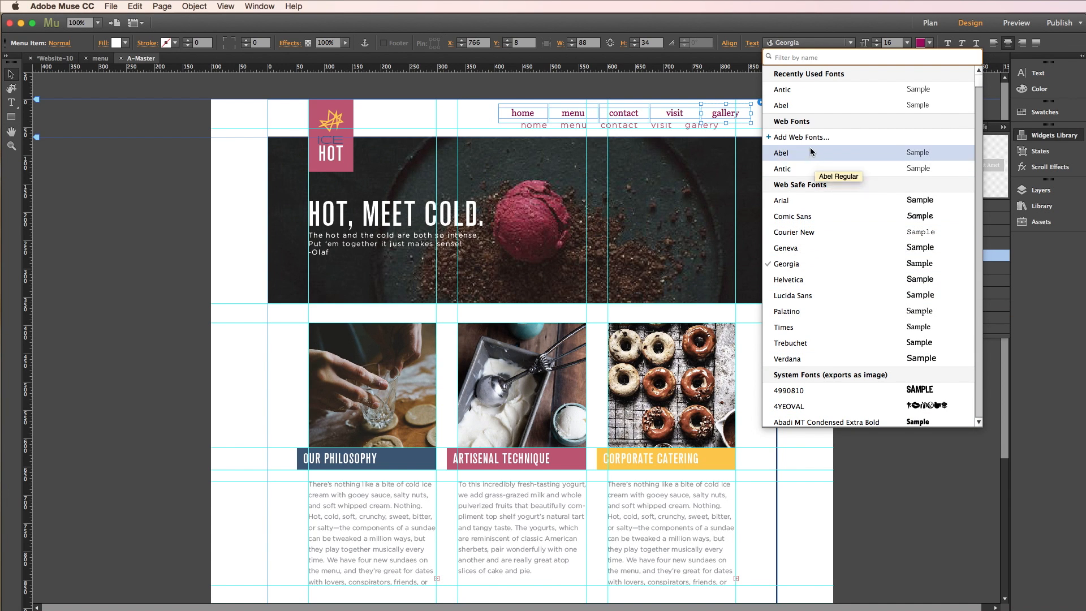
{"action": "mouse_move", "coordinate": [800, 136]}
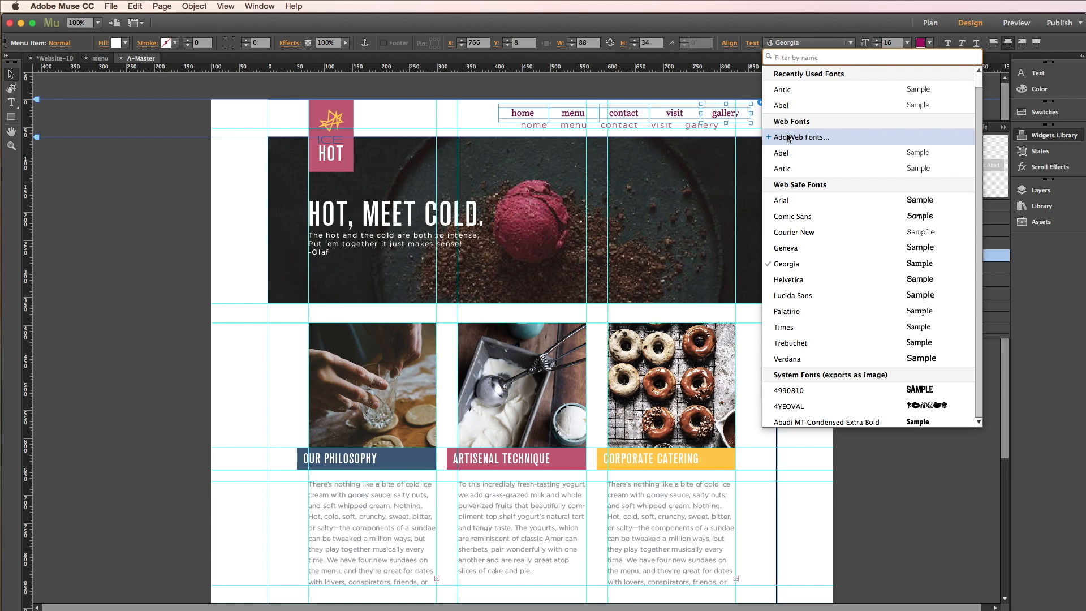
{"action": "mouse_move", "coordinate": [788, 141]}
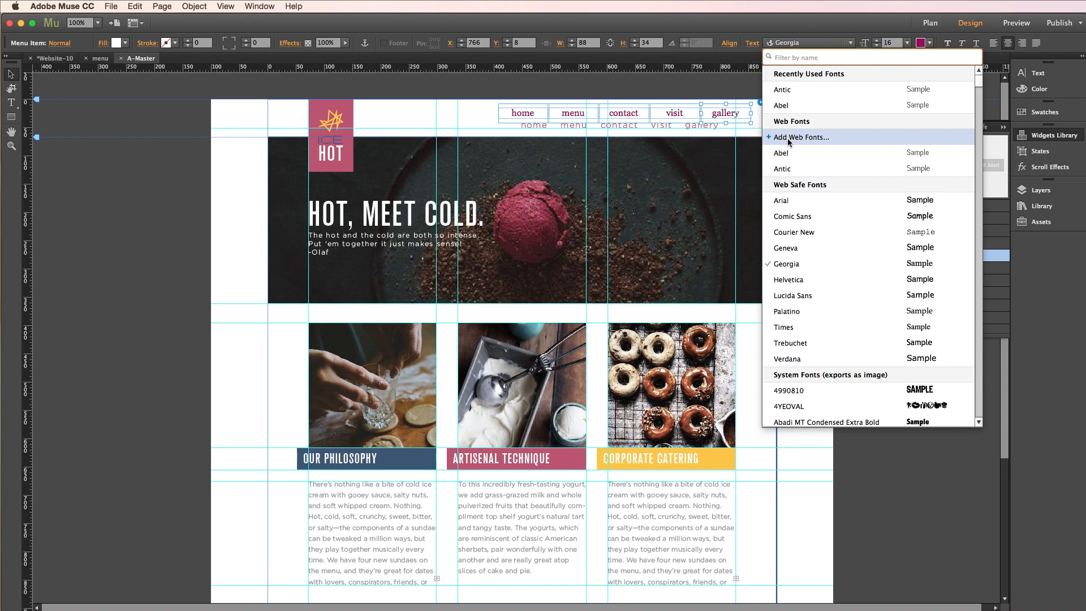
{"action": "left_click", "coordinate": [801, 136]}
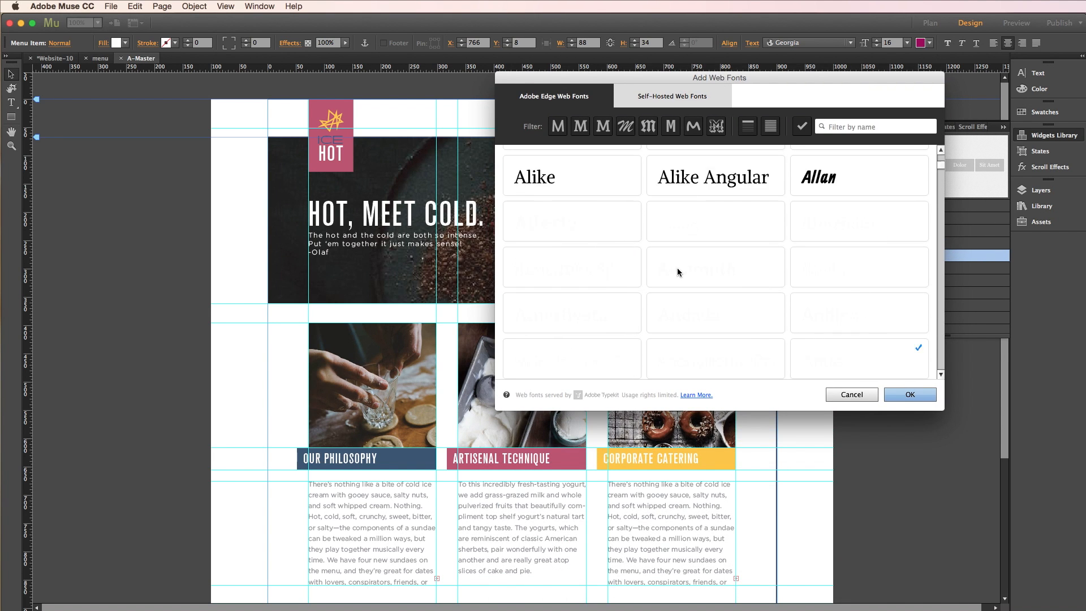
- Check Comfortaa in Adobe Edge Web Fonts, confirm, and dismiss the Web Fonts Notification
{"action": "scroll", "scroll_direction": "up", "scroll_amount": 3}
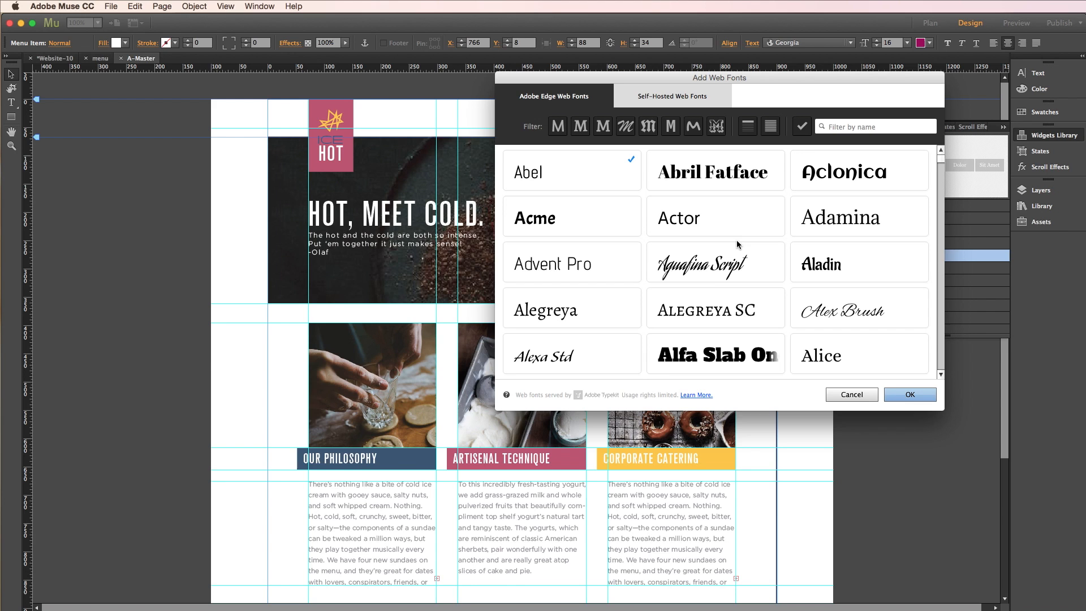
{"action": "mouse_move", "coordinate": [763, 263]}
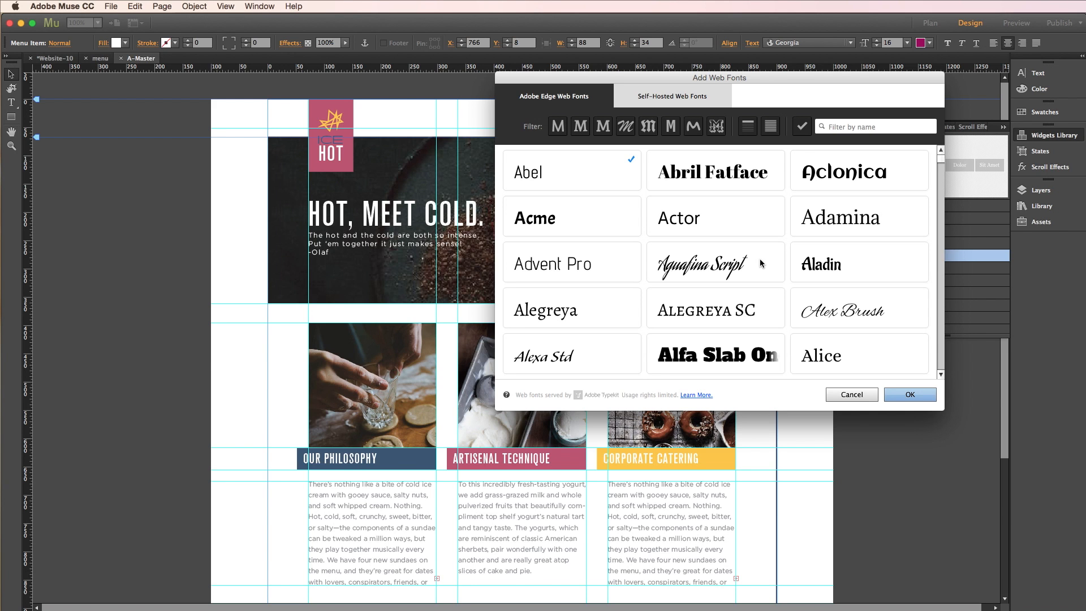
{"action": "scroll", "scroll_direction": "down", "scroll_amount": 3}
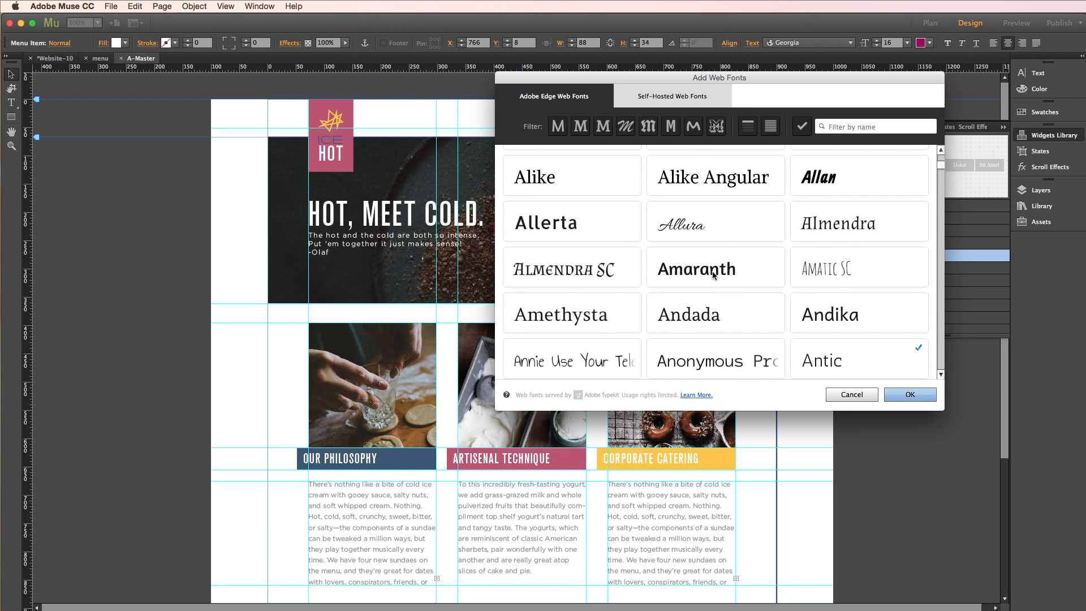
{"action": "scroll", "scroll_direction": "up", "scroll_amount": 3}
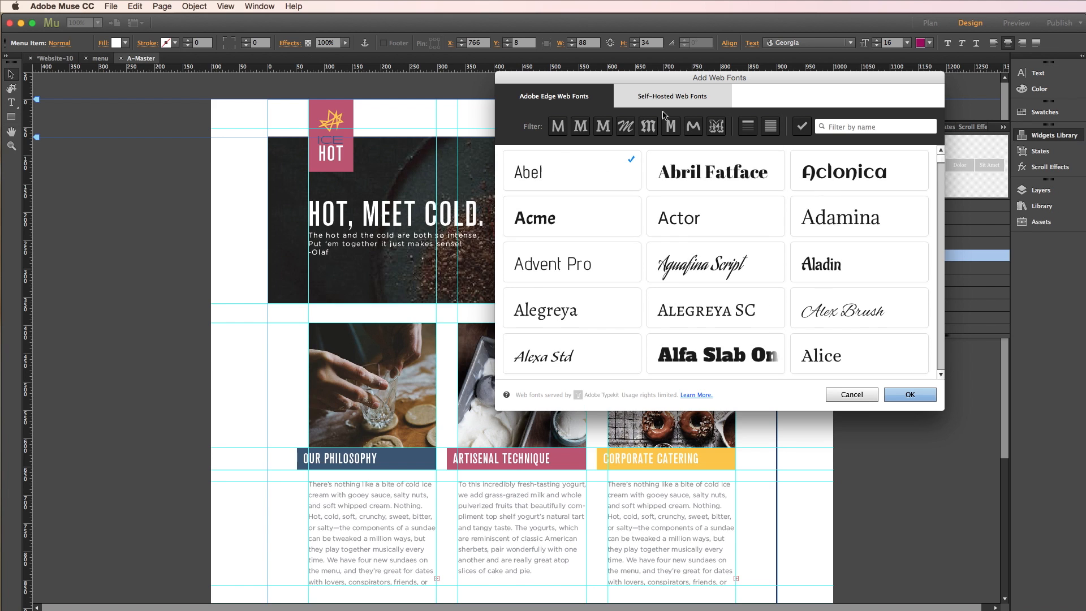
{"action": "left_click", "coordinate": [557, 126]}
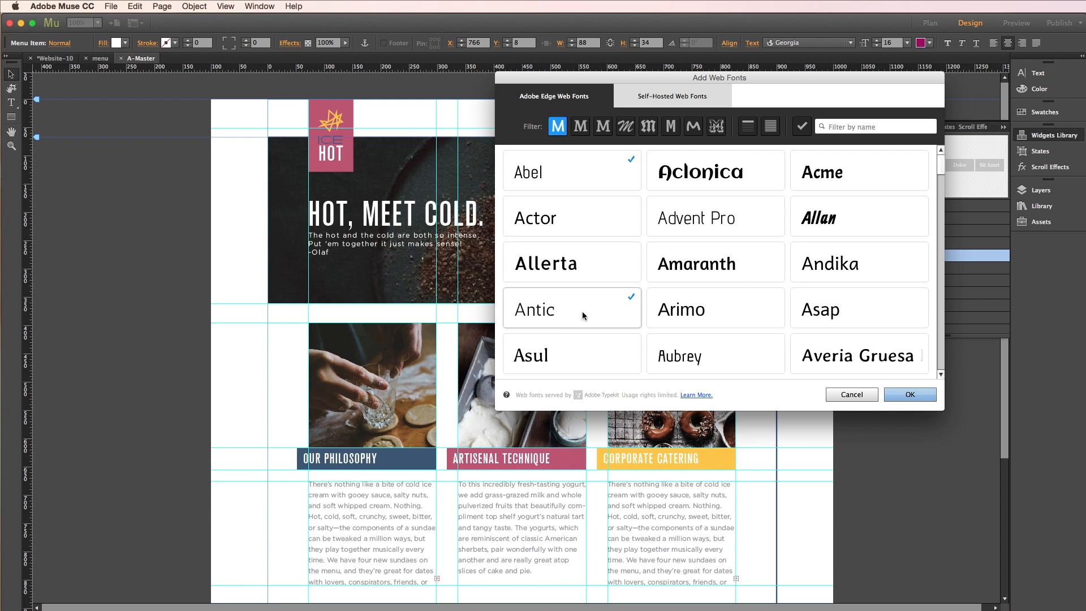
{"action": "scroll", "scroll_direction": "down", "scroll_amount": 3}
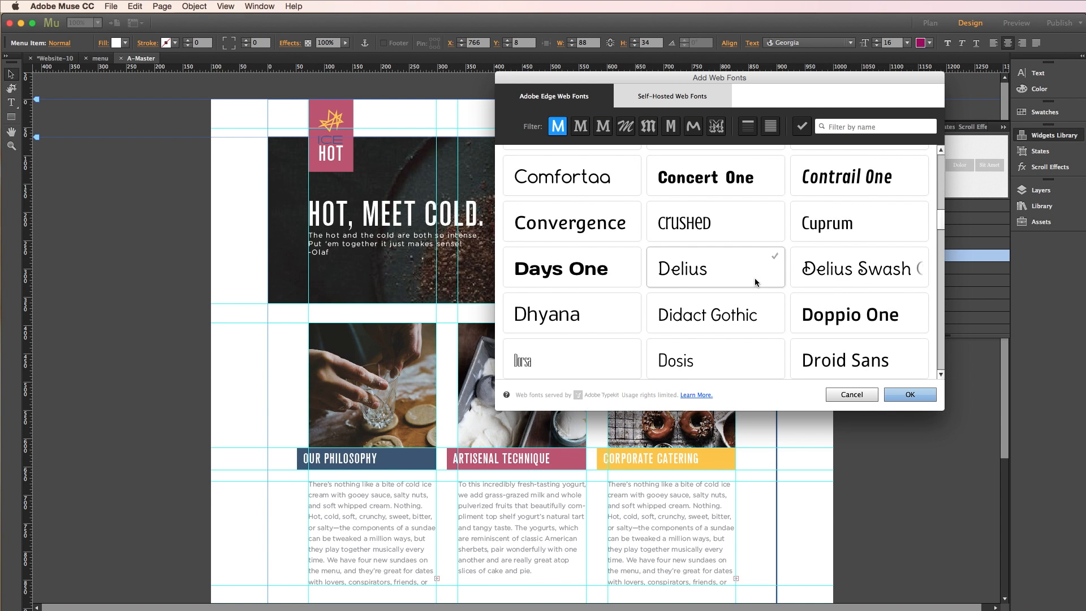
{"action": "left_click", "coordinate": [570, 176]}
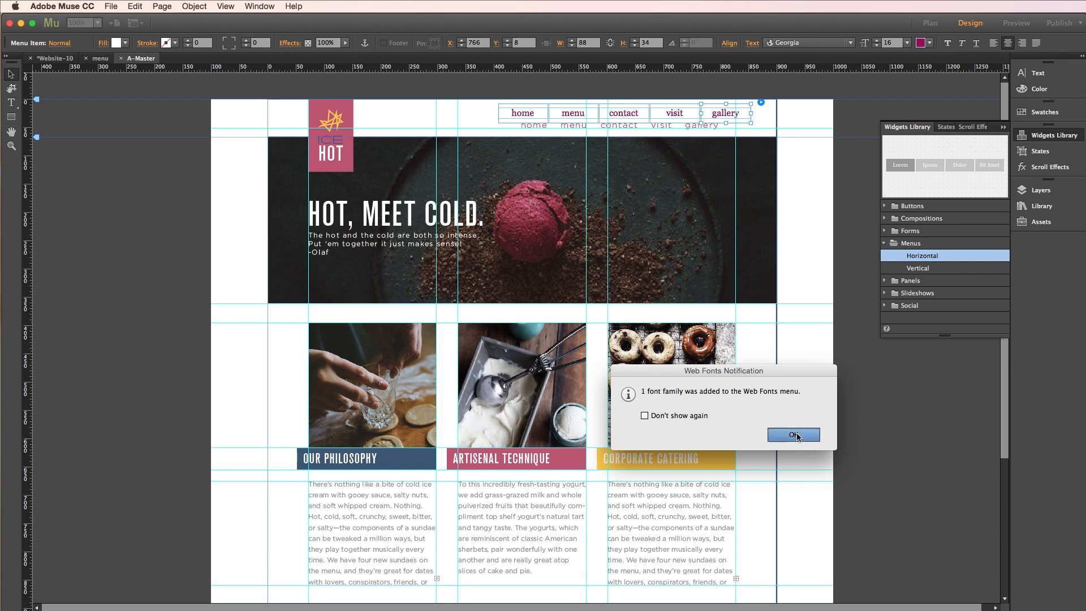
{"action": "left_click", "coordinate": [793, 434]}
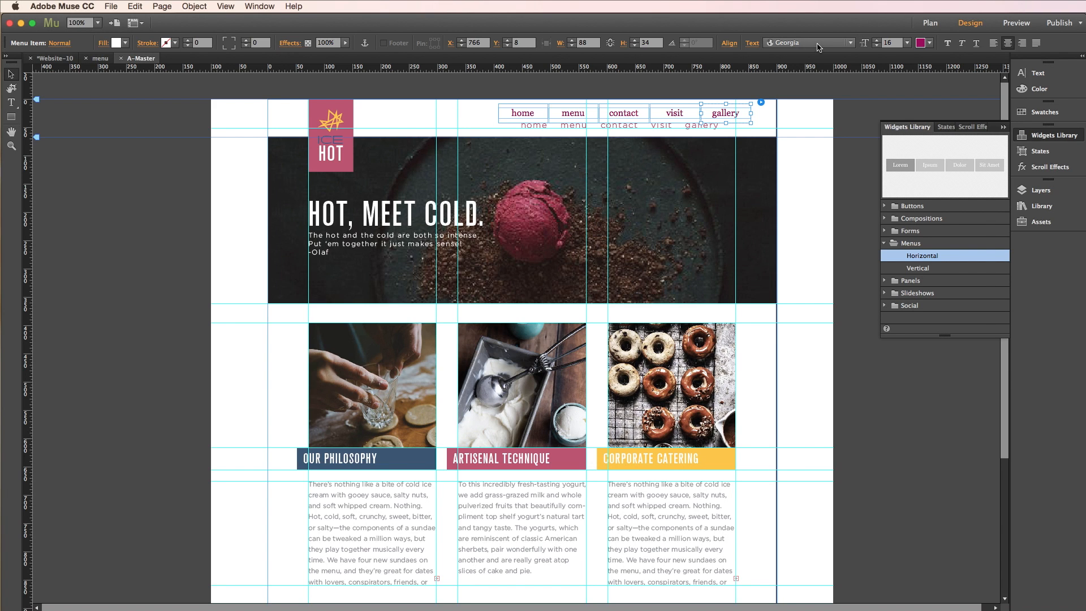
- Apply Comfortaa Light to the menu labels, briefly previewing Abel before returning to it
{"action": "left_click", "coordinate": [807, 42]}
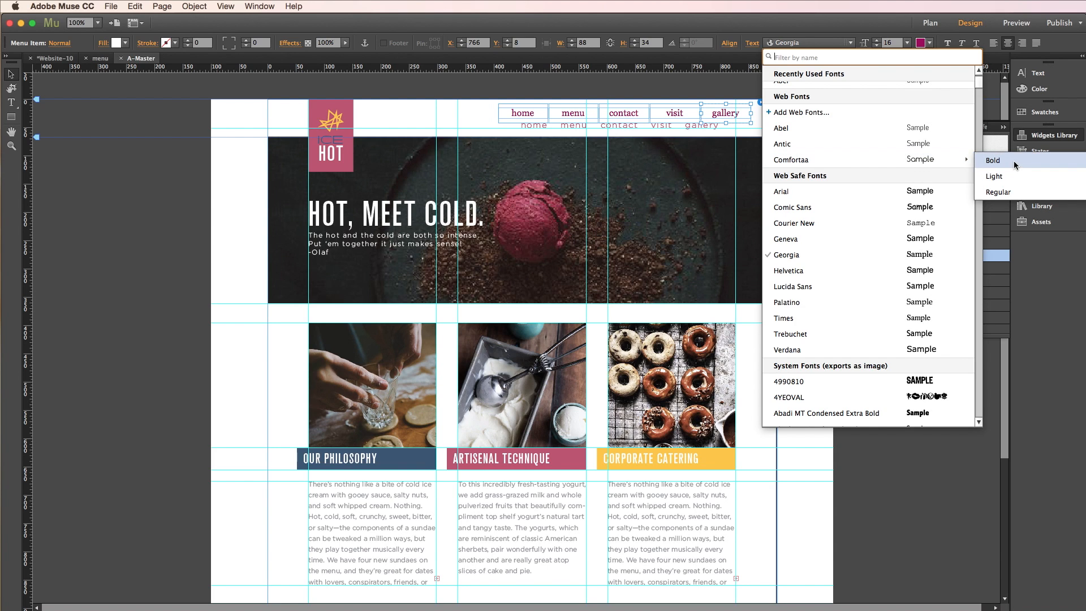
{"action": "left_click", "coordinate": [993, 176]}
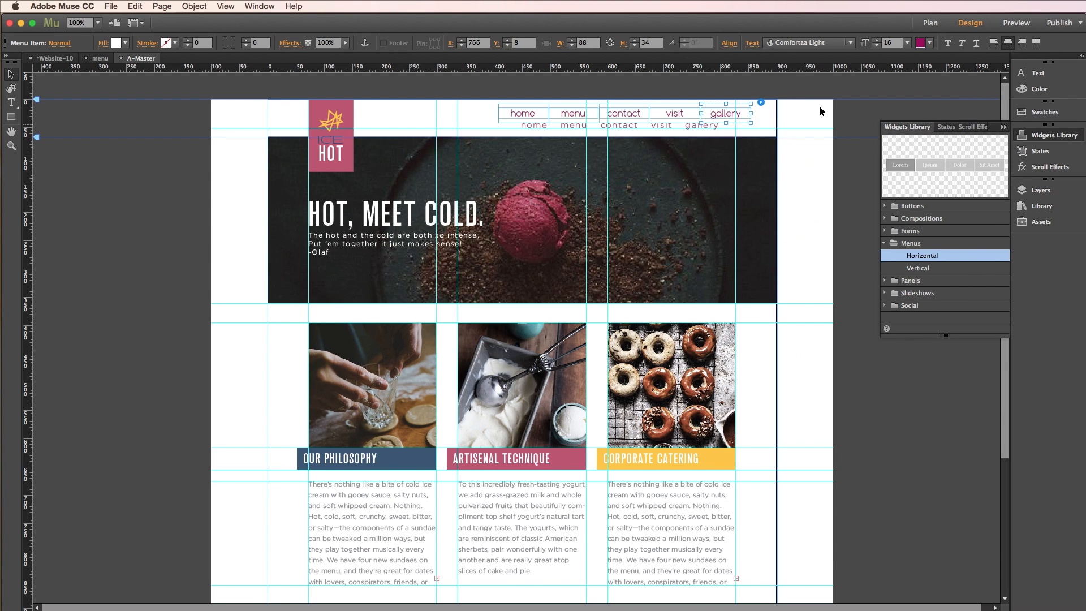
{"action": "mouse_move", "coordinate": [803, 110]}
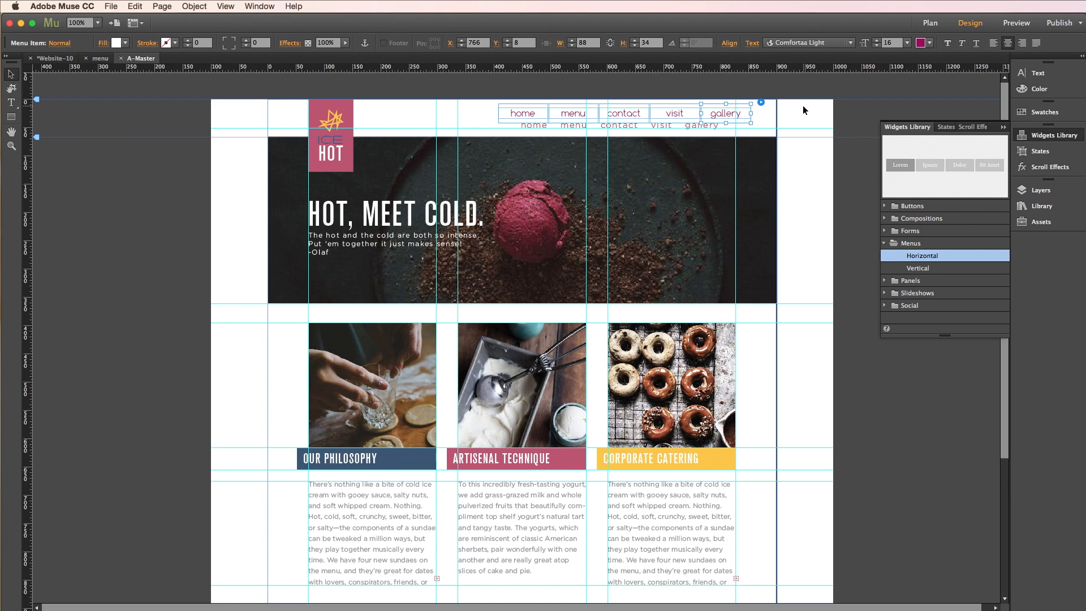
{"action": "left_click", "coordinate": [809, 43]}
{"action": "type", "text": "Antic"}
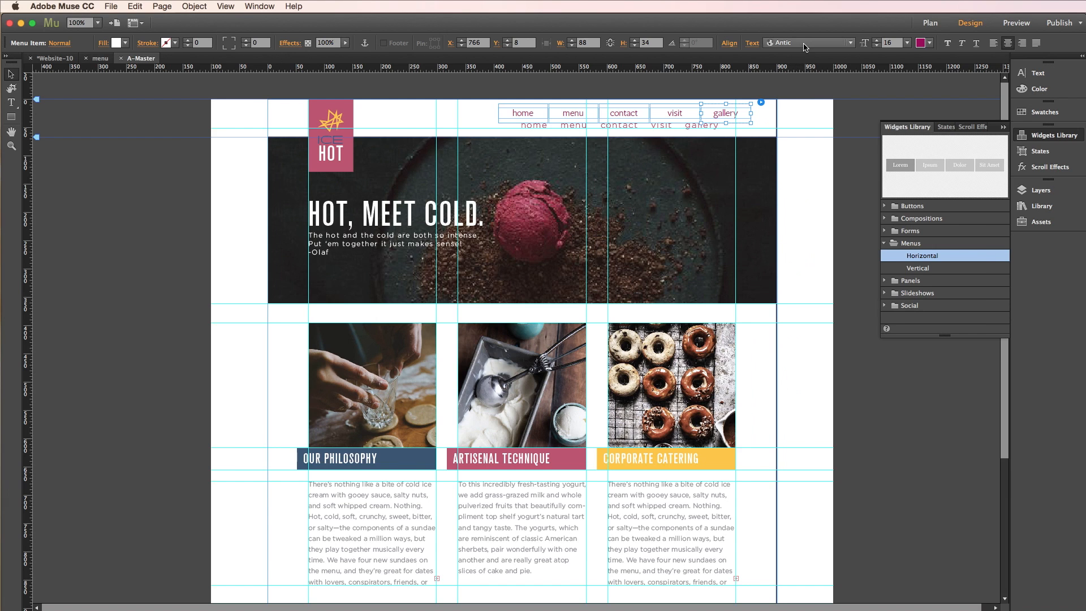
{"action": "left_click", "coordinate": [808, 43]}
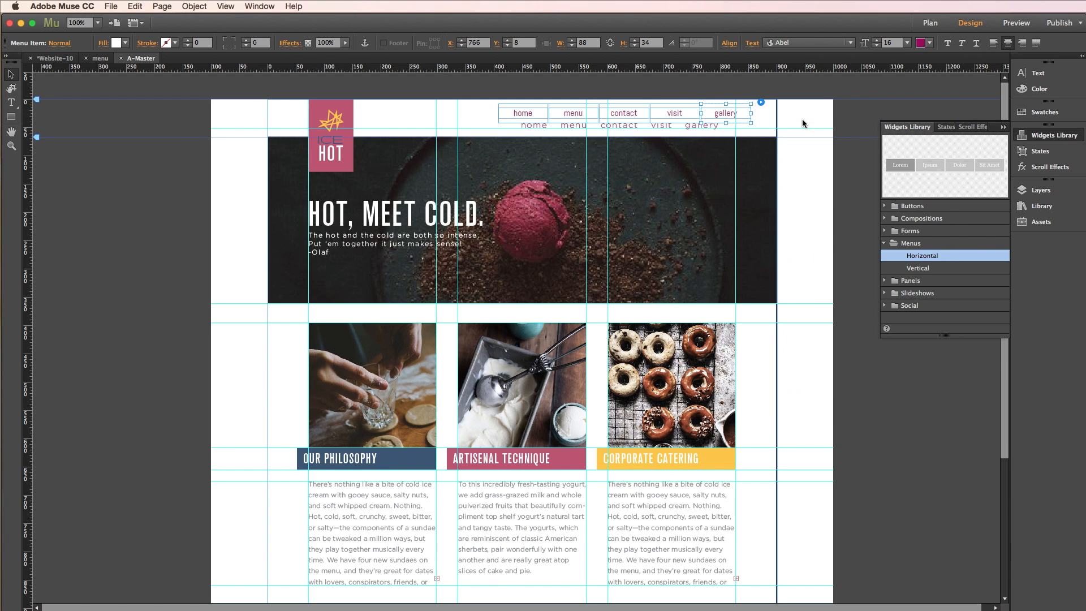
{"action": "left_click", "coordinate": [807, 43]}
{"action": "type", "text": "Comfortaa Light"}
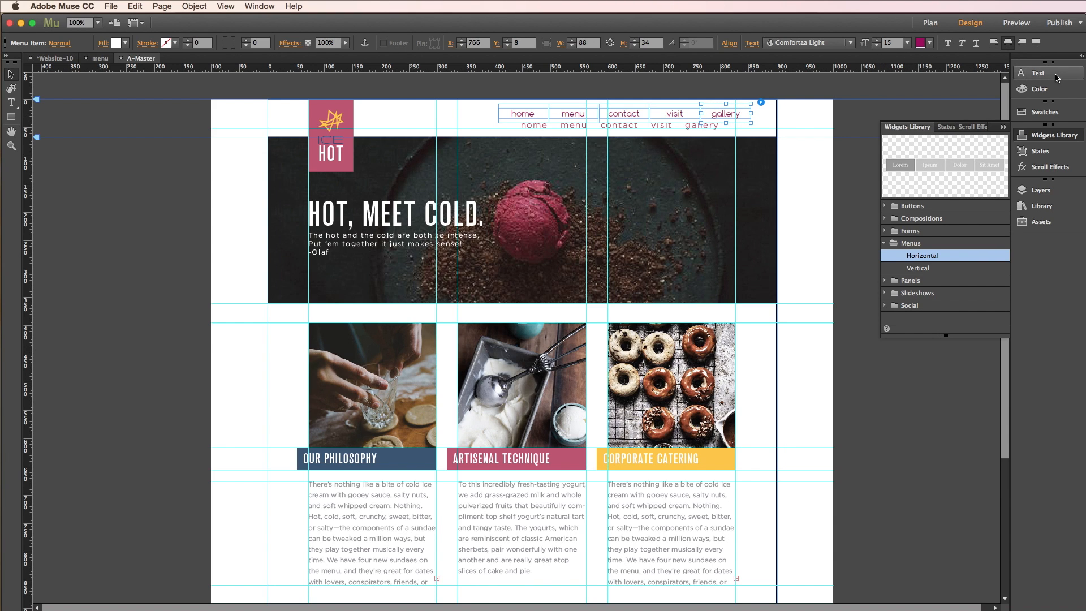
- Set the menu labels' tracking to 1 in the Text panel
{"action": "left_click", "coordinate": [1039, 73]}
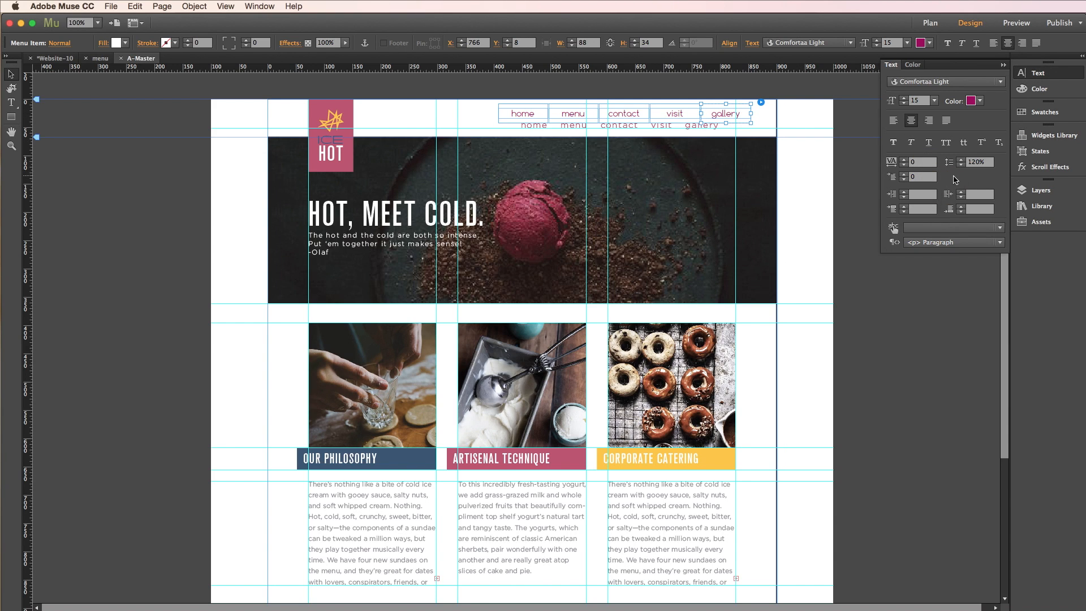
{"action": "mouse_move", "coordinate": [967, 193]}
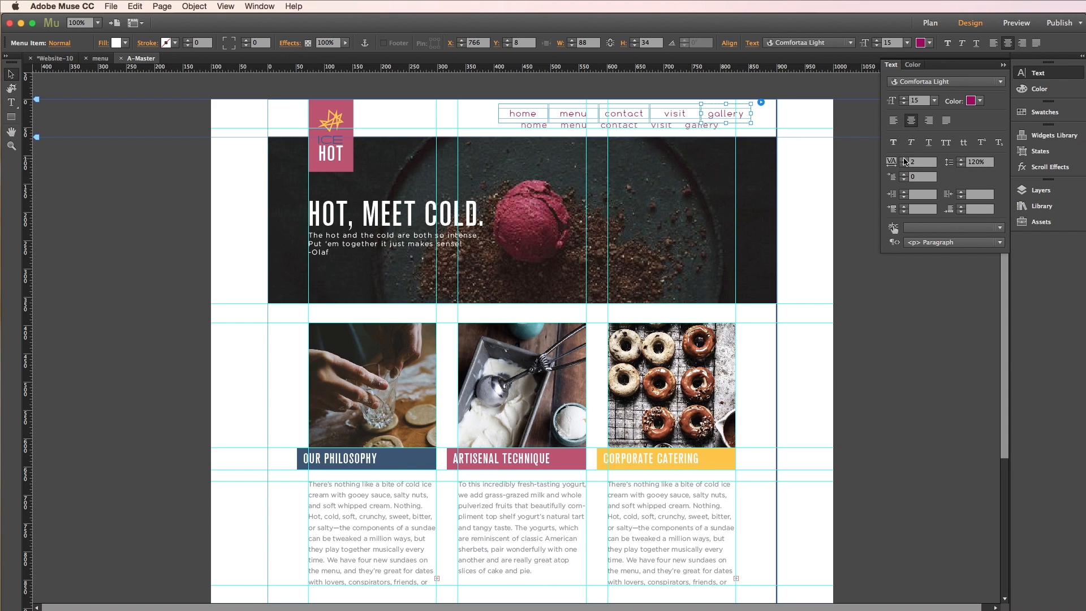
{"action": "left_click", "coordinate": [903, 165]}
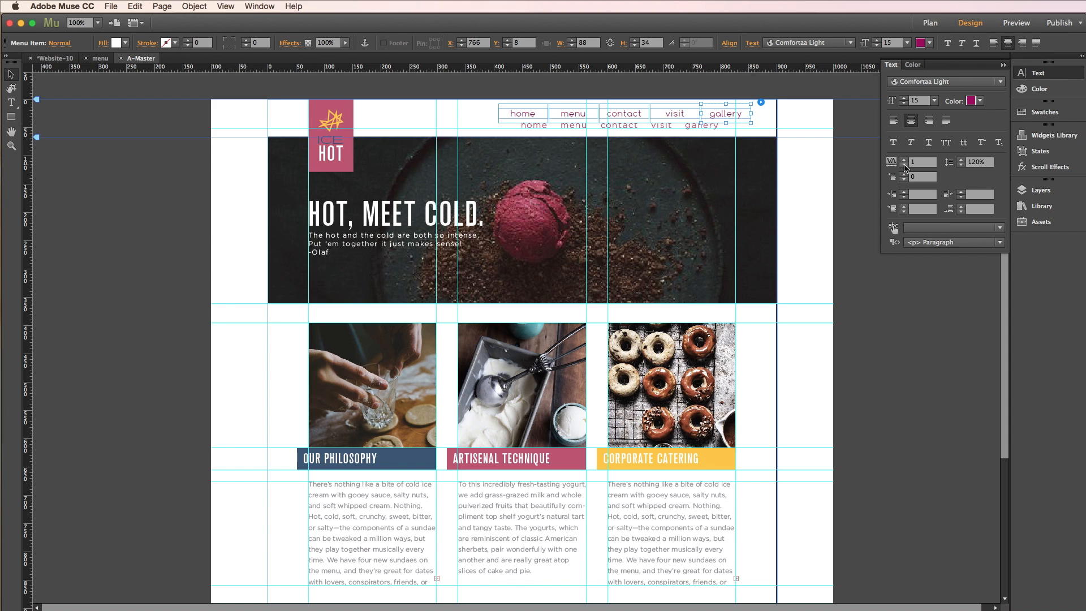
{"action": "left_click", "coordinate": [725, 114]}
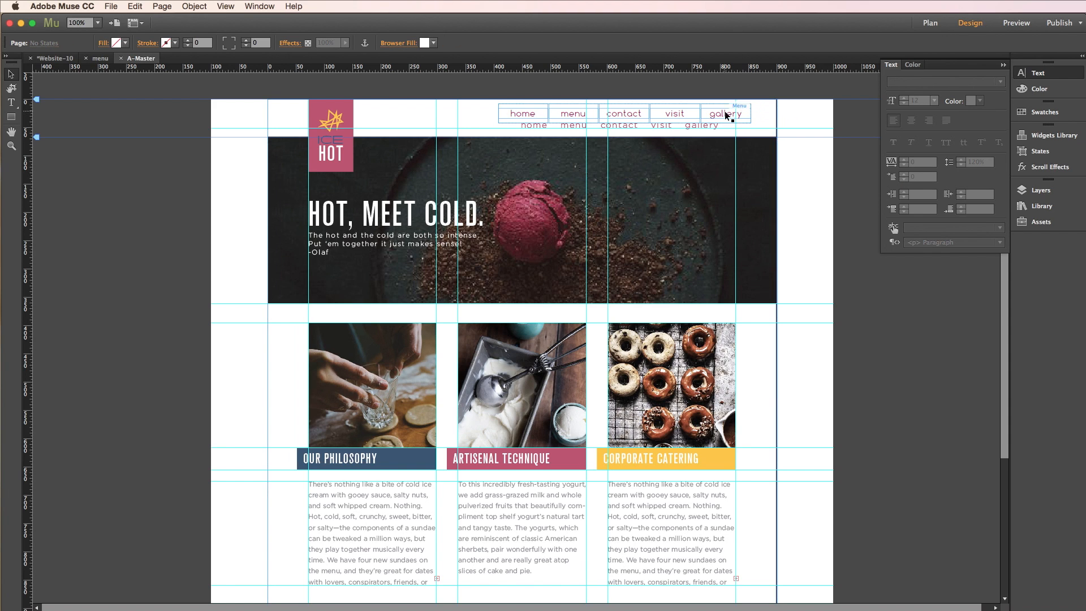
- Move the menu widget down to Y 28 and select the template mockup
{"action": "left_click", "coordinate": [623, 113]}
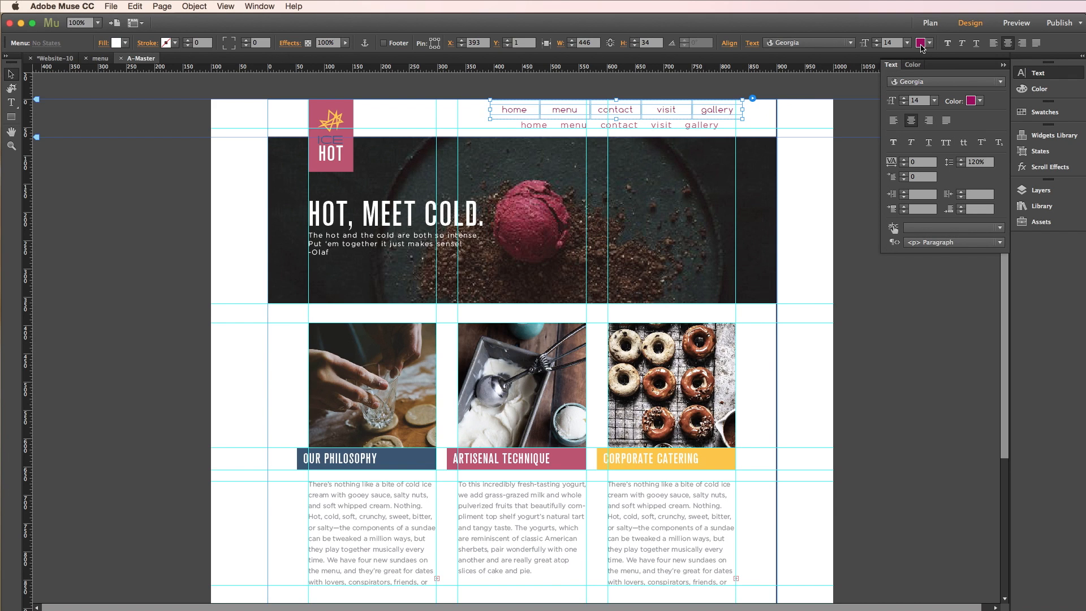
{"action": "left_click", "coordinate": [923, 43]}
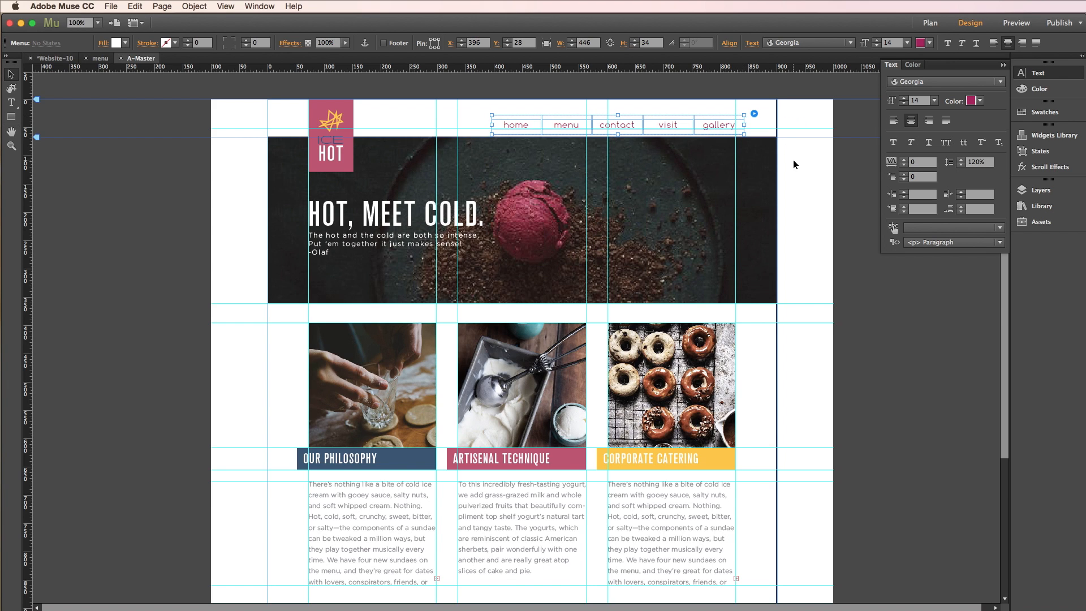
{"action": "mouse_move", "coordinate": [796, 167]}
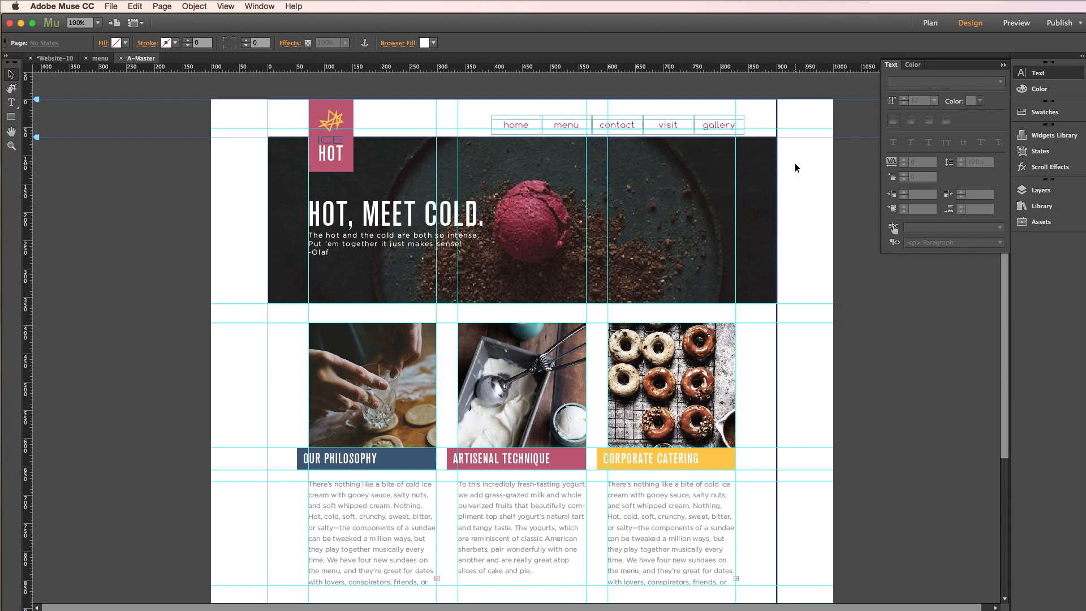
{"action": "left_click", "coordinate": [685, 208]}
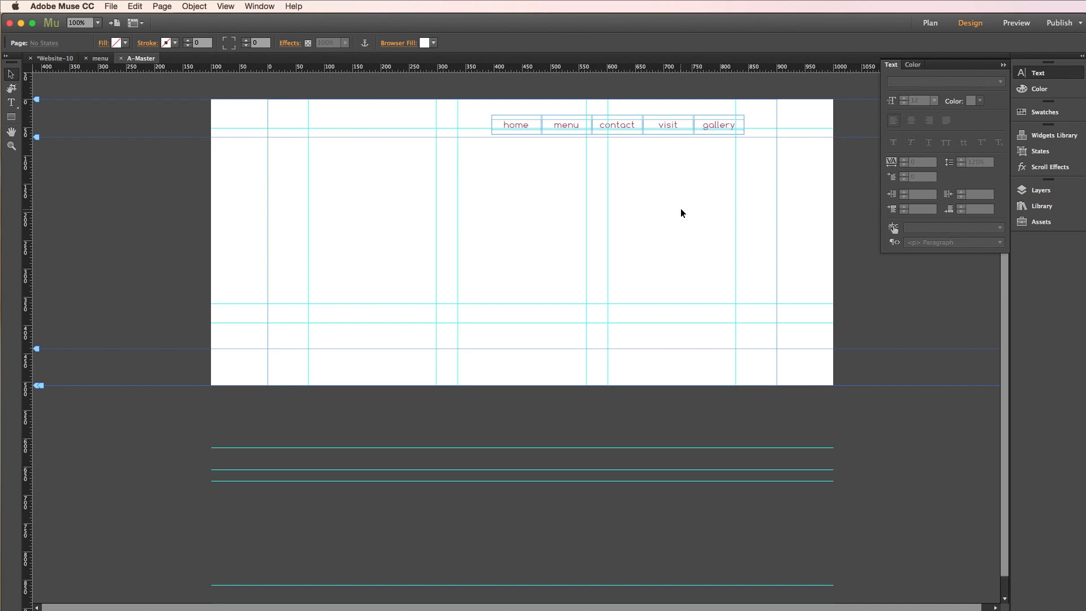
{"action": "mouse_move", "coordinate": [174, 101]}
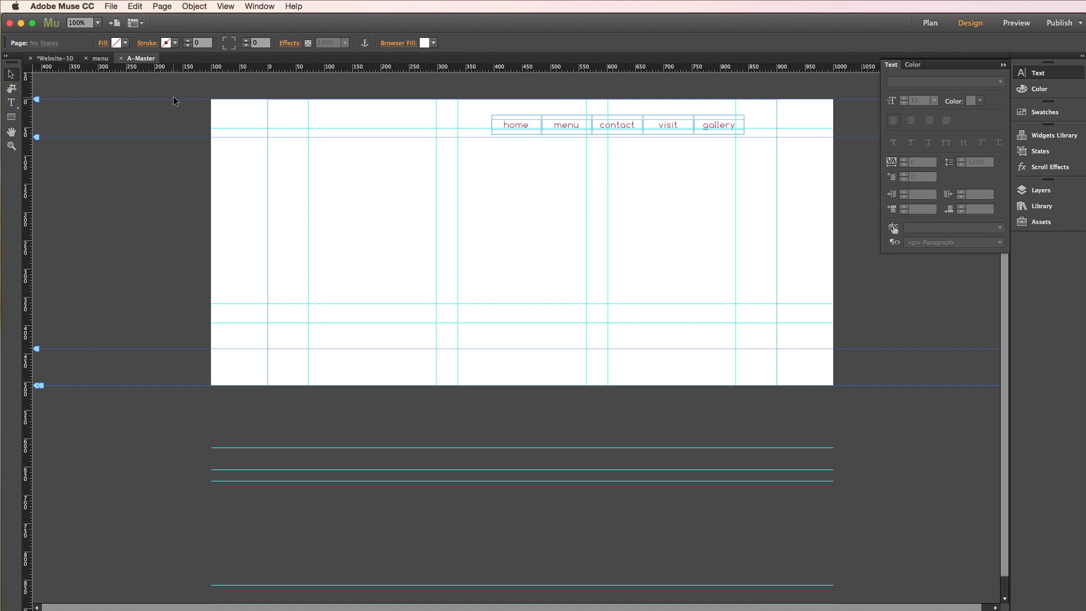
- Switch to Plan view showing all five page thumbnails with the restyled menu
{"action": "left_click", "coordinate": [930, 22]}
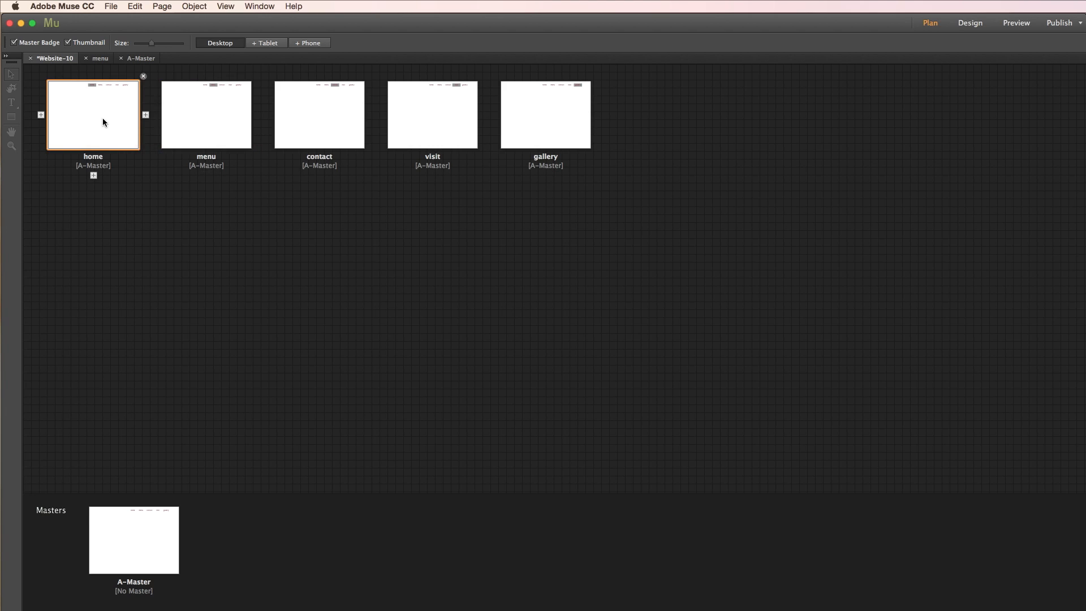
- Open the home page from Plan view and show it in Preview mode
{"action": "double_click", "coordinate": [93, 114]}
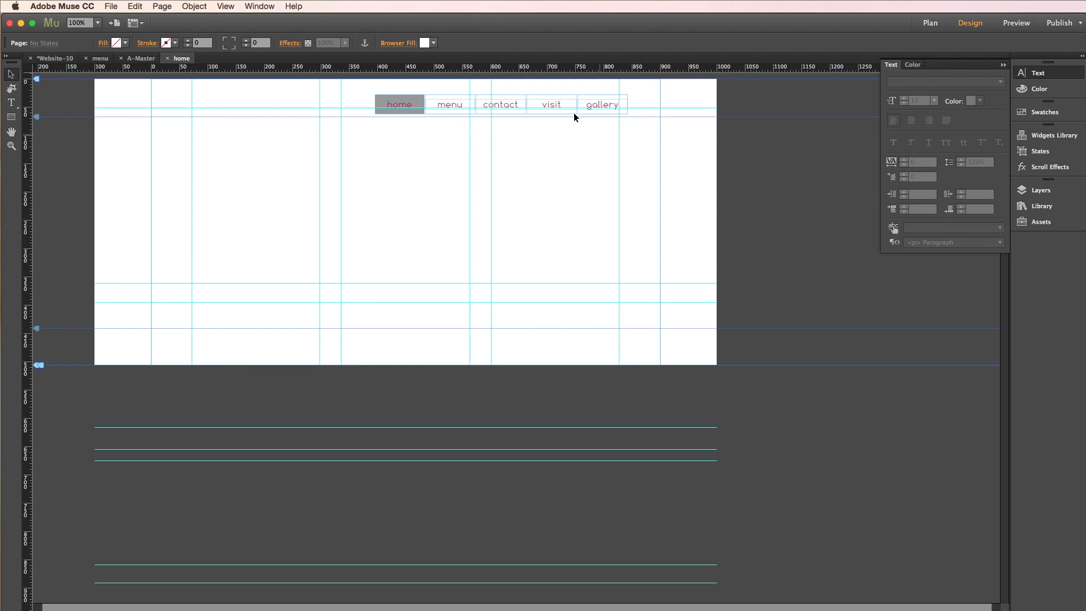
{"action": "mouse_move", "coordinate": [726, 139]}
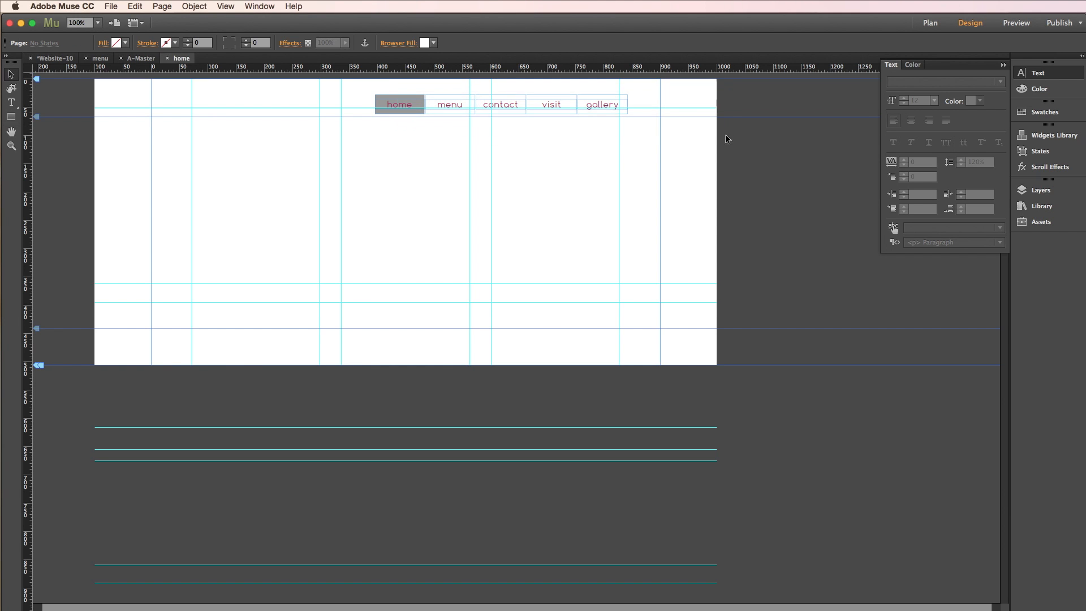
{"action": "left_click", "coordinate": [1016, 23]}
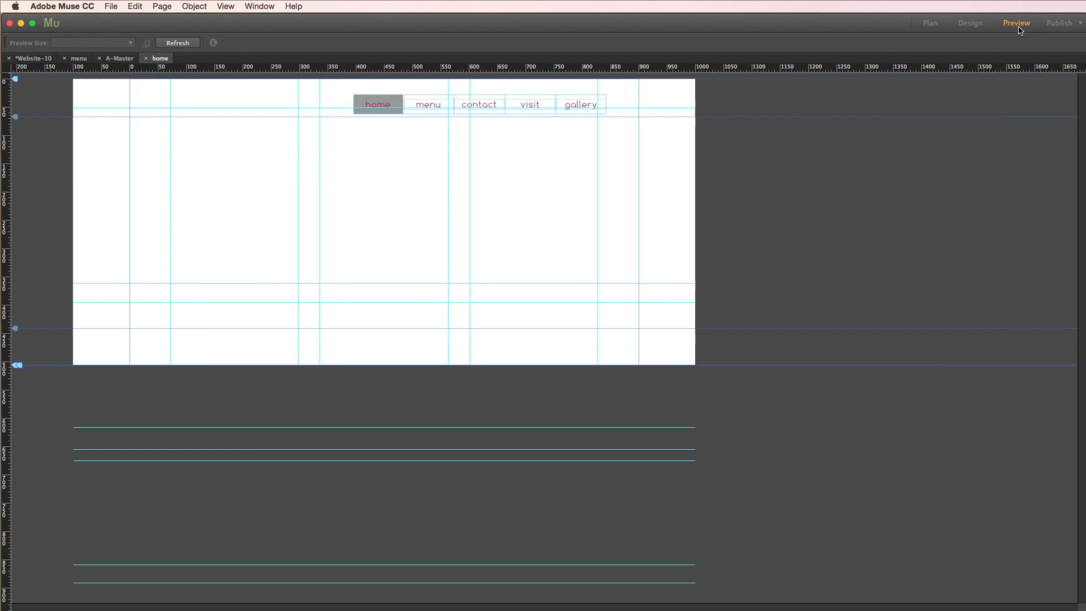